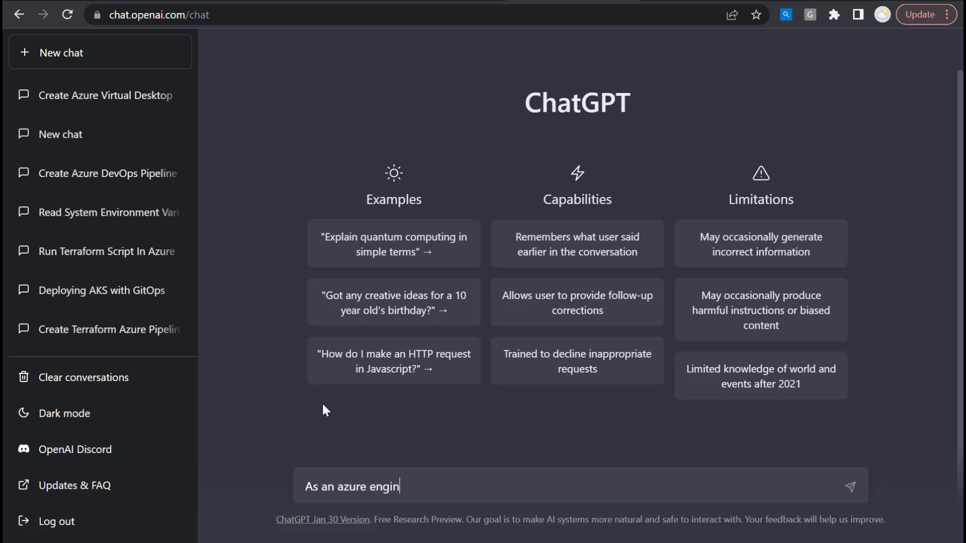
Ask ChatGPT how to create an Azure DevOps pipeline deploying an Azure function app with Terraform
{"action": "type", "text": "eer, how do I create an Azure D"}
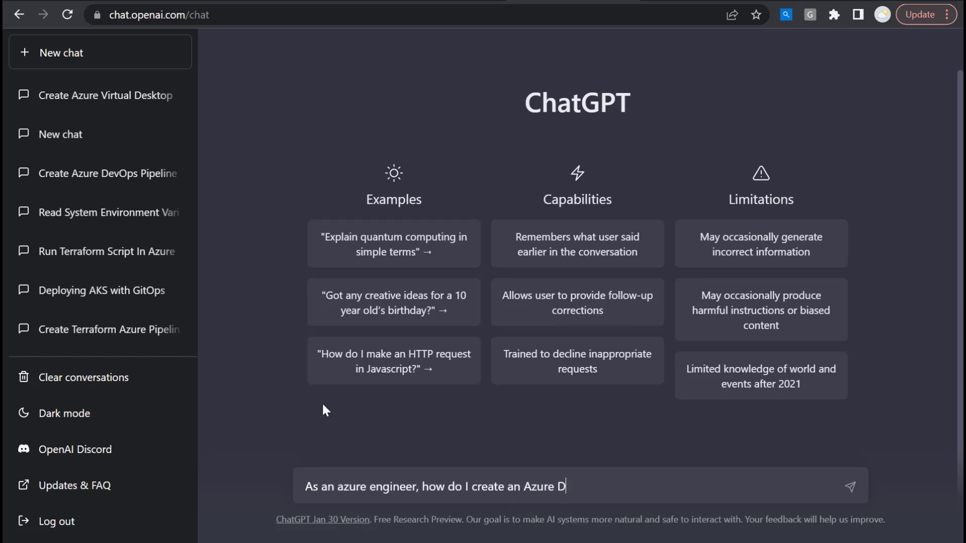
{"action": "type", "text": "evOps Pipeline to deploy azure fu"}
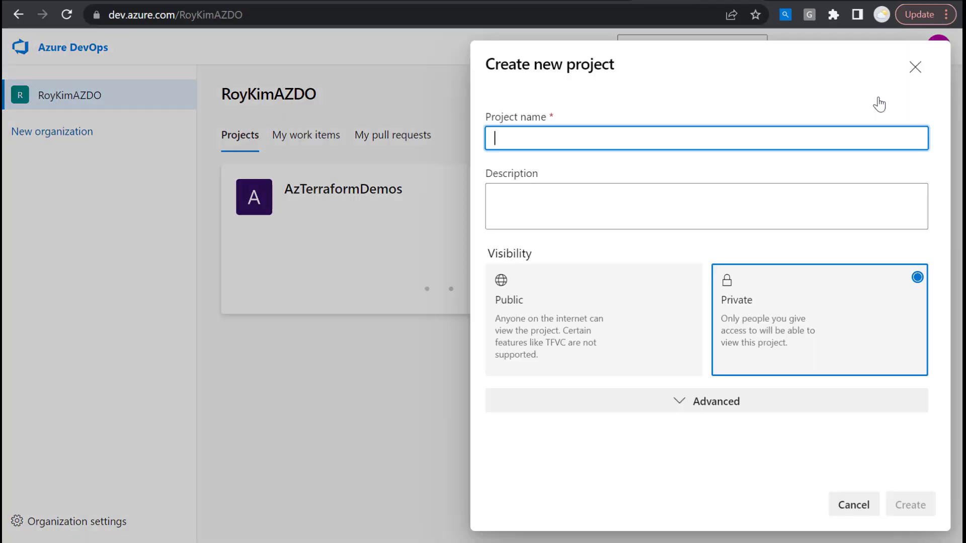
Name the project AzDevOpsWithChatGPT, set Public visibility and create it
{"action": "type", "text": "AzDevOpsWithChatGPT"}
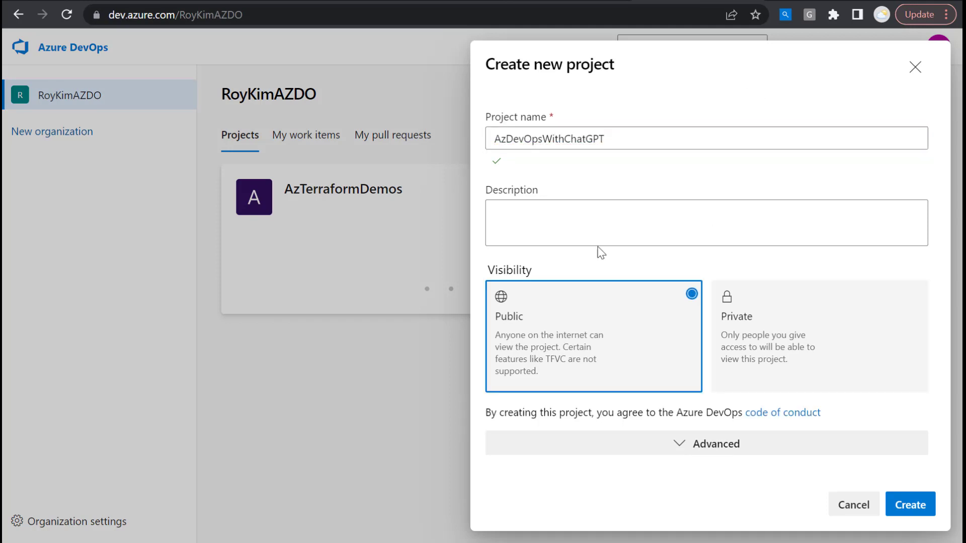
{"action": "left_click", "coordinate": [911, 505]}
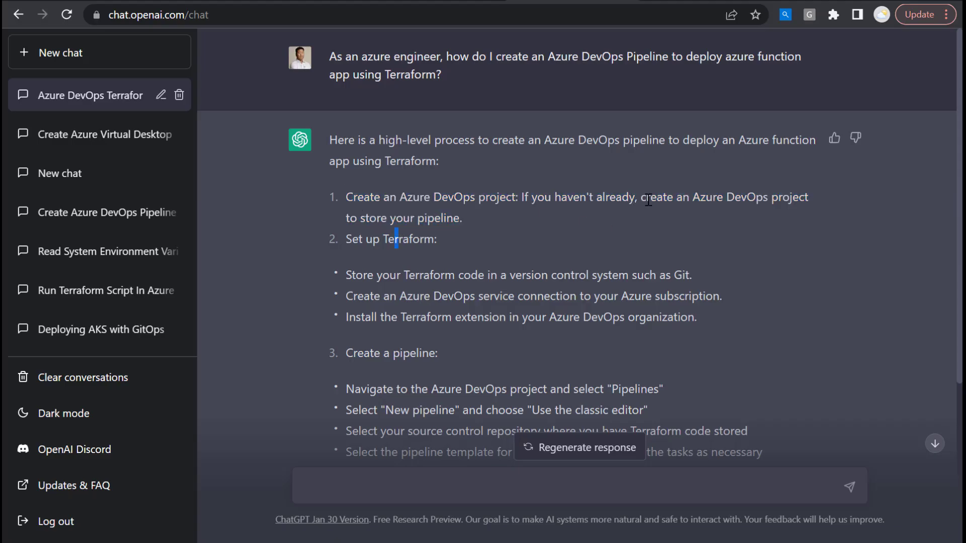
Highlight the Terraform setup bullets and ask ChatGPT how to create a service connection
{"action": "left_click_drag", "start_coordinate": [346, 275], "coordinate": [692, 296]}
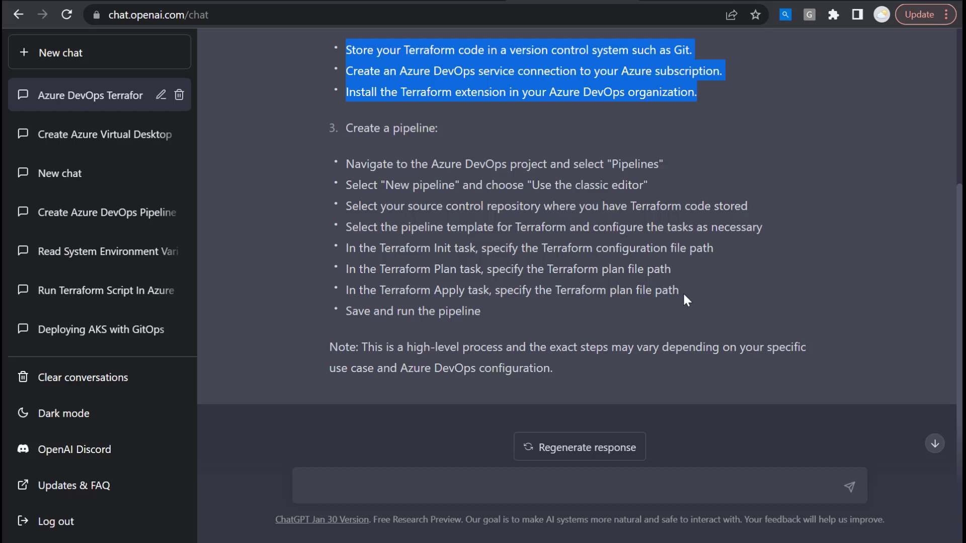
{"action": "type", "text": "How to crea"}
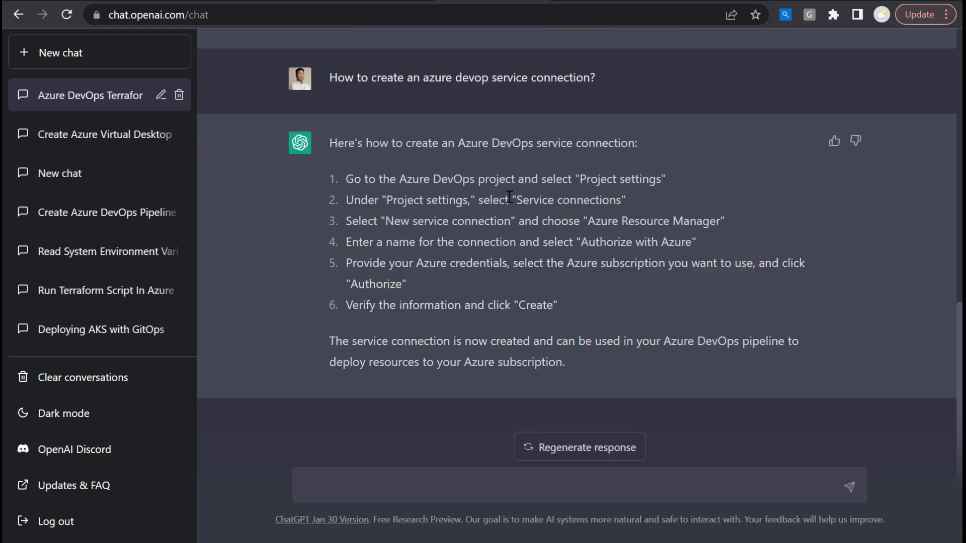
{"action": "mouse_move", "coordinate": [532, 182]}
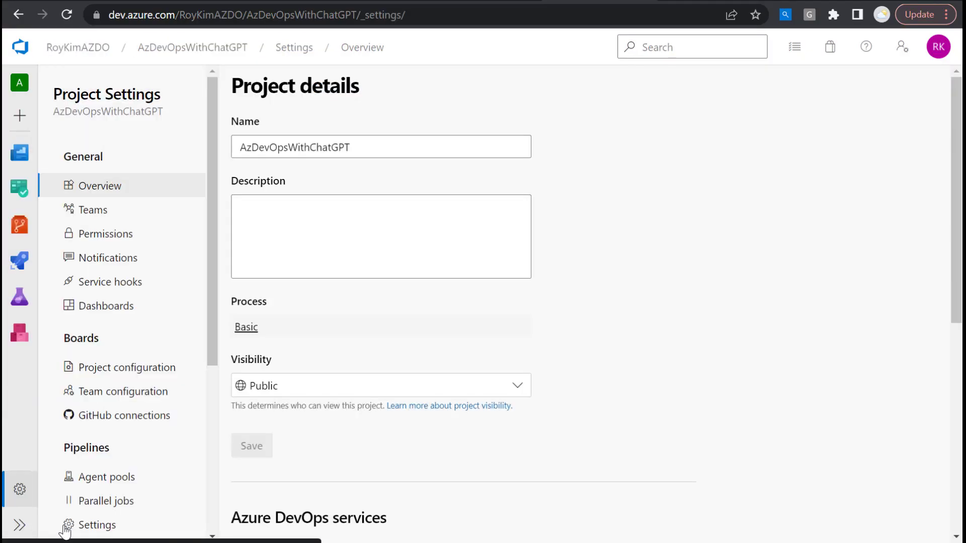
Begin an Azure Resource Manager service connection from the project's Service connections settings
{"action": "scroll", "scroll_direction": "down", "scroll_amount": 3}
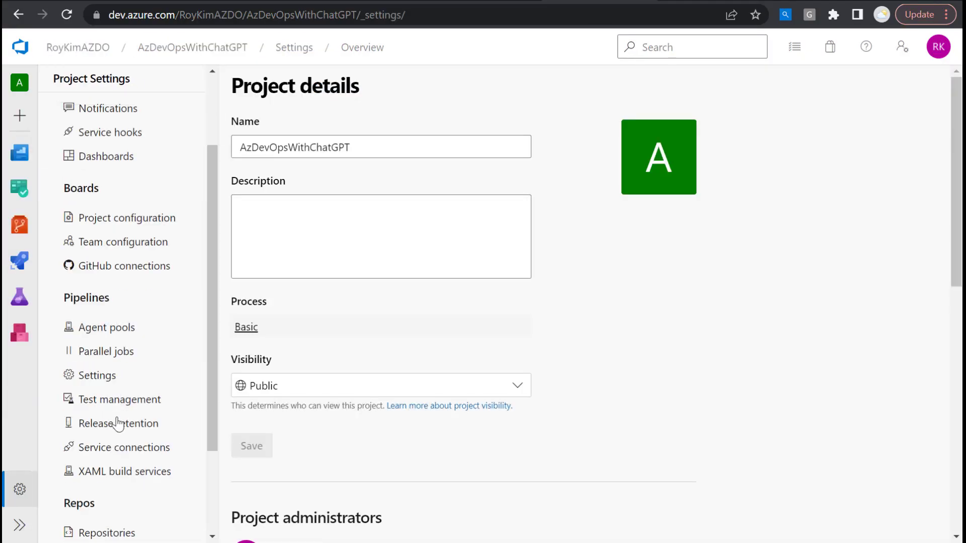
{"action": "left_click", "coordinate": [124, 447]}
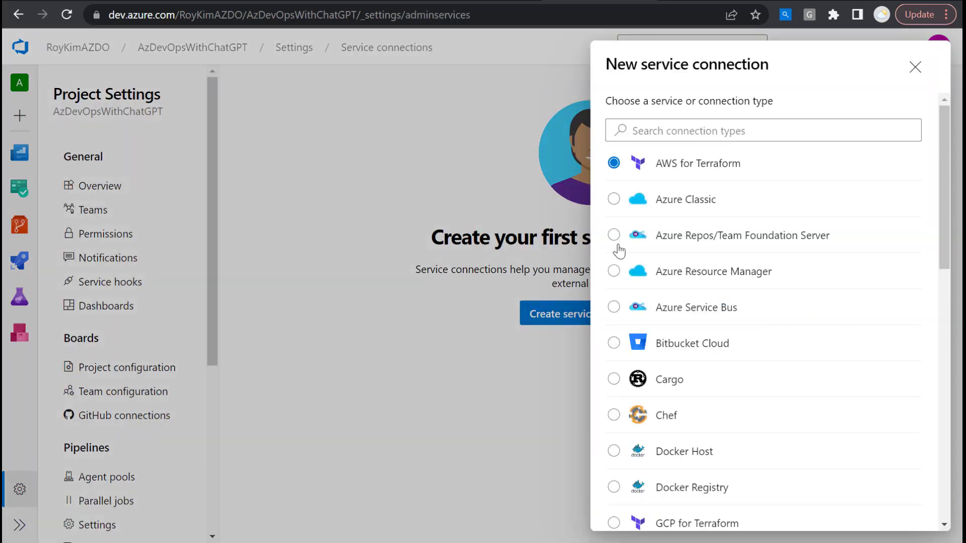
{"action": "left_click", "coordinate": [614, 272]}
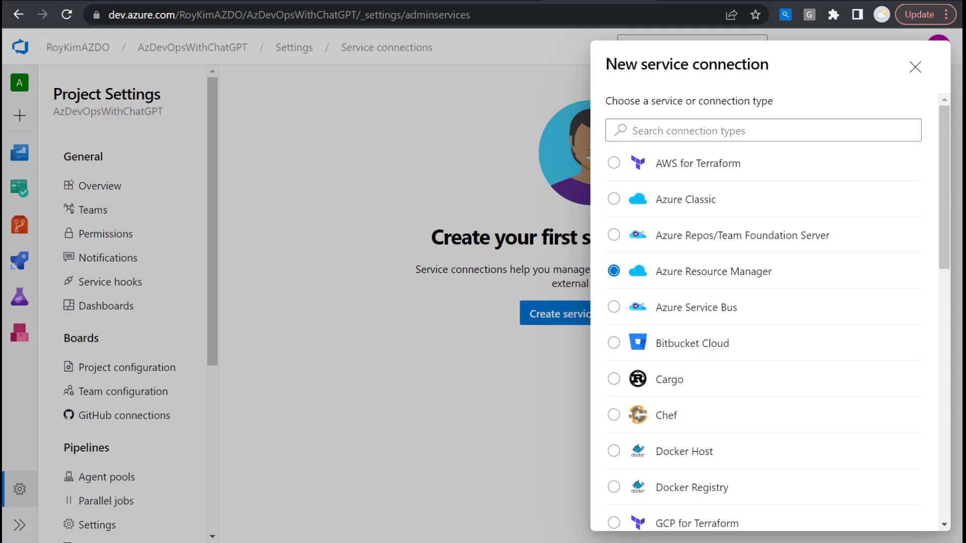
{"action": "left_click", "coordinate": [897, 286]}
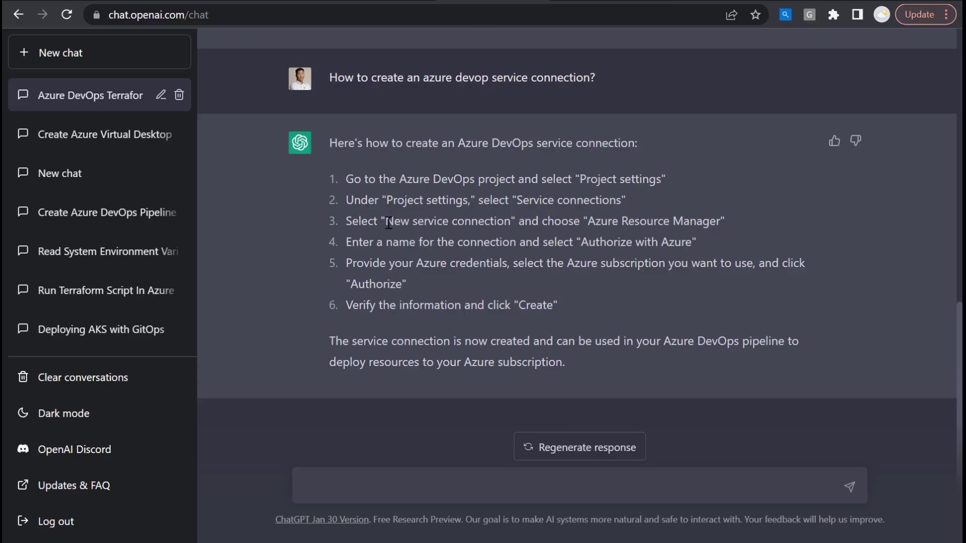
{"action": "mouse_move", "coordinate": [697, 241]}
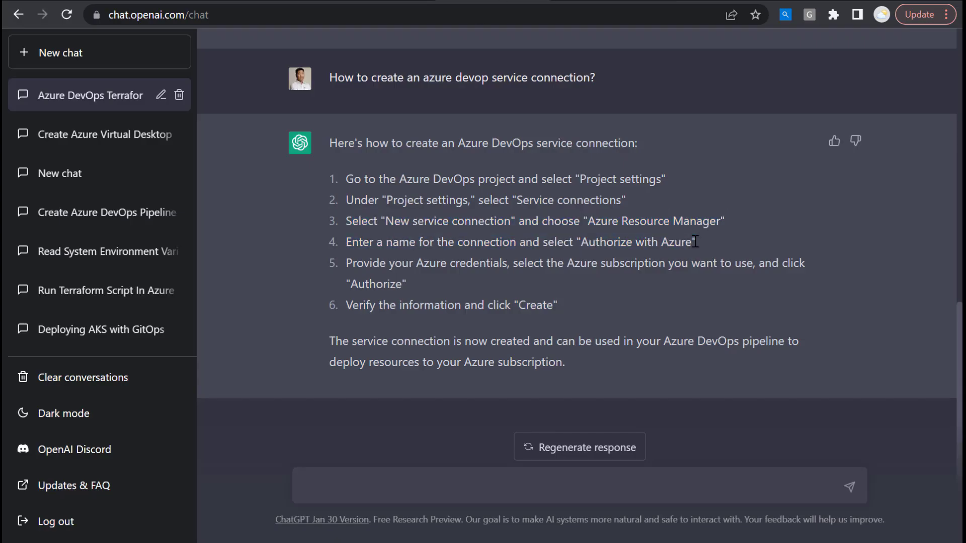
Review ChatGPT's naming step and continue with Service principal (automatic) authentication
{"action": "left_click_drag", "start_coordinate": [347, 263], "coordinate": [406, 284]}
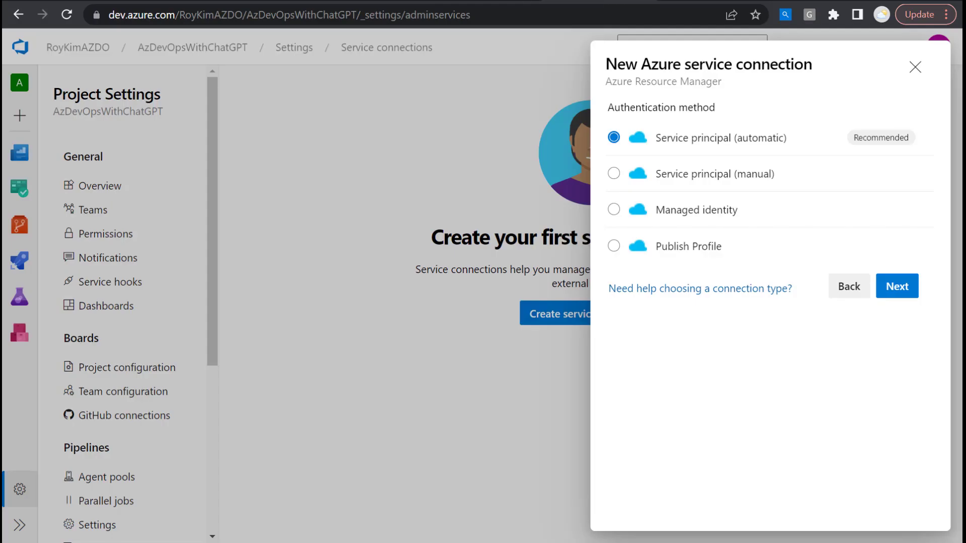
{"action": "left_click", "coordinate": [897, 286]}
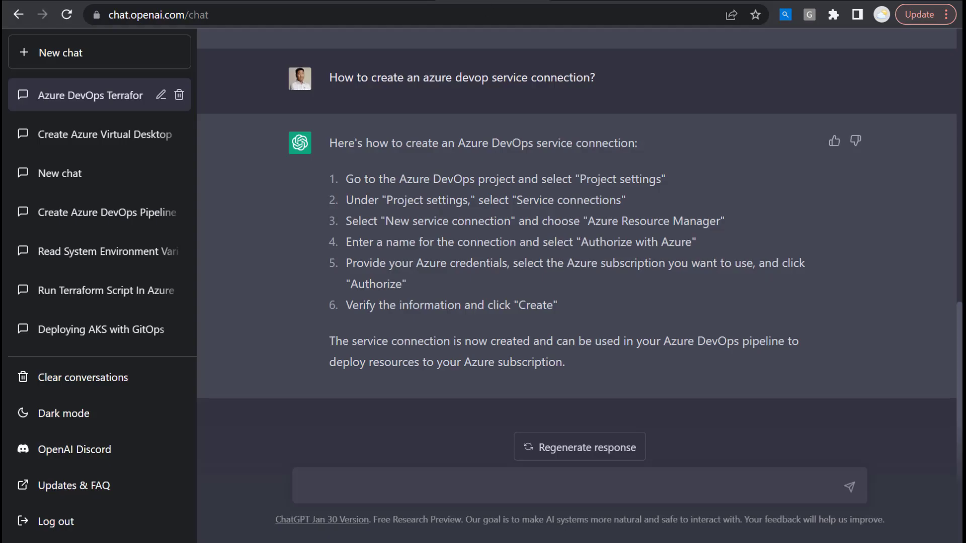
Ask ChatGPT whether to choose a service principal for the DevOps service connection
{"action": "type", "text": "Do"}
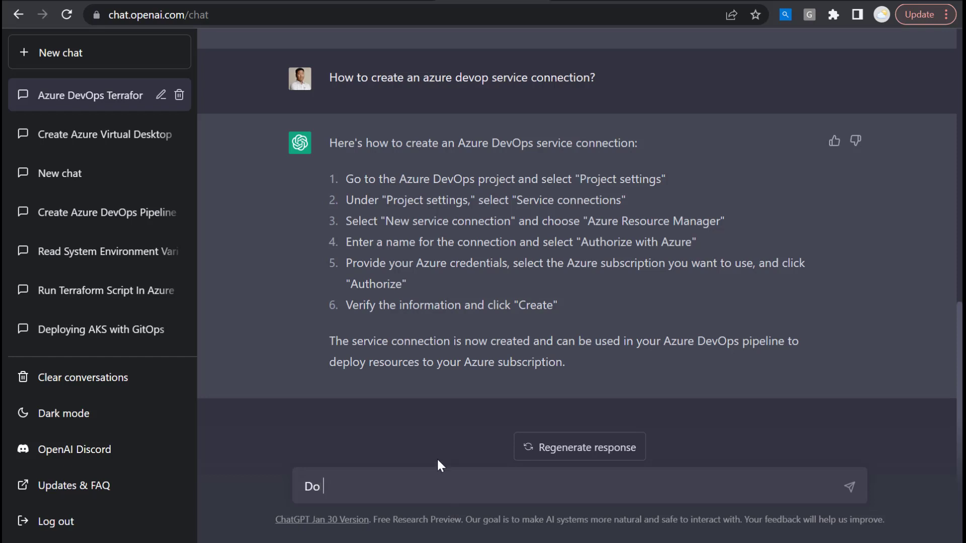
{"action": "type", "text": "To create azure devops"}
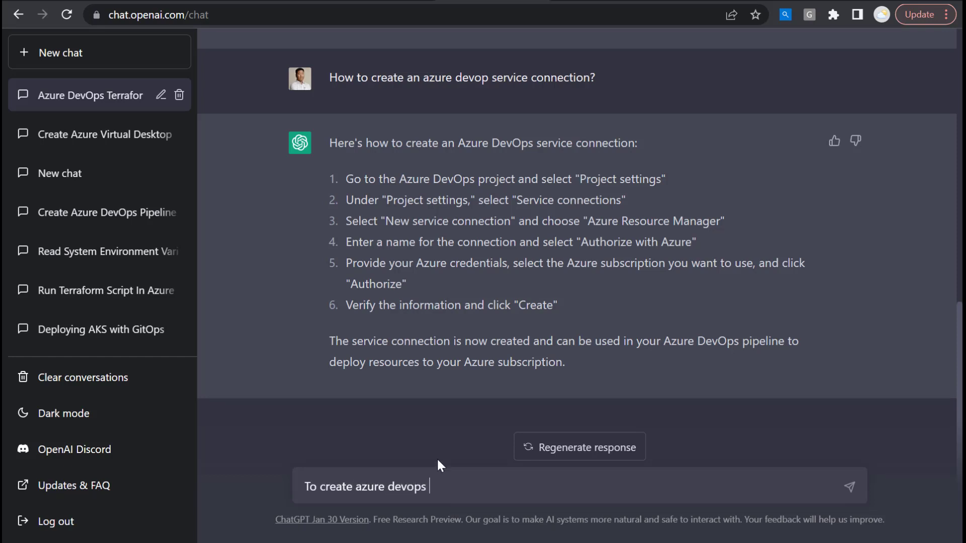
{"action": "type", "text": "service connection,"}
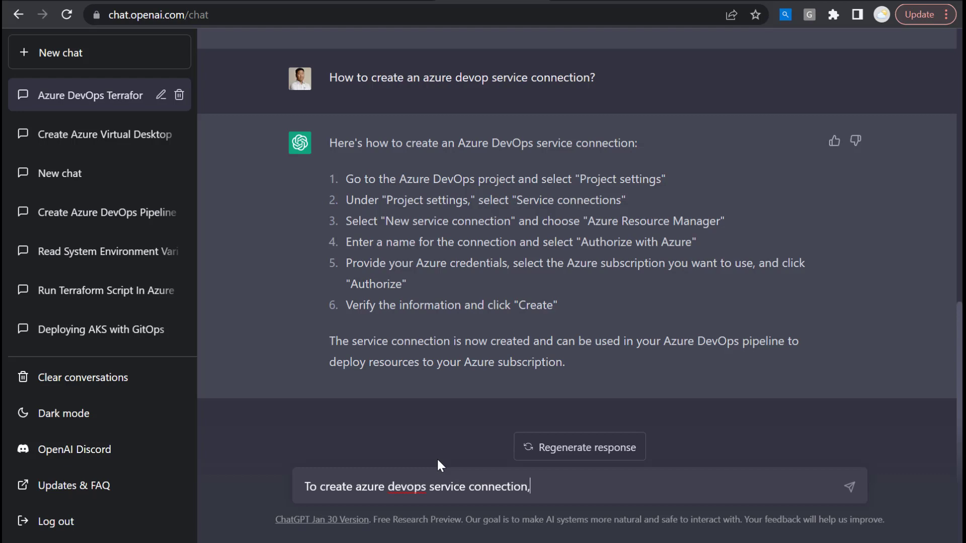
{"action": "type", "text": "should I"}
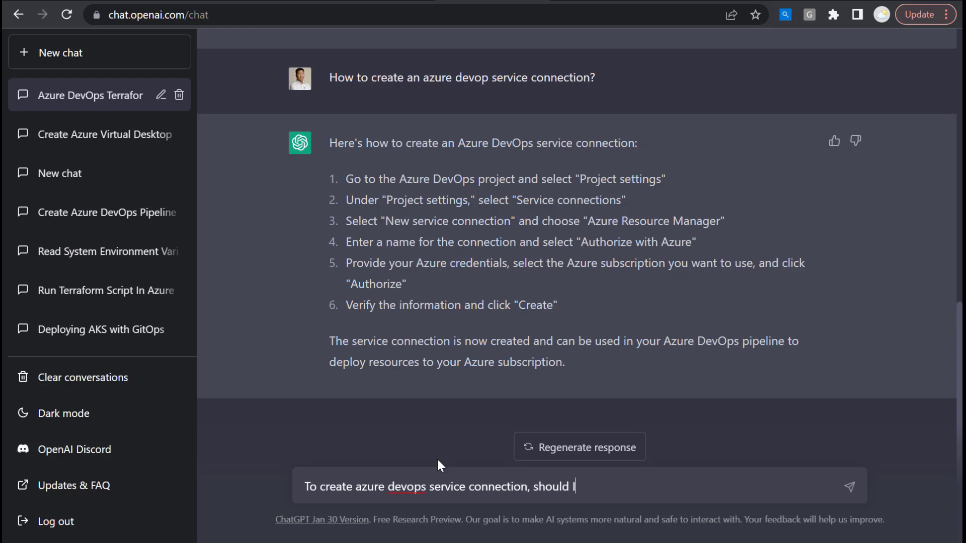
{"action": "type", "text": "choose service principal?"}
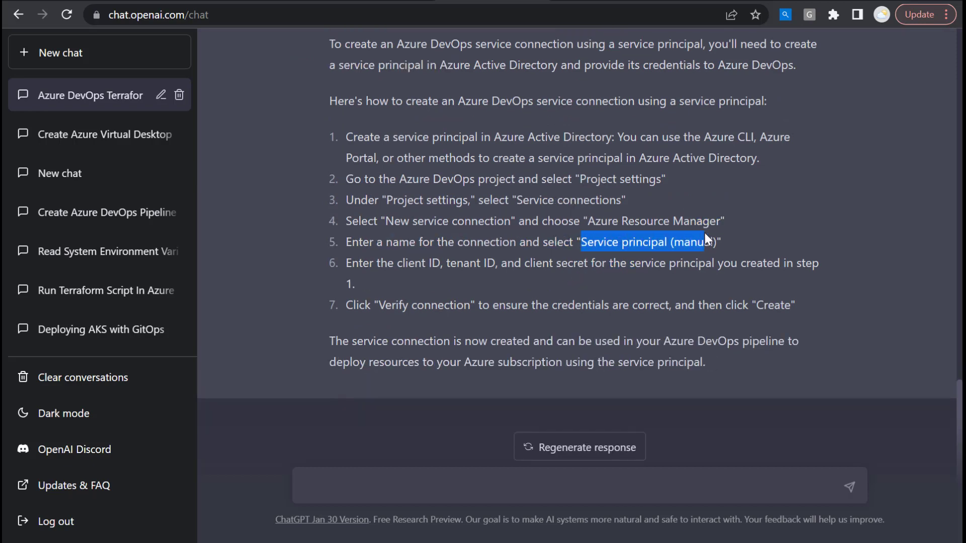
Ask a follow-up about the Service principal (recommended) option and read the answer
{"action": "type", "text": "How about"}
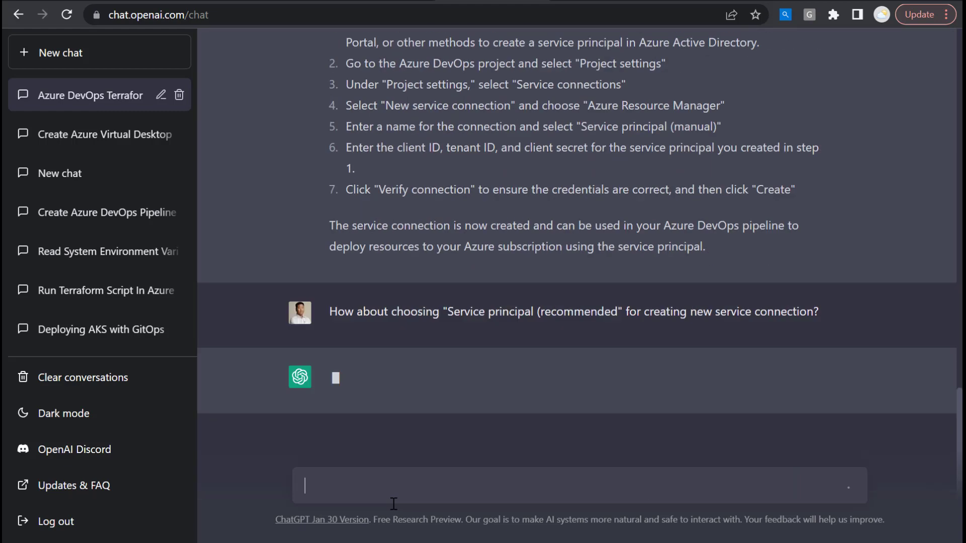
{"action": "scroll", "scroll_direction": "down", "scroll_amount": 3}
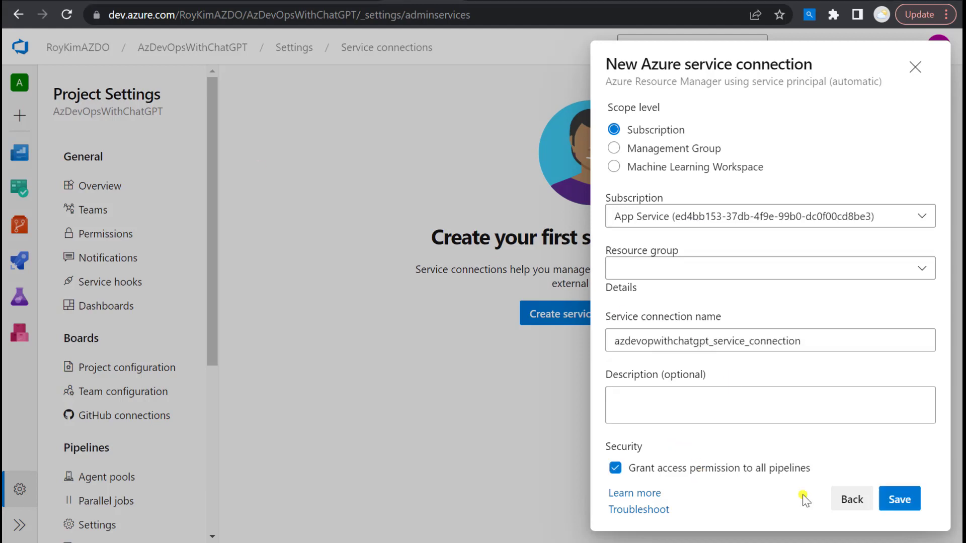
Save azdevopwithchatgpt_service_connection and view its details page
{"action": "left_click", "coordinate": [909, 499]}
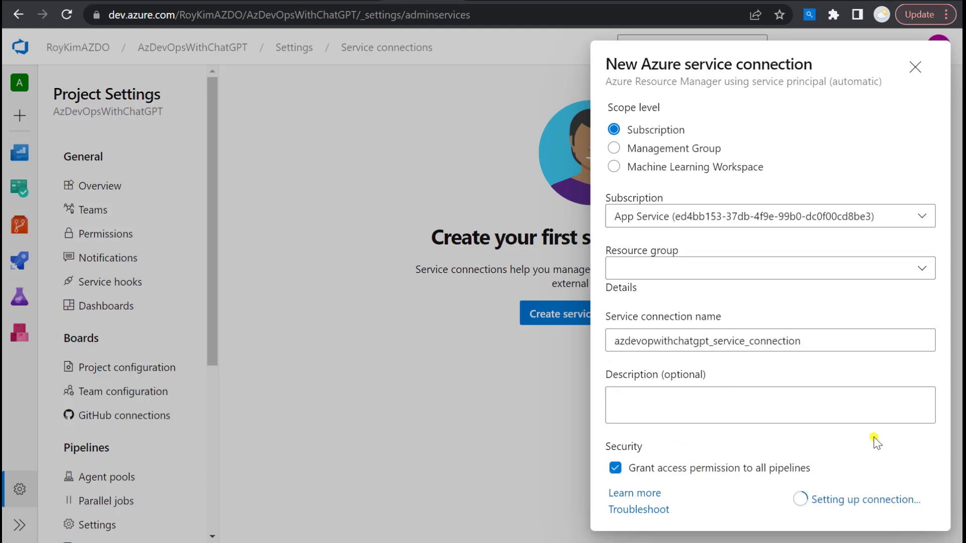
{"action": "left_click", "coordinate": [813, 341]}
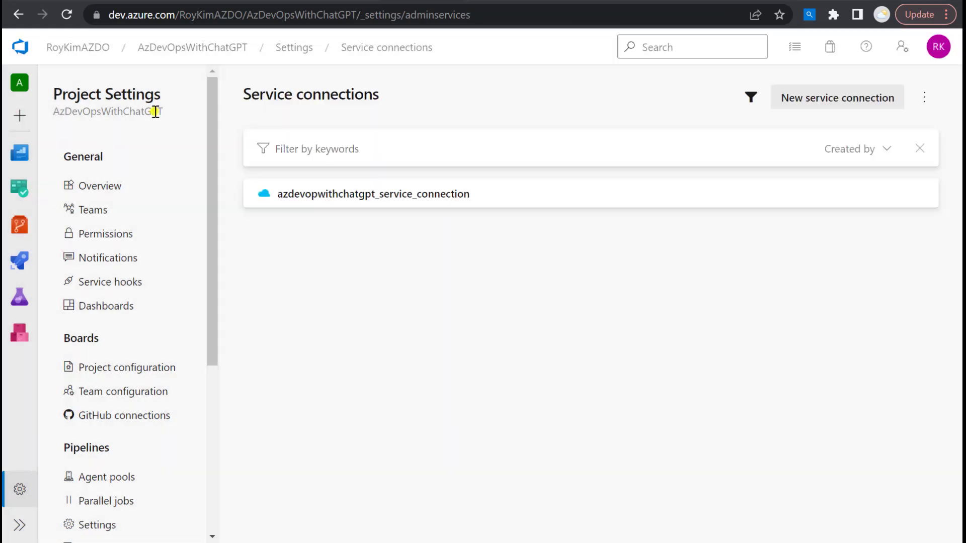
{"action": "left_click", "coordinate": [374, 194]}
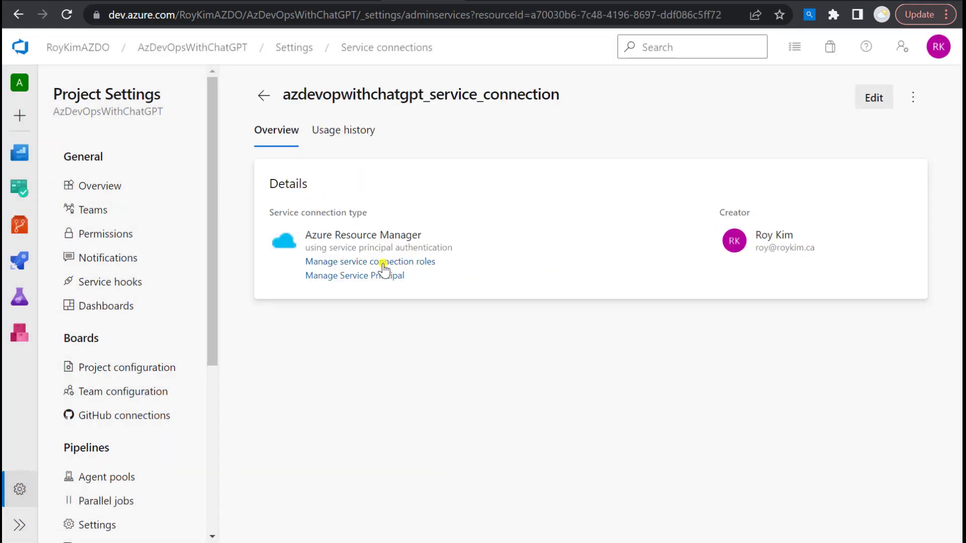
Review the subscription's Contributor role assignments and the service principal's app registration in Azure Portal
{"action": "left_click", "coordinate": [371, 261]}
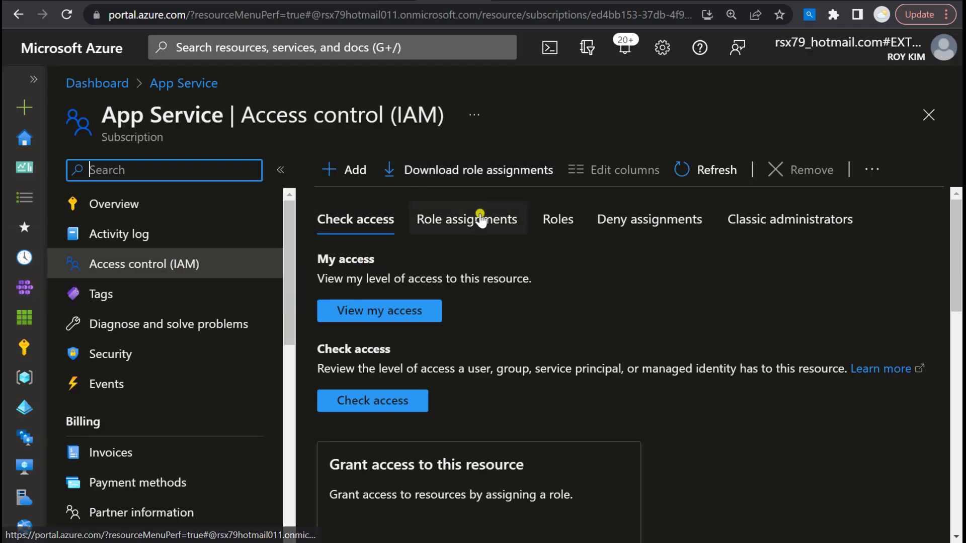
{"action": "left_click", "coordinate": [469, 220]}
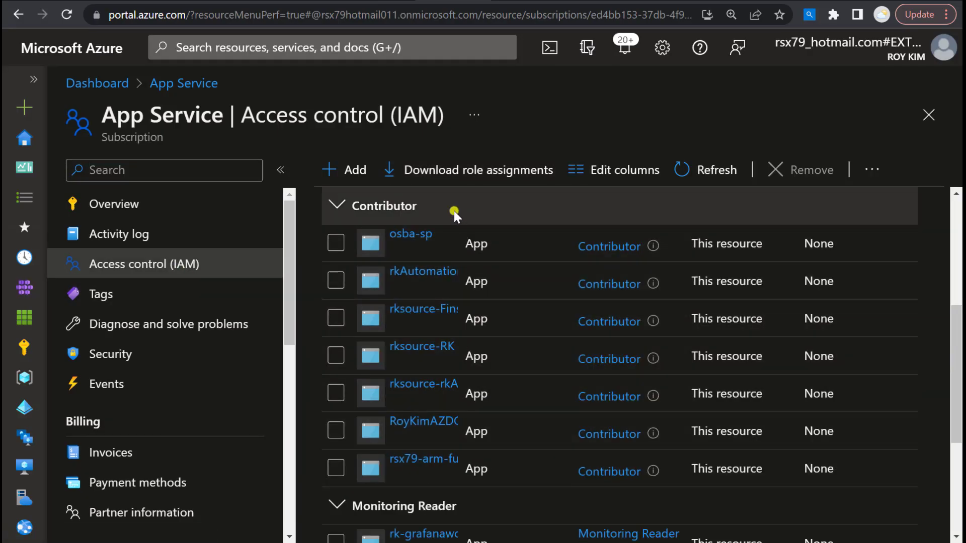
{"action": "mouse_move", "coordinate": [423, 422]}
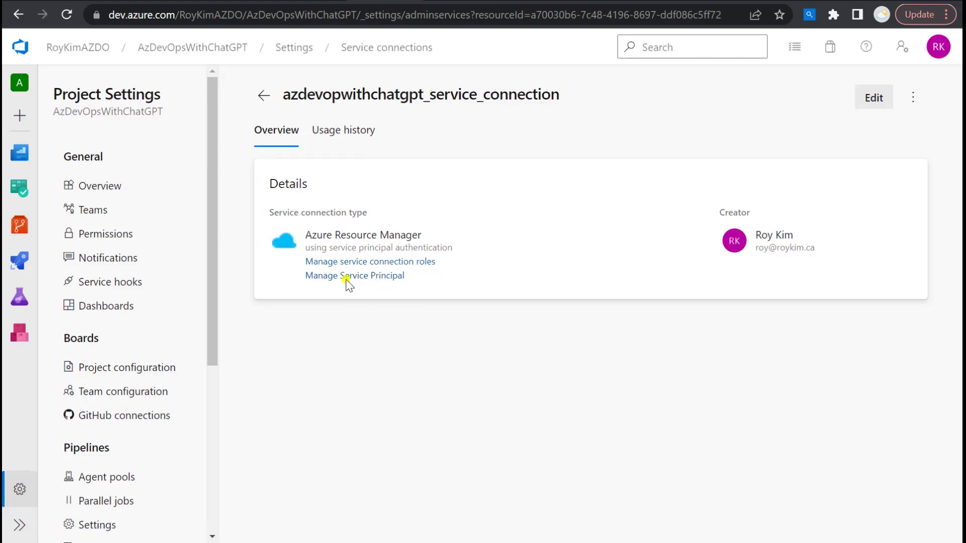
{"action": "left_click", "coordinate": [354, 275]}
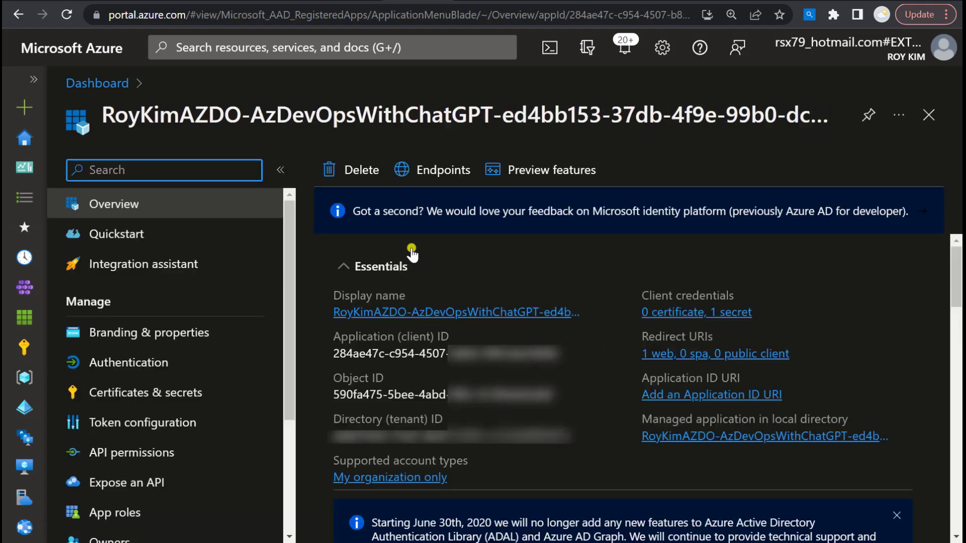
{"action": "mouse_move", "coordinate": [589, 313]}
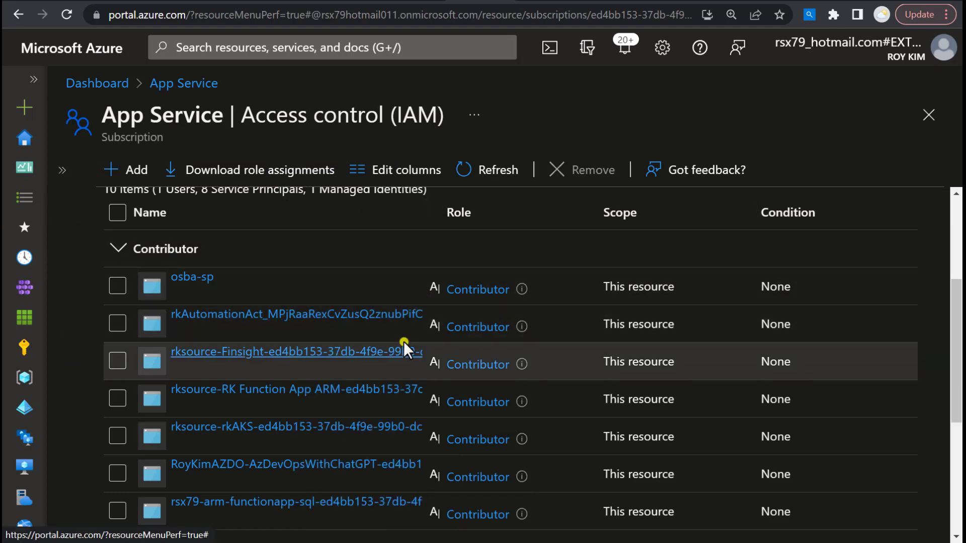
{"action": "mouse_move", "coordinate": [327, 481]}
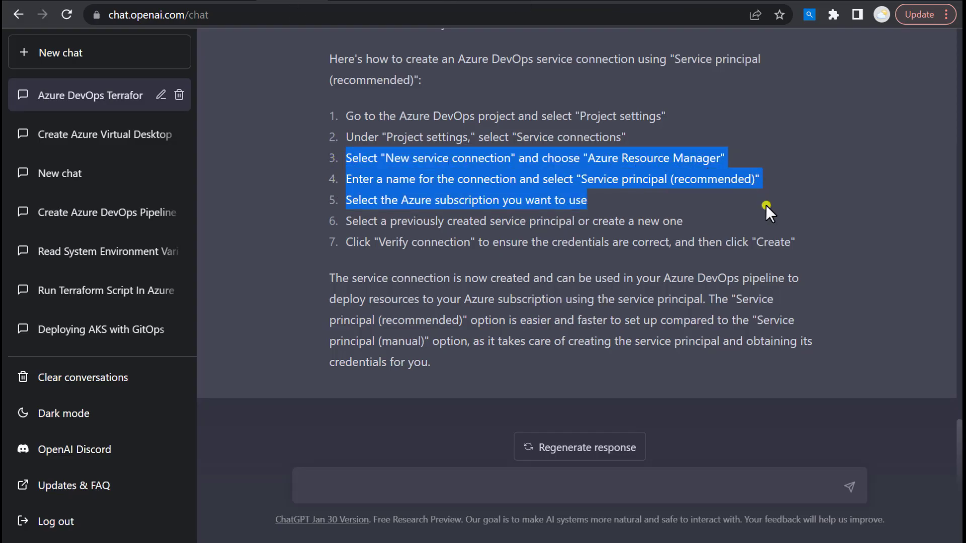
{"action": "left_click_drag", "start_coordinate": [767, 213], "coordinate": [724, 235]}
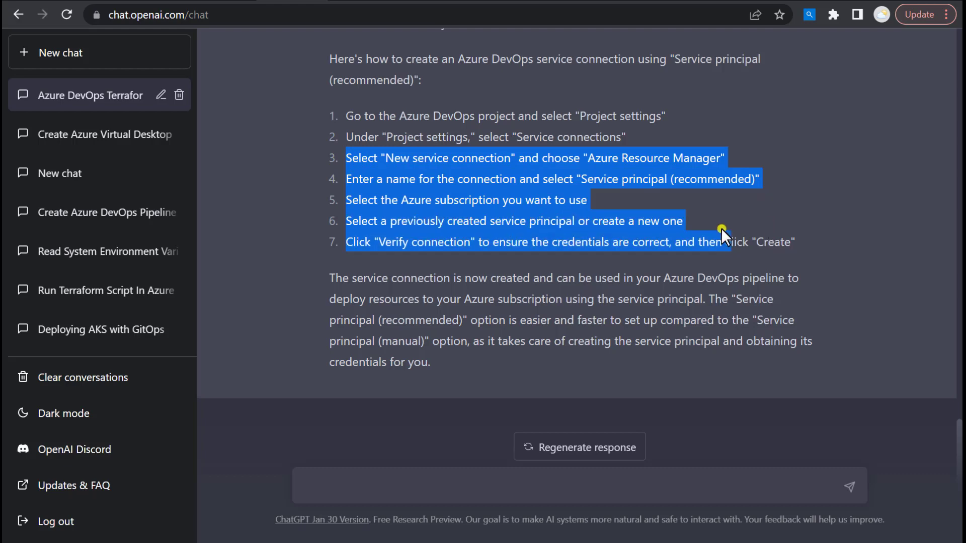
{"action": "left_click_drag", "start_coordinate": [722, 234], "coordinate": [401, 316]}
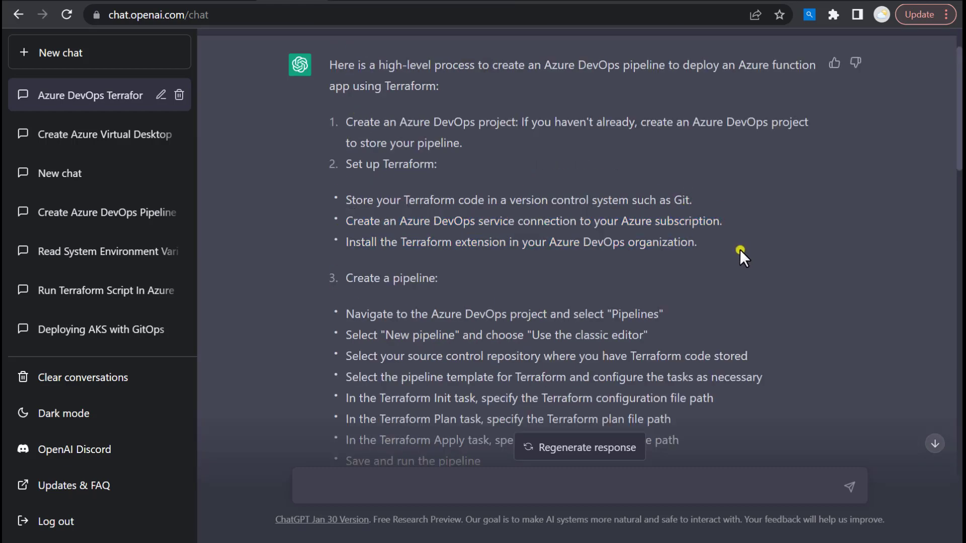
{"action": "type", "text": "Ho"}
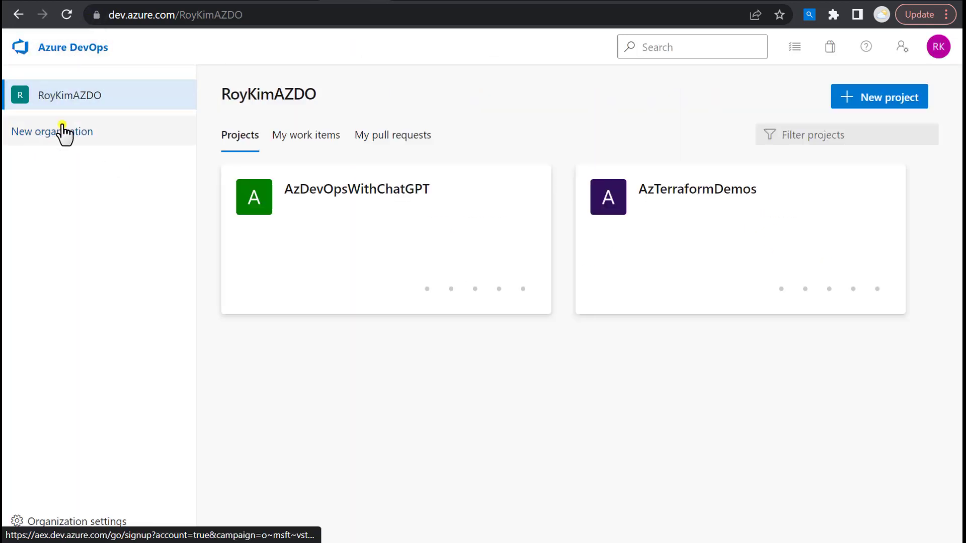
Confirm the Terraform extension is installed under Organization settings > Extensions
{"action": "left_click", "coordinate": [88, 95]}
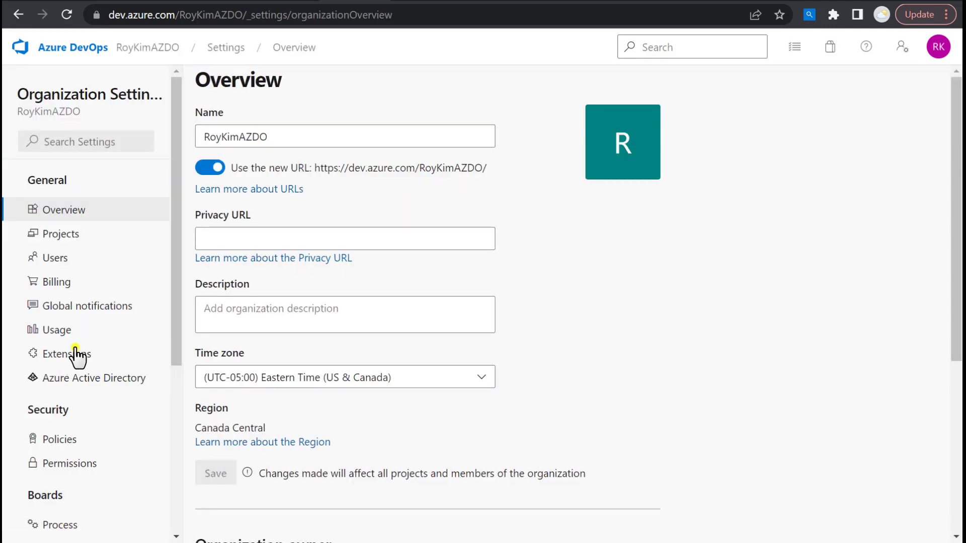
{"action": "left_click", "coordinate": [67, 354]}
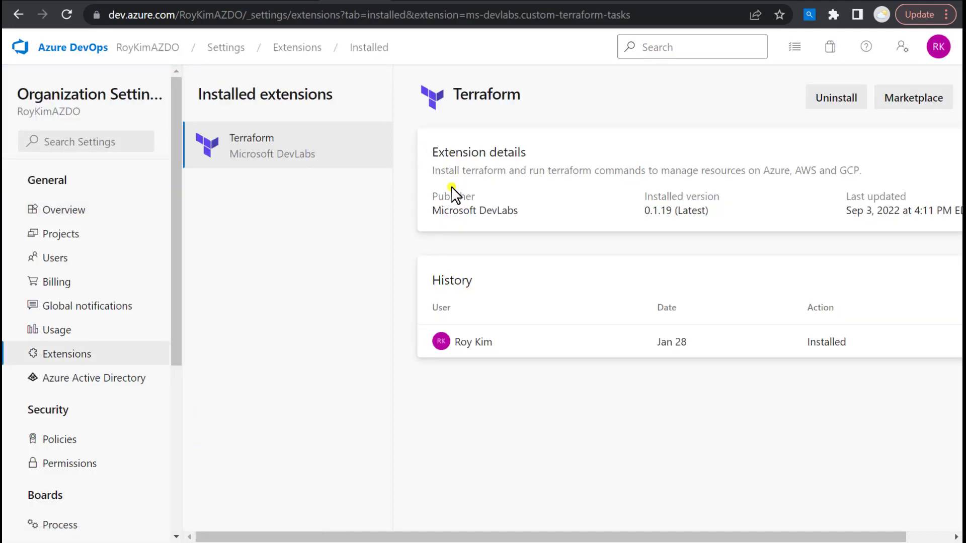
{"action": "mouse_move", "coordinate": [291, 4]}
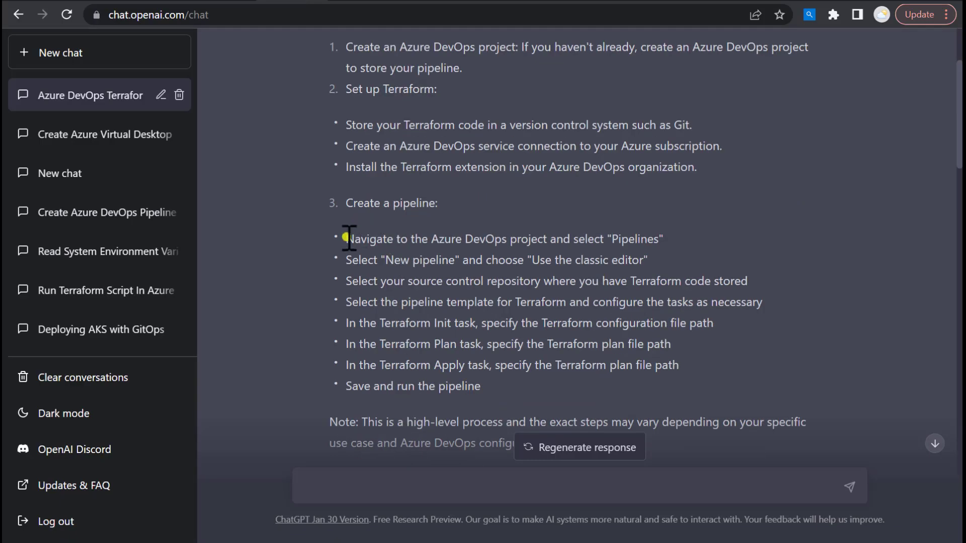
{"action": "left_click_drag", "start_coordinate": [347, 240], "coordinate": [663, 240]}
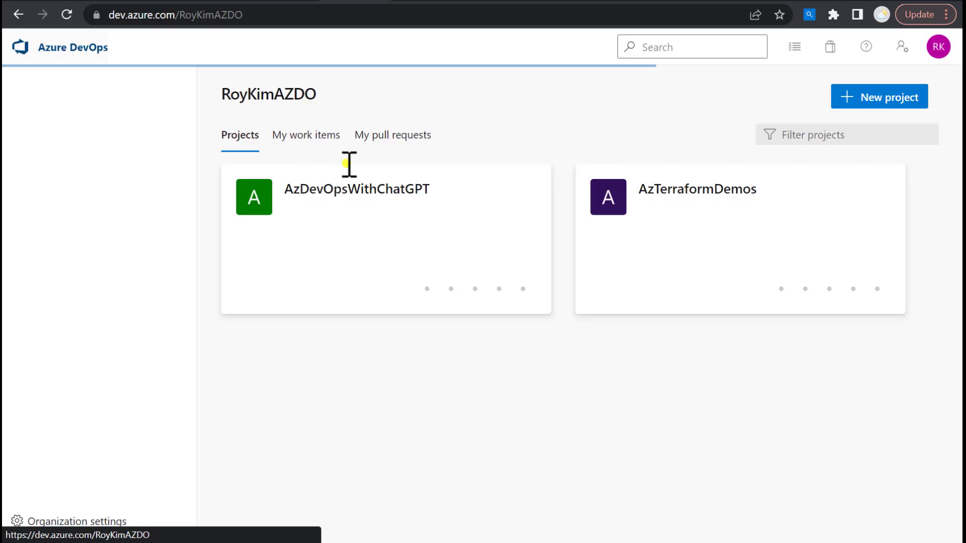
Return to the AzDevOpsWithChatGPT project's Pipelines area
{"action": "left_click", "coordinate": [357, 189]}
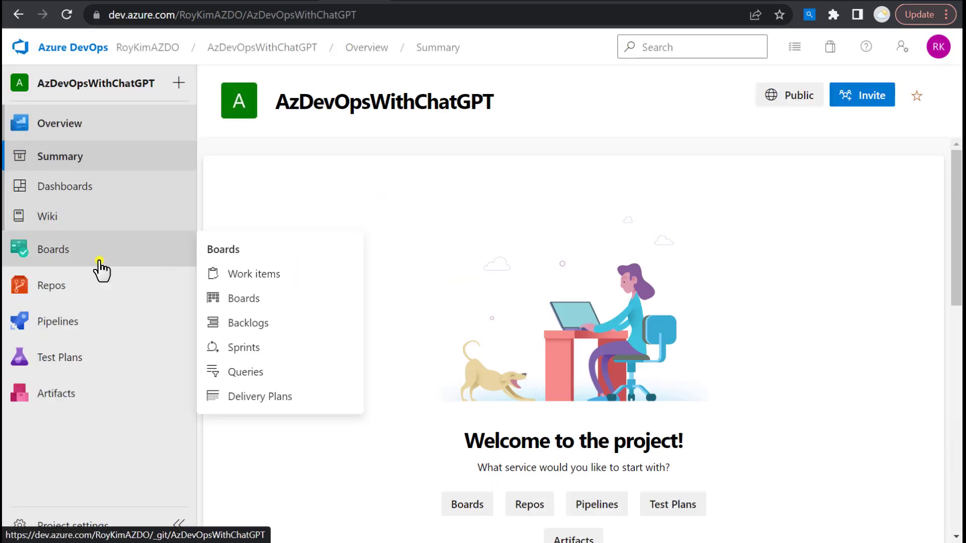
{"action": "left_click", "coordinate": [59, 322]}
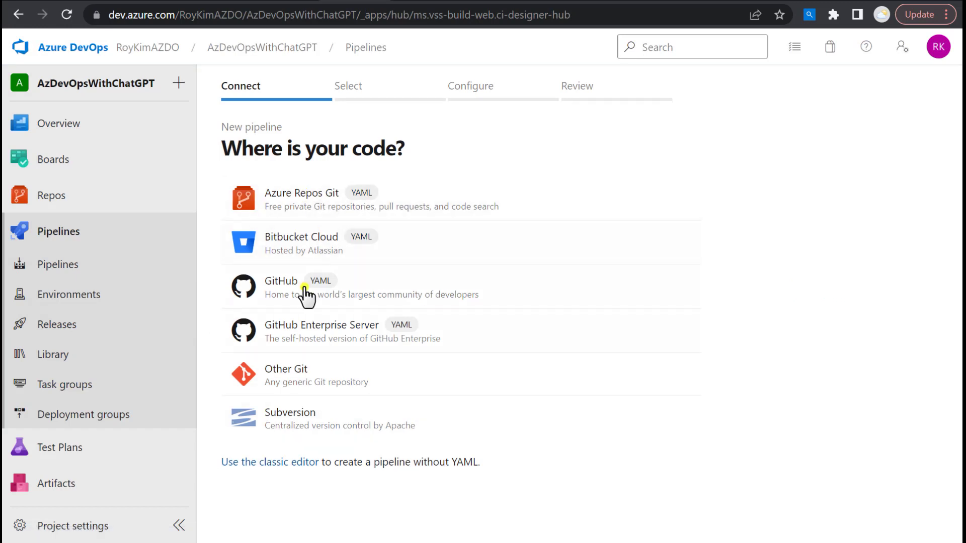
Review ChatGPT's pipeline-creation steps and check the project's repository is still empty
{"action": "left_click", "coordinate": [281, 280]}
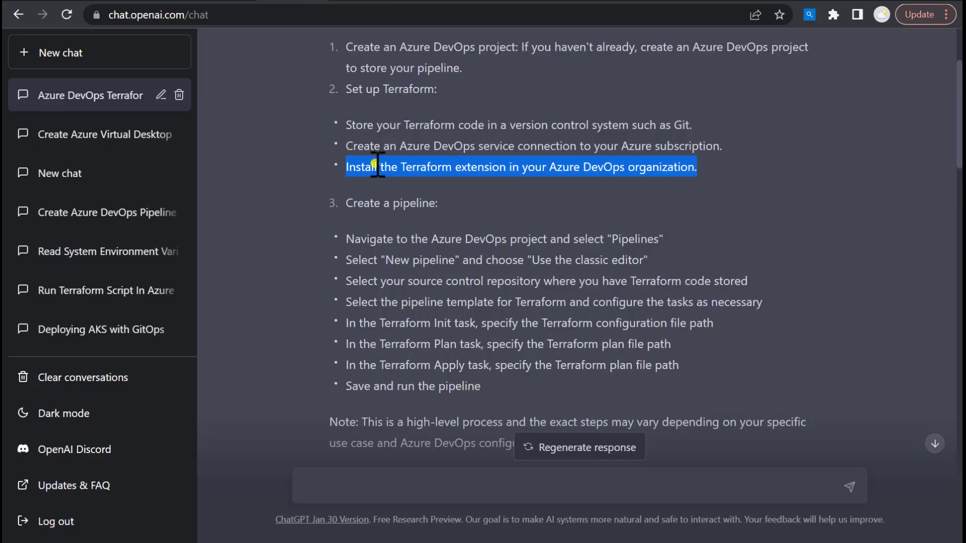
{"action": "left_click_drag", "start_coordinate": [347, 239], "coordinate": [644, 281]}
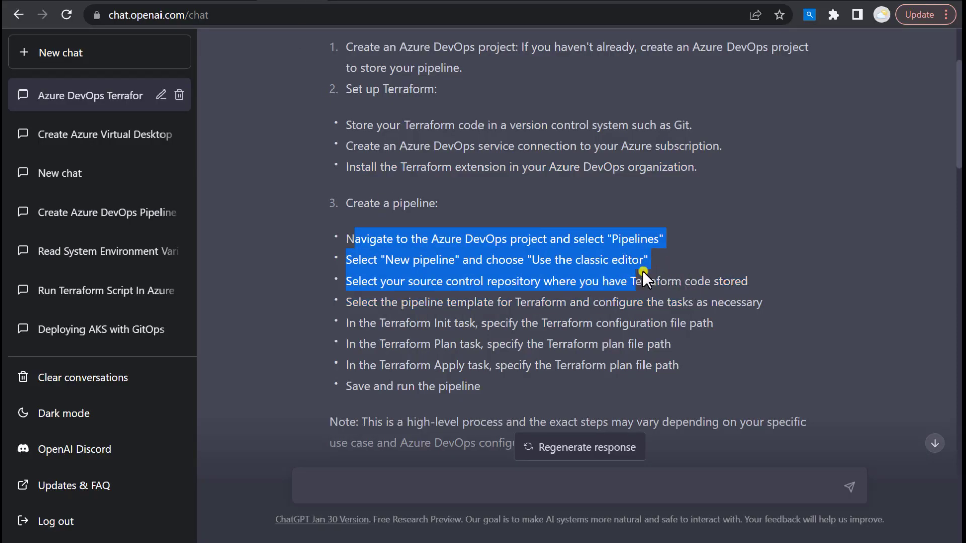
{"action": "left_click", "coordinate": [156, 14]}
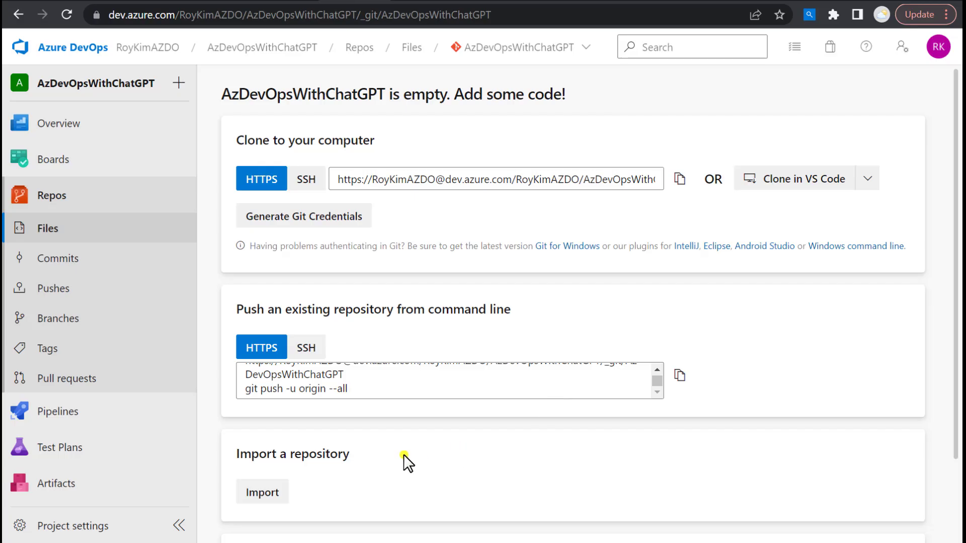
{"action": "mouse_move", "coordinate": [548, 163]}
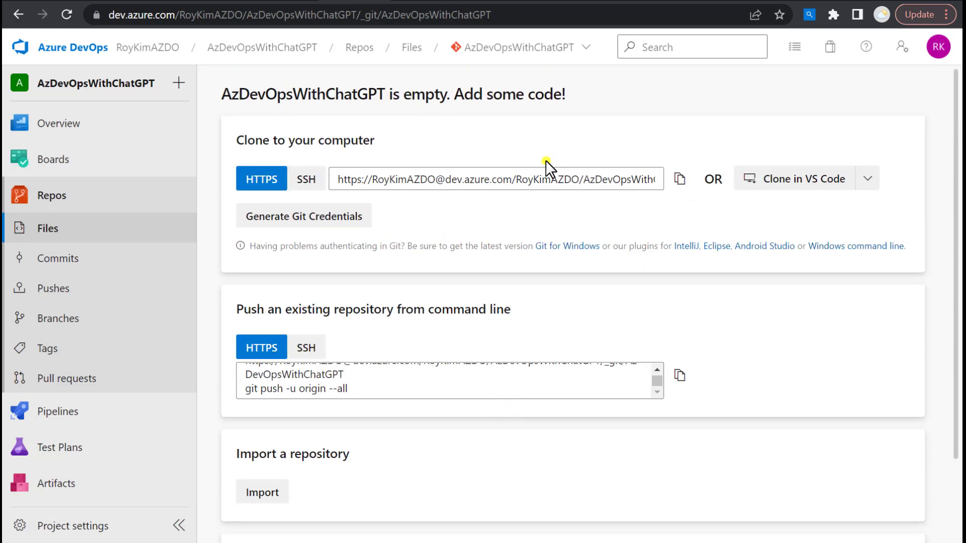
{"action": "scroll", "scroll_direction": "down", "scroll_amount": 3}
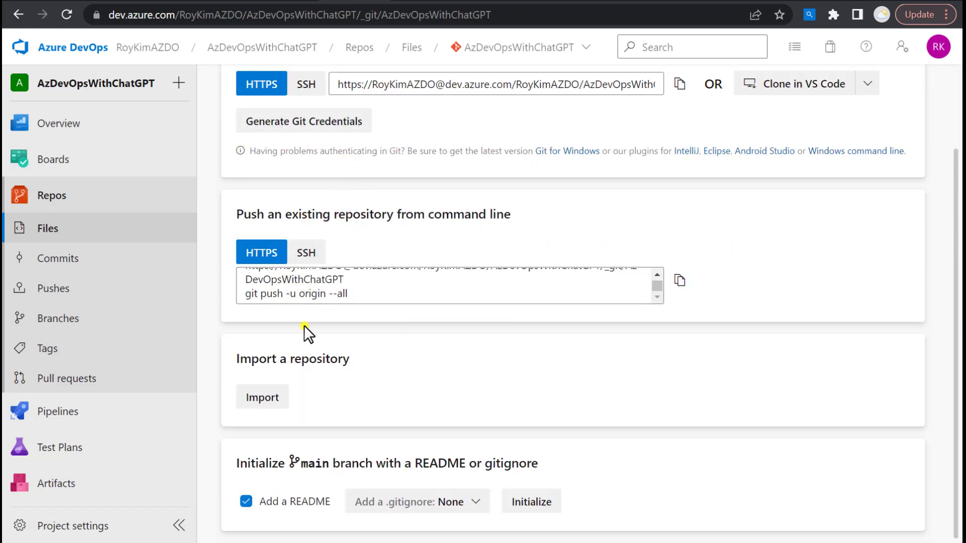
{"action": "left_click", "coordinate": [531, 502]}
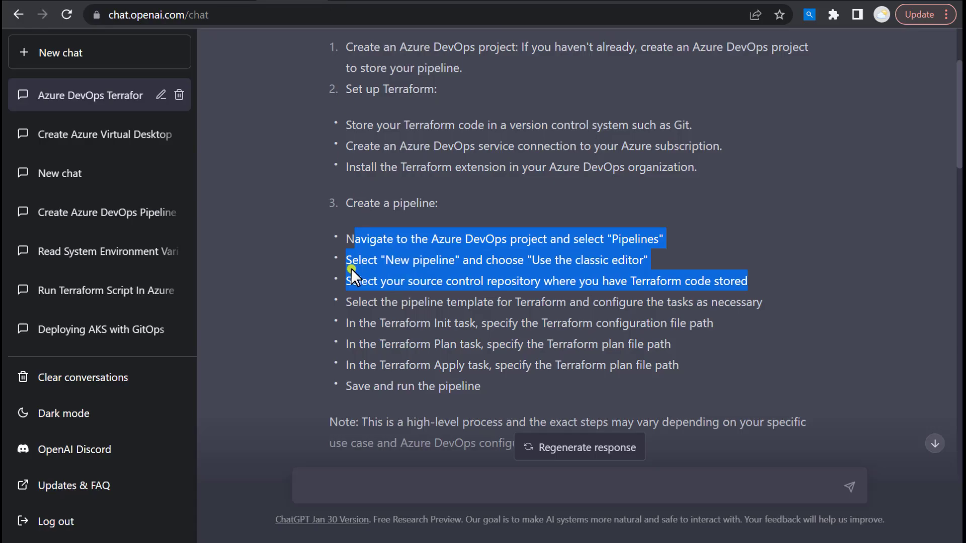
Highlight the repository step and ask ChatGPT what to choose when selecting "new pipeline"
{"action": "left_click_drag", "start_coordinate": [354, 281], "coordinate": [770, 281]}
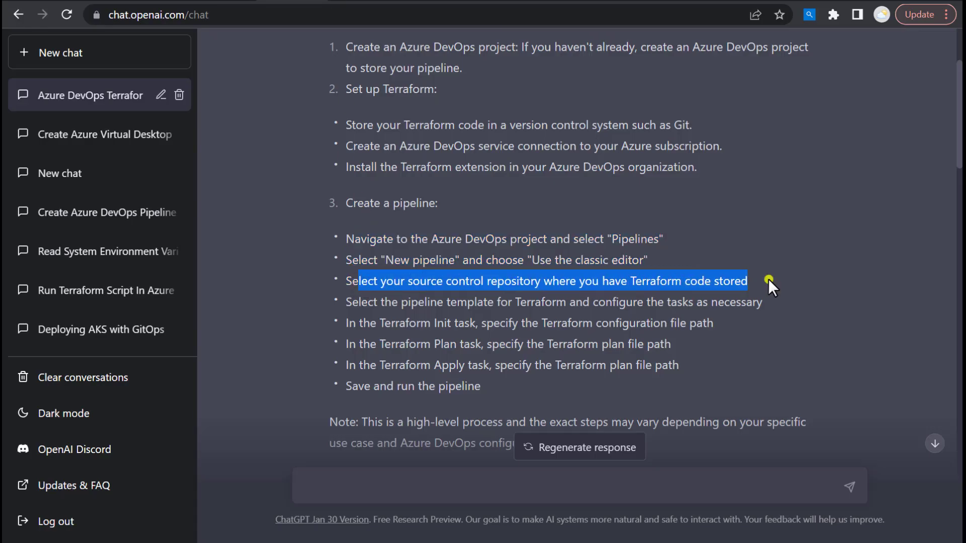
{"action": "type", "text": "Qhn"}
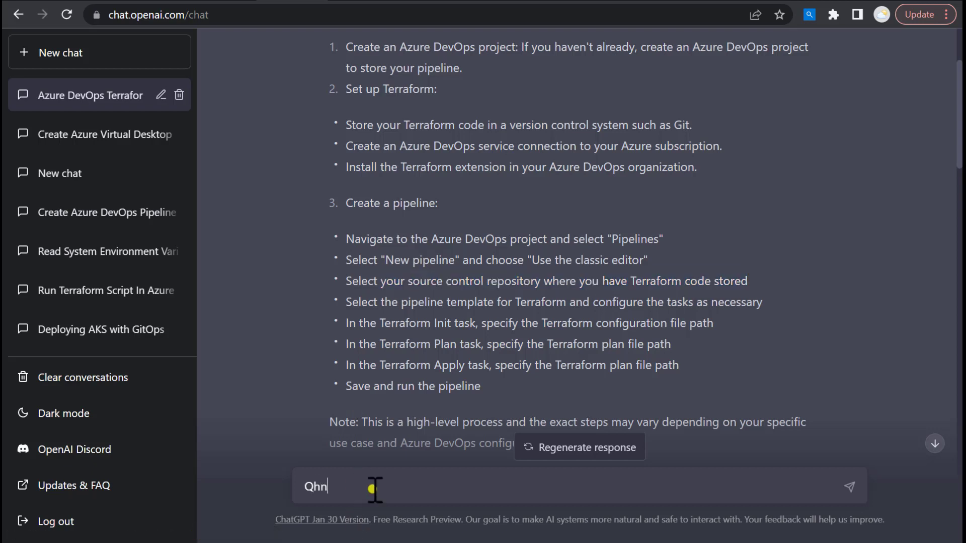
{"action": "type", "text": "When selecting \""}
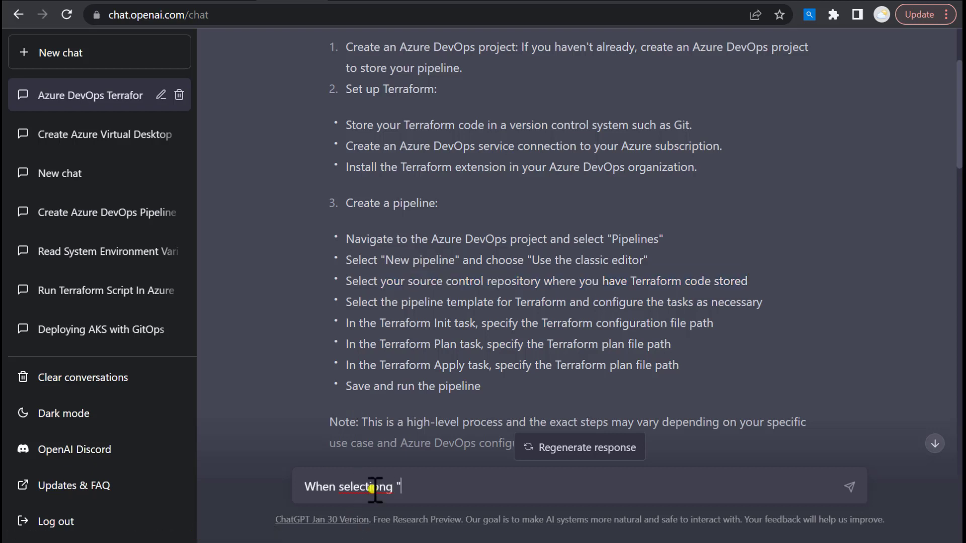
{"action": "type", "text": "new pipe"}
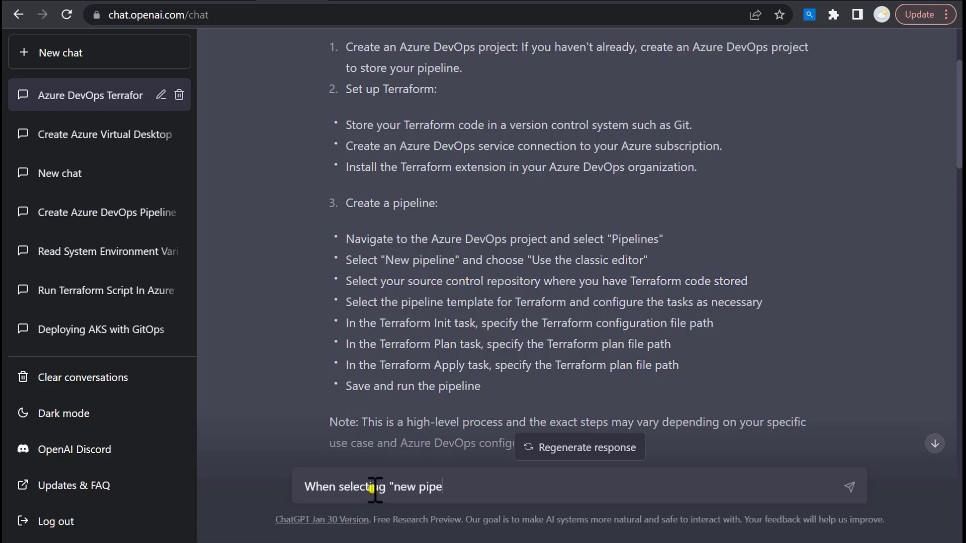
{"action": "type", "text": "line\", what do I ch"}
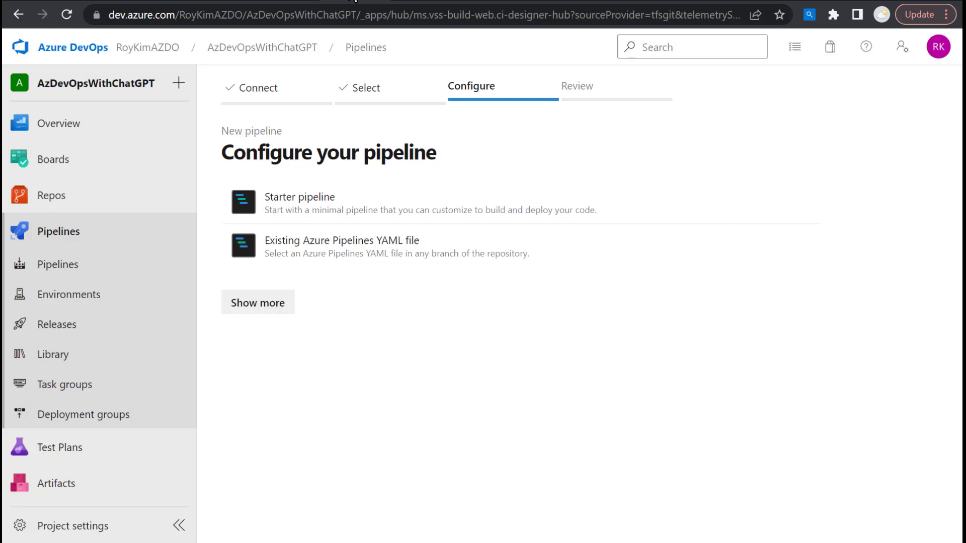
{"action": "mouse_move", "coordinate": [356, 86]}
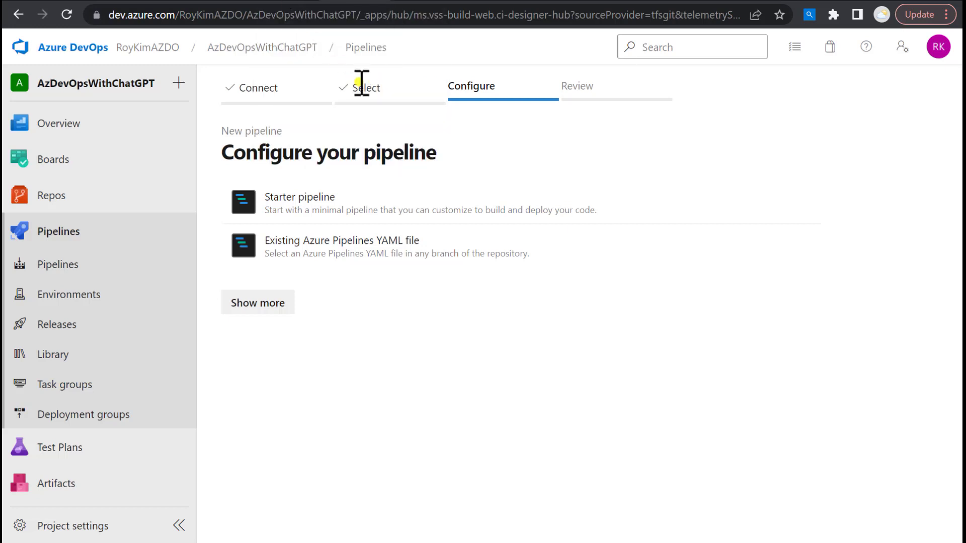
Read ChatGPT's two new-pipeline options and return to its pipeline steps while the template list shows
{"action": "left_click", "coordinate": [257, 302]}
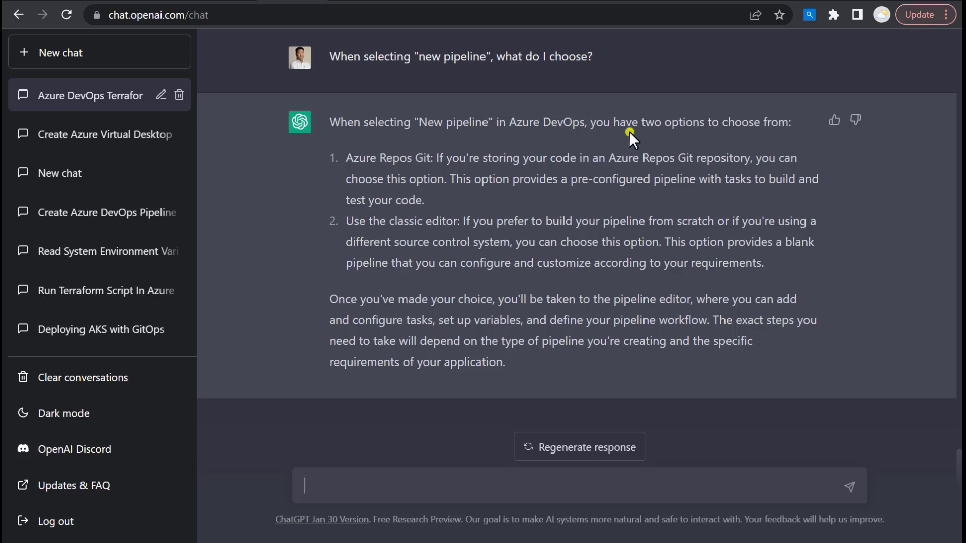
{"action": "left_click_drag", "start_coordinate": [409, 220], "coordinate": [764, 263]}
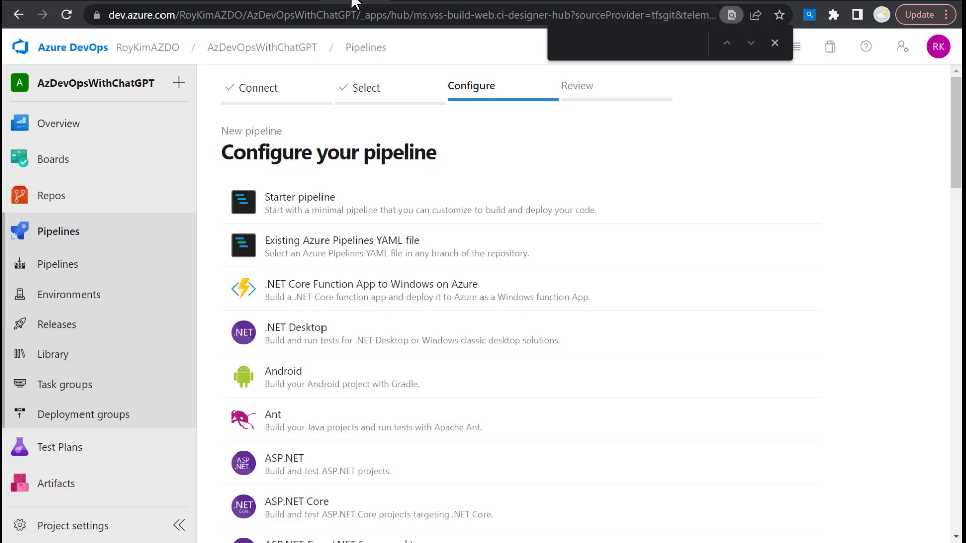
{"action": "left_click", "coordinate": [300, 197]}
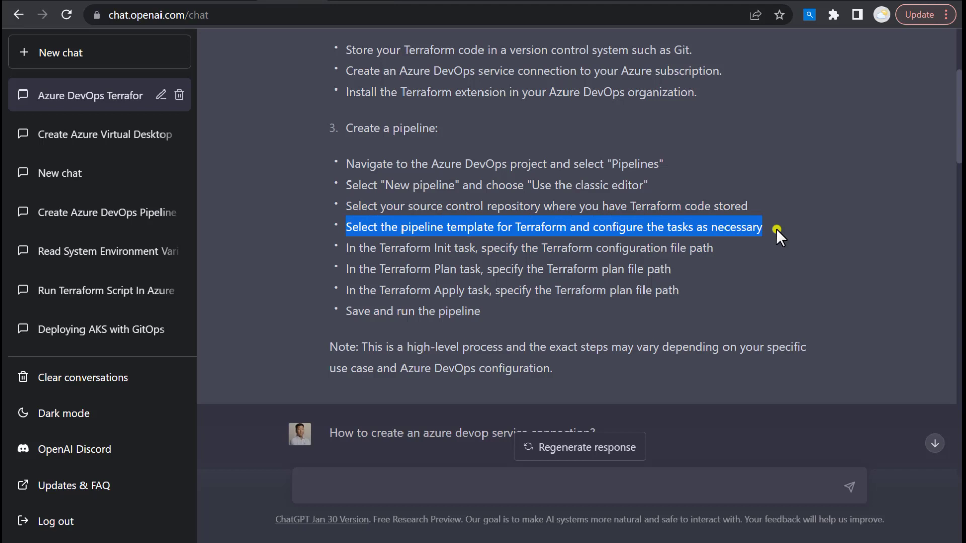
{"action": "mouse_move", "coordinate": [793, 237]}
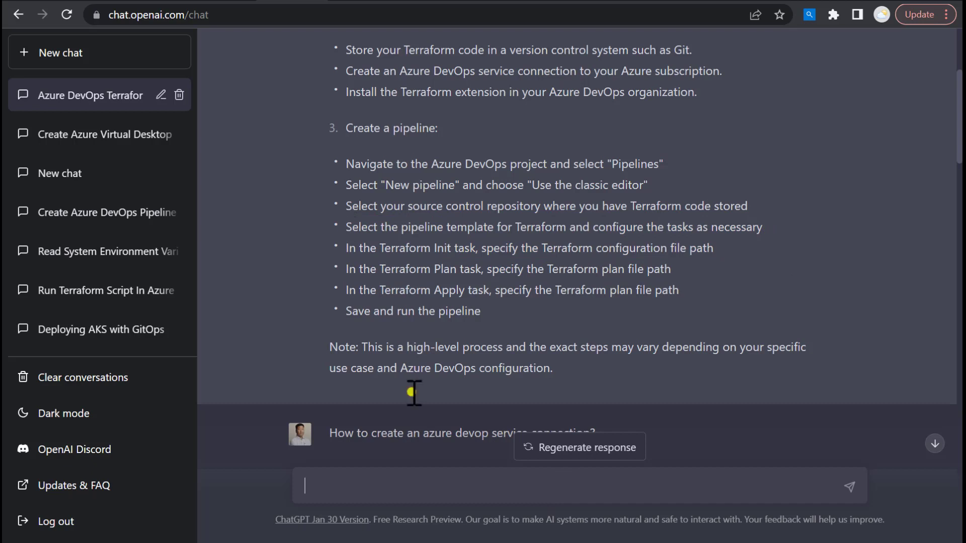
Ask ChatGPT for Azure DevOps pipeline code running Terraform and read through the YAML install, plan and apply tasks
{"action": "type", "text": "Wire"}
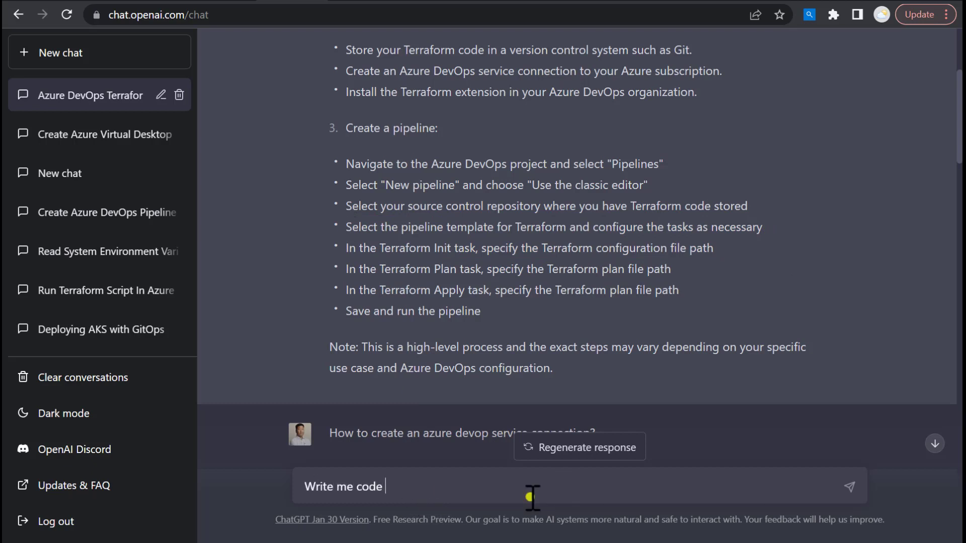
{"action": "type", "text": "for an azure devops pipeline to ru"}
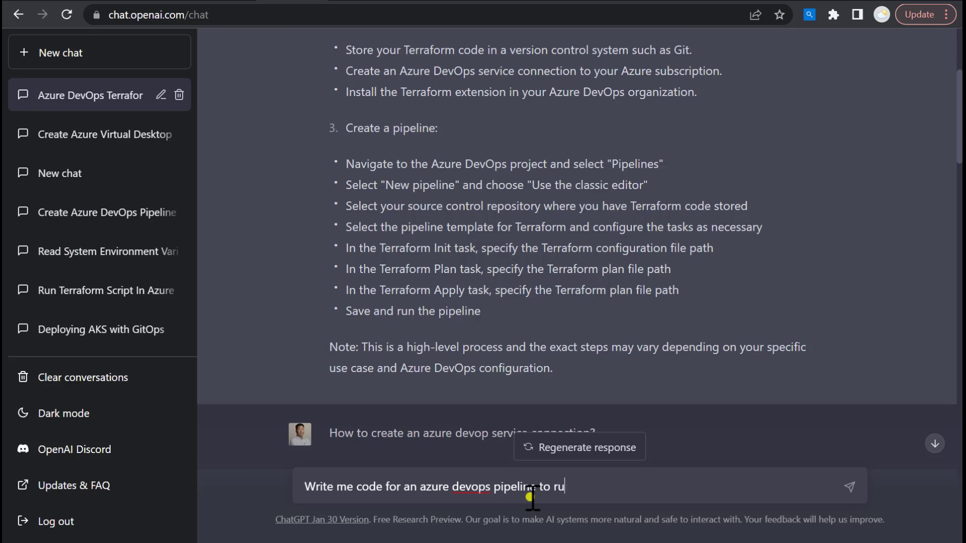
{"action": "type", "text": "n terraform code?"}
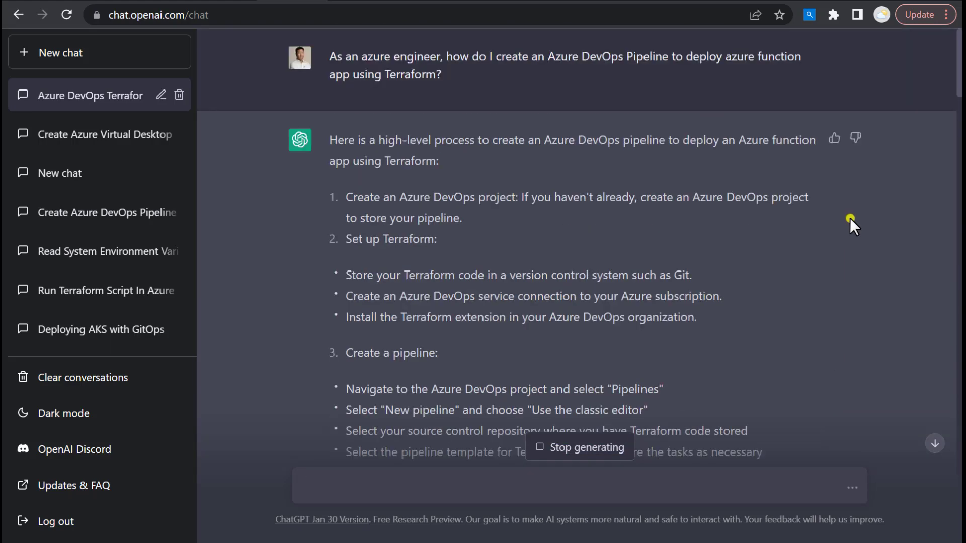
{"action": "scroll", "scroll_direction": "down", "scroll_amount": 3}
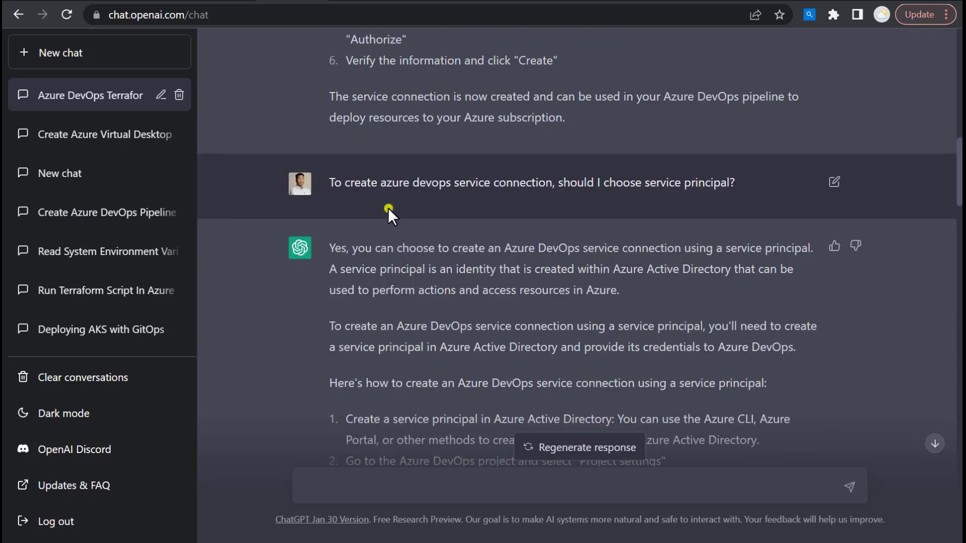
{"action": "scroll", "scroll_direction": "down", "scroll_amount": 3}
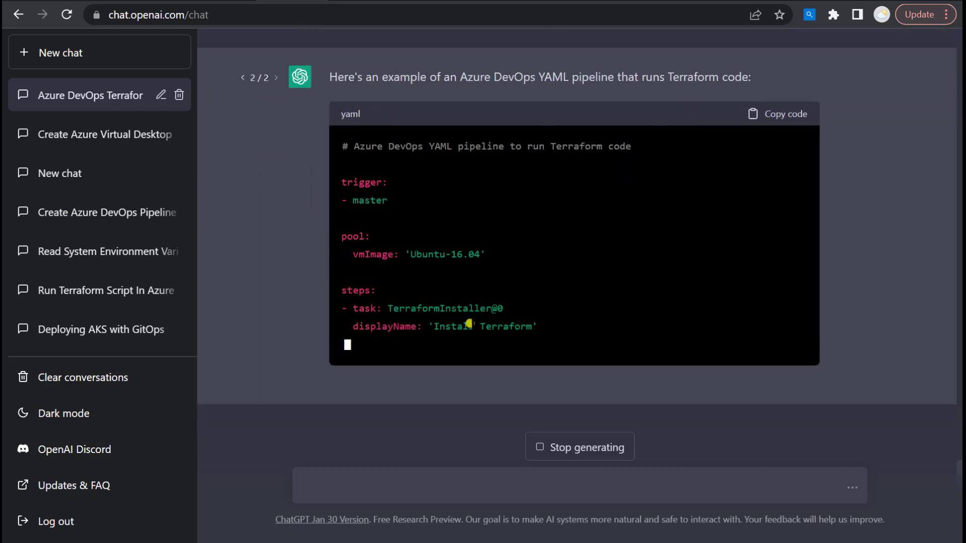
{"action": "scroll", "scroll_direction": "down", "scroll_amount": 3}
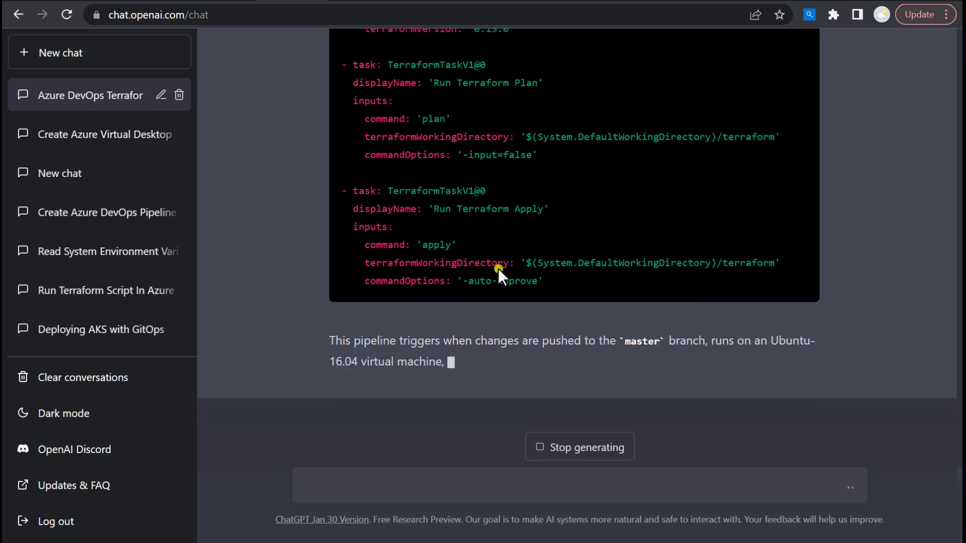
{"action": "mouse_move", "coordinate": [399, 223]}
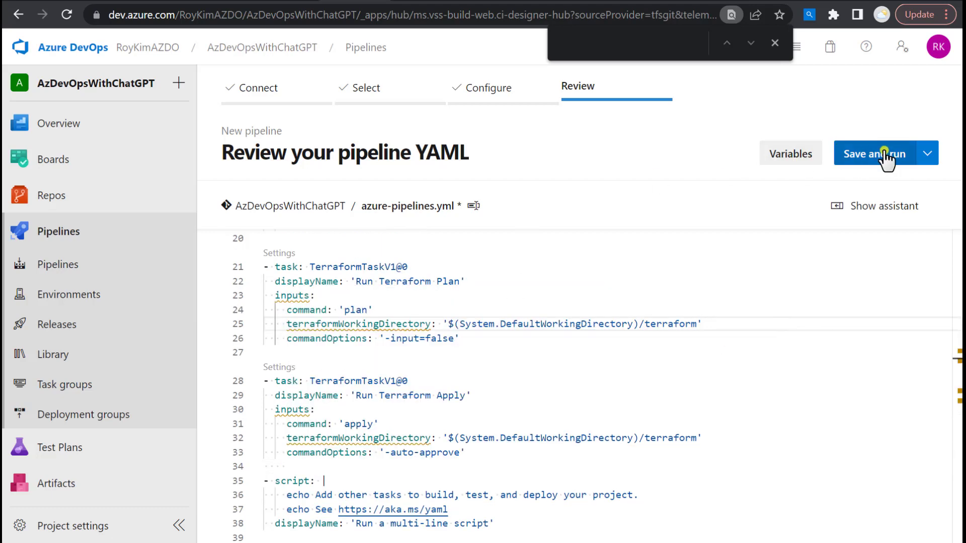
Save and run the reviewed YAML so azure-pipelines.yml is committed to the AzDevOpsWithChatGPT repository
{"action": "left_click", "coordinate": [885, 154]}
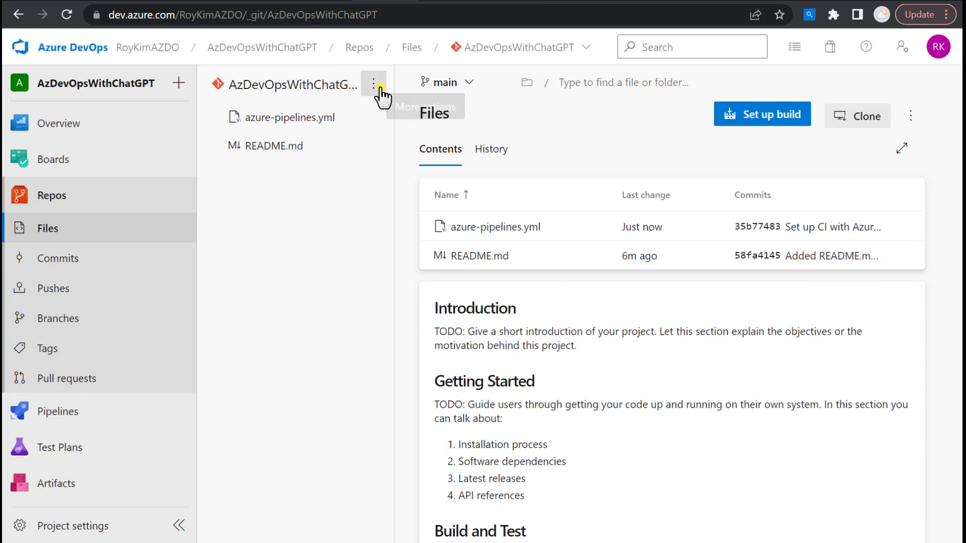
Create a terraform folder in the repository with a committed main.tf file
{"action": "left_click", "coordinate": [372, 85]}
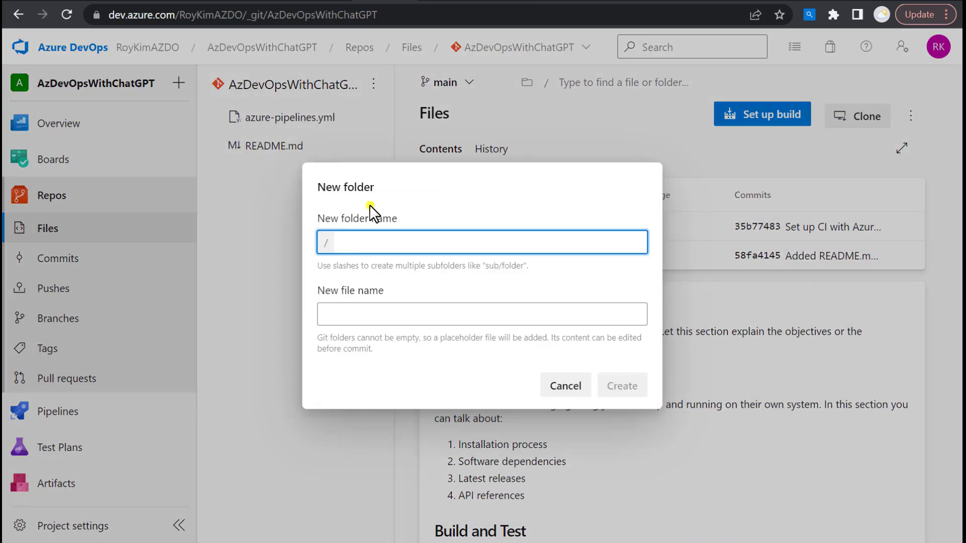
{"action": "type", "text": "terraform"}
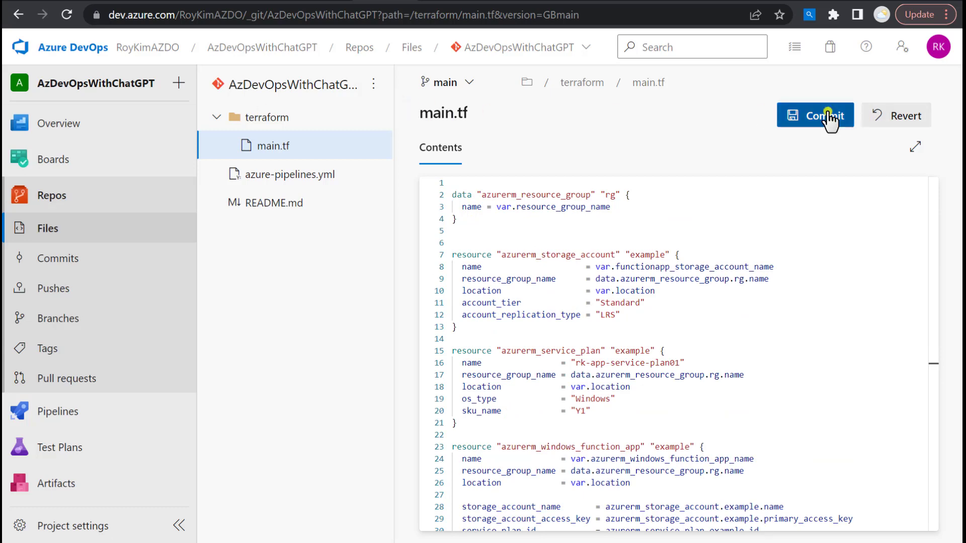
{"action": "left_click", "coordinate": [815, 115]}
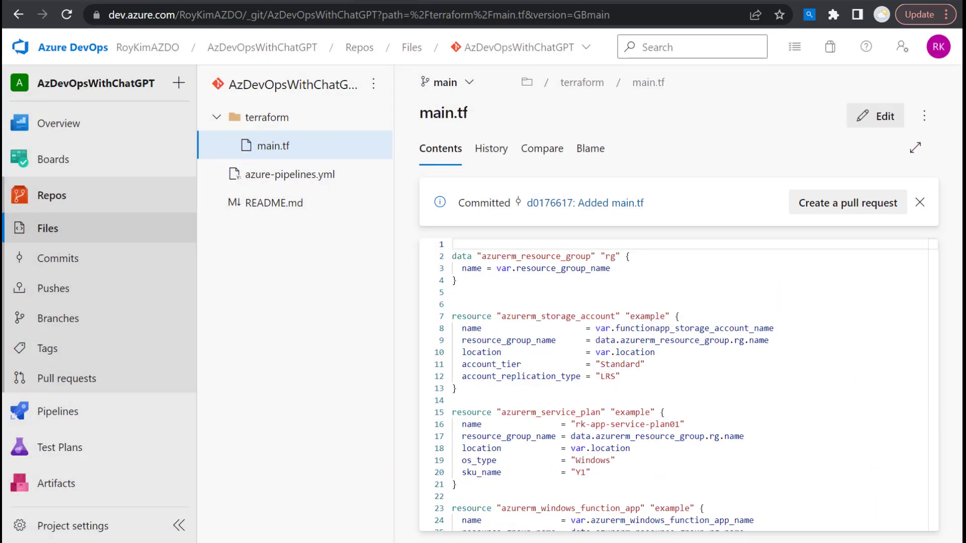
{"action": "mouse_move", "coordinate": [372, 119]}
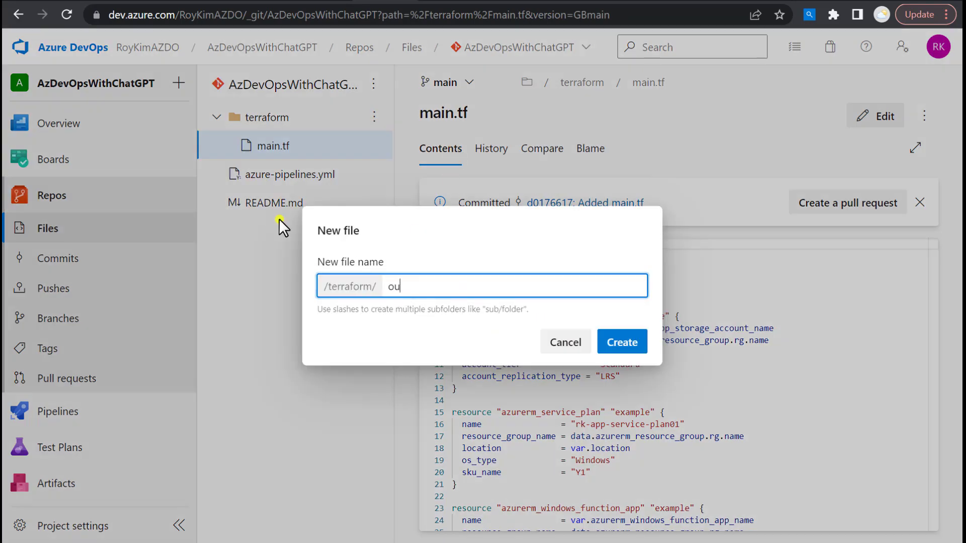
Add committed outputs.tf and providers.tf files to the terraform folder
{"action": "left_click", "coordinate": [622, 342]}
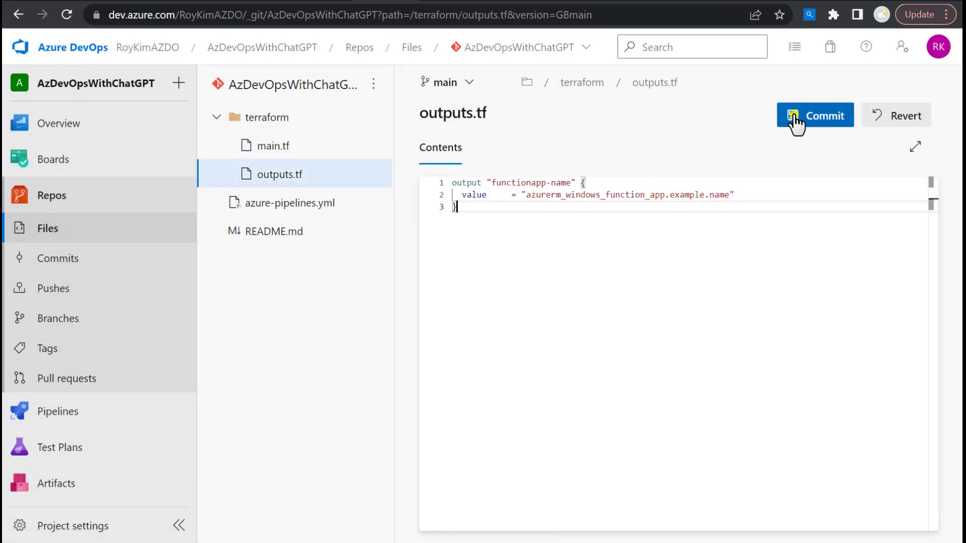
{"action": "left_click", "coordinate": [815, 114]}
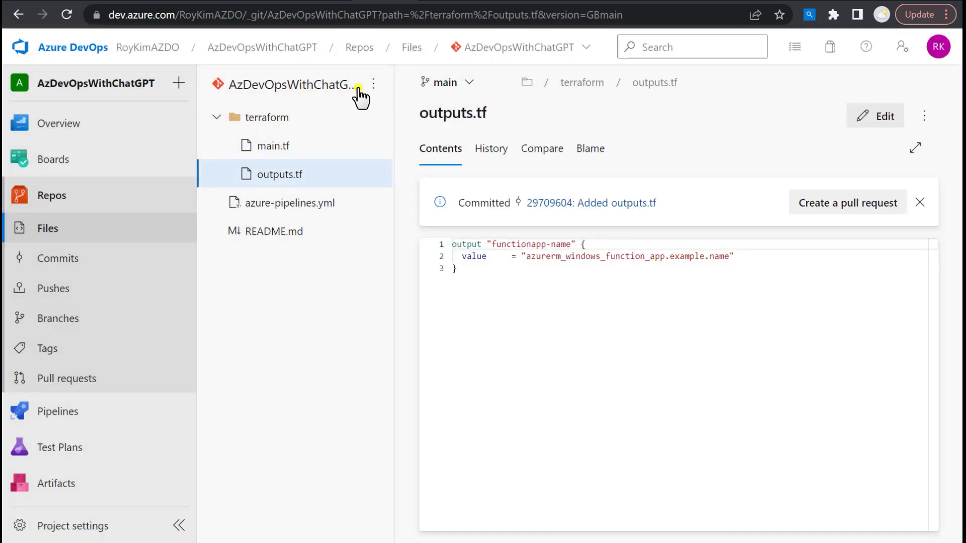
{"action": "left_click", "coordinate": [373, 83]}
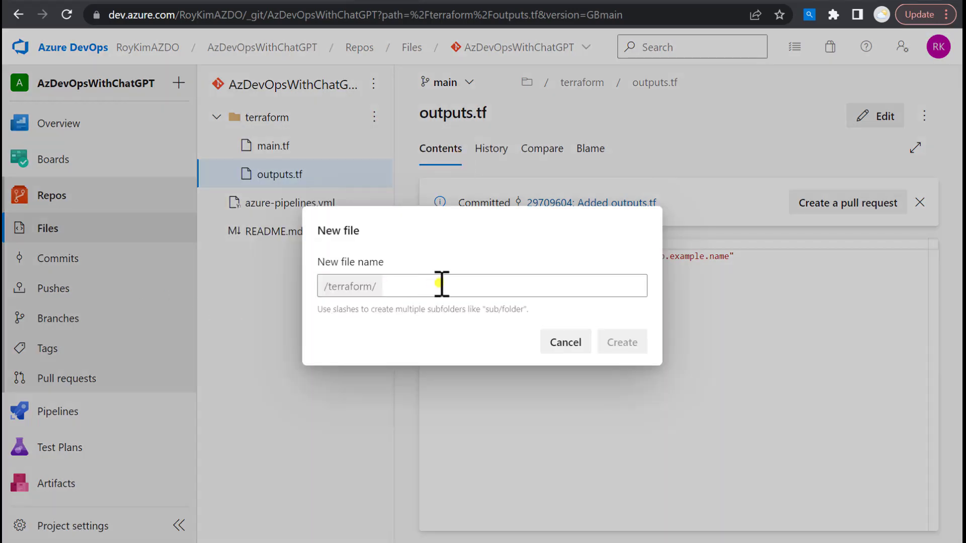
{"action": "type", "text": "provider"}
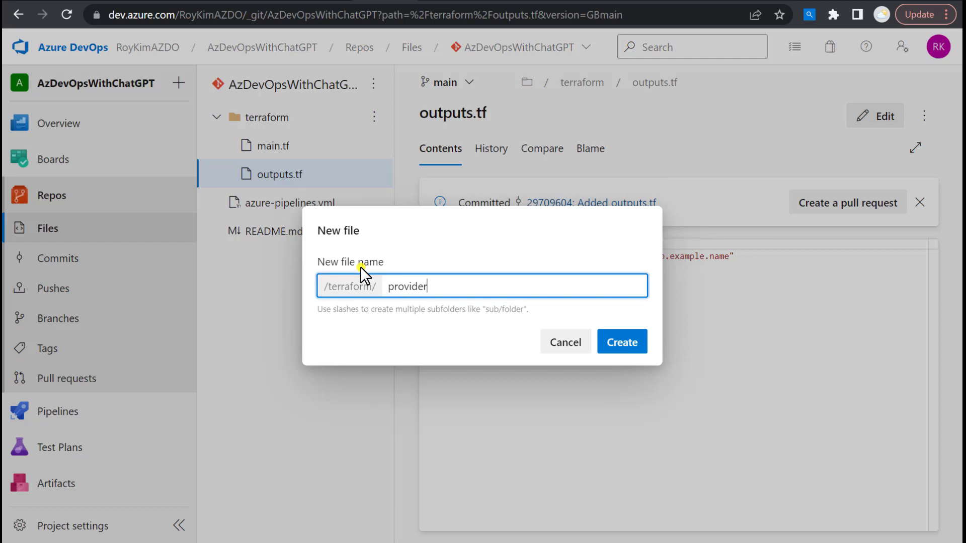
{"action": "left_click", "coordinate": [622, 343]}
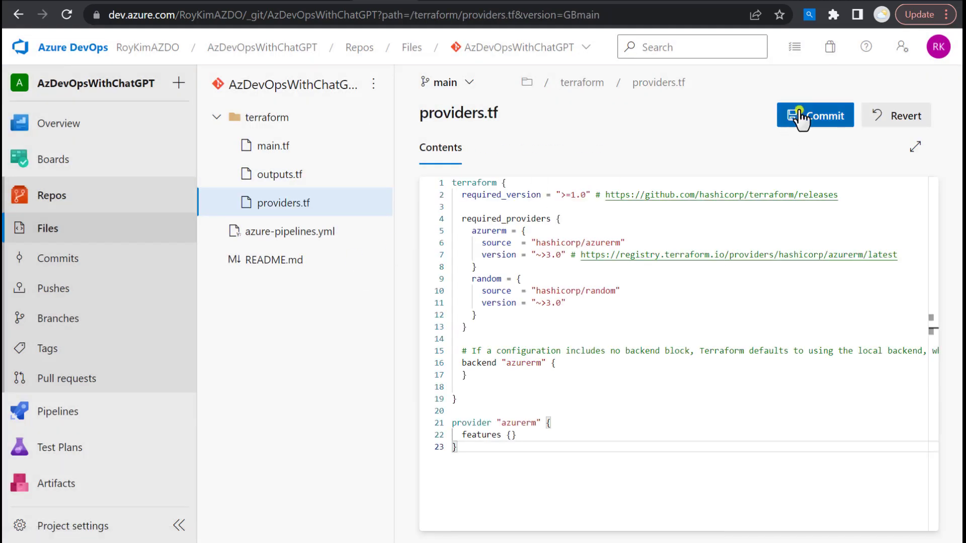
{"action": "left_click", "coordinate": [814, 114]}
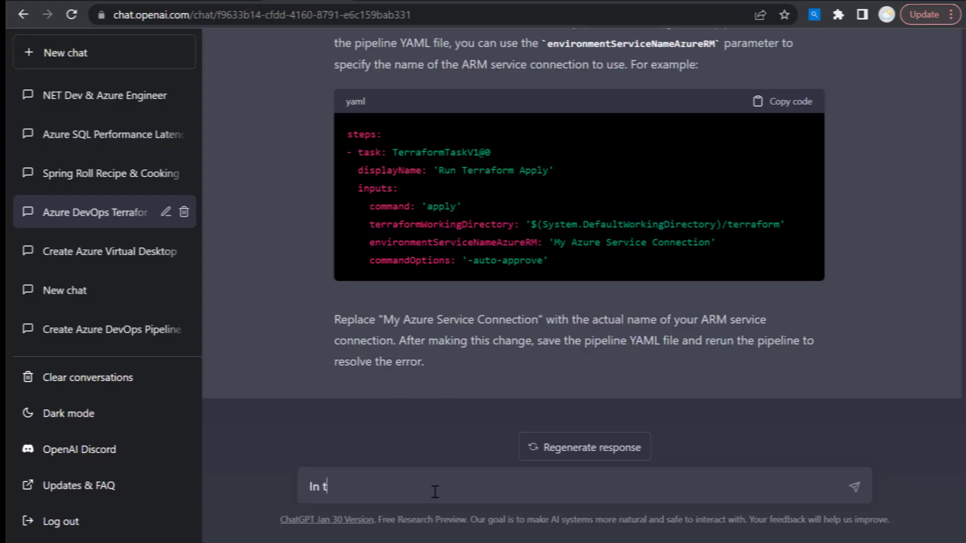
Ask ChatGPT about the terraform plan 'Error: No configuration files' and read its answer
{"action": "type", "text": "erraform plan,"}
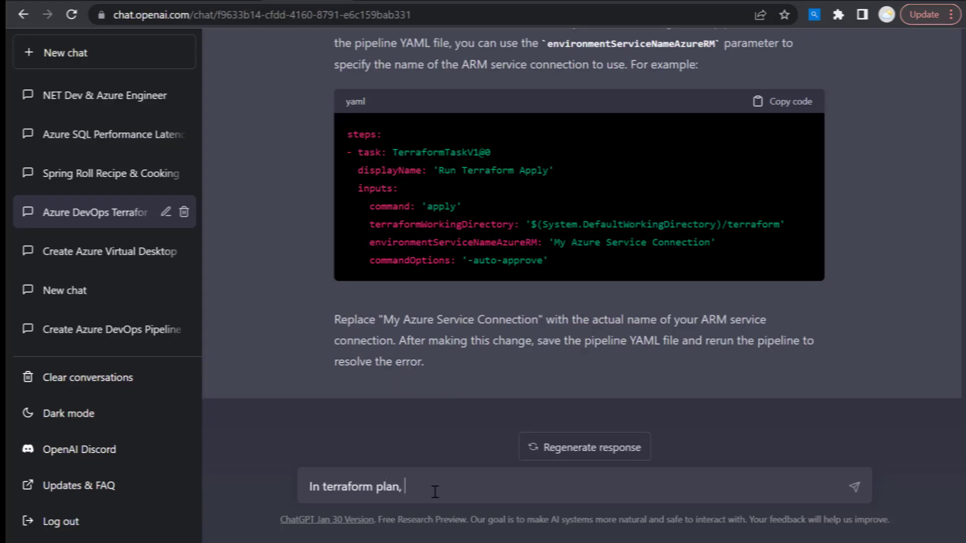
{"action": "type", "text": "I have err"}
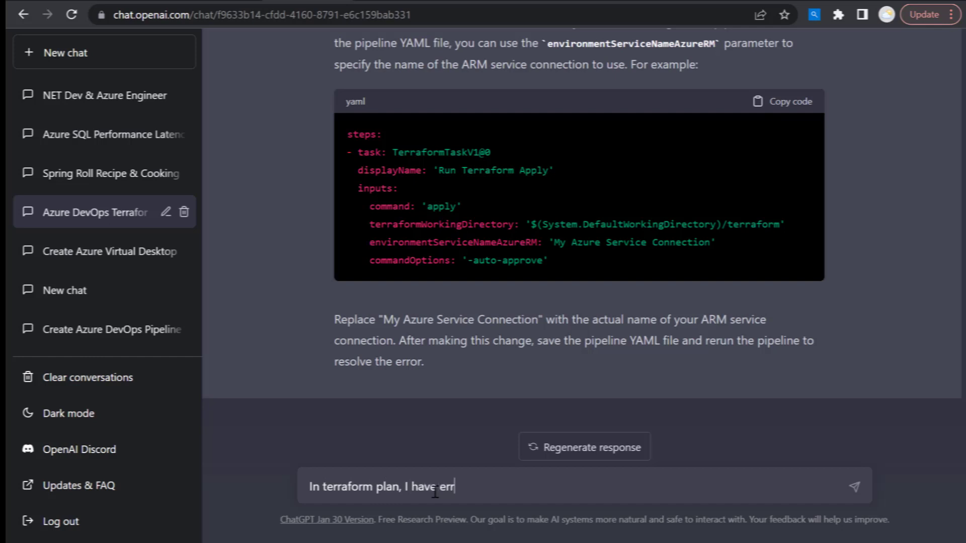
{"action": "key", "text": "Enter"}
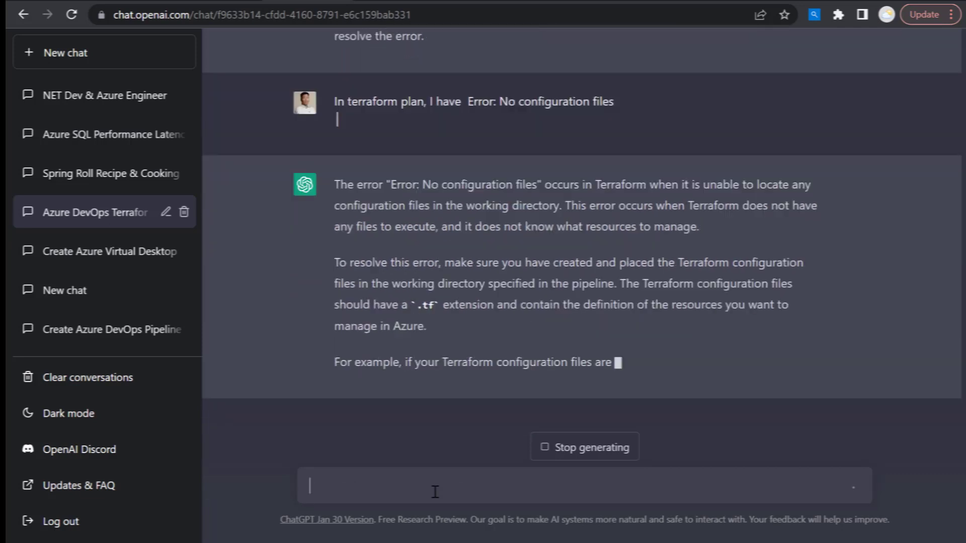
{"action": "scroll", "scroll_direction": "down", "scroll_amount": 3}
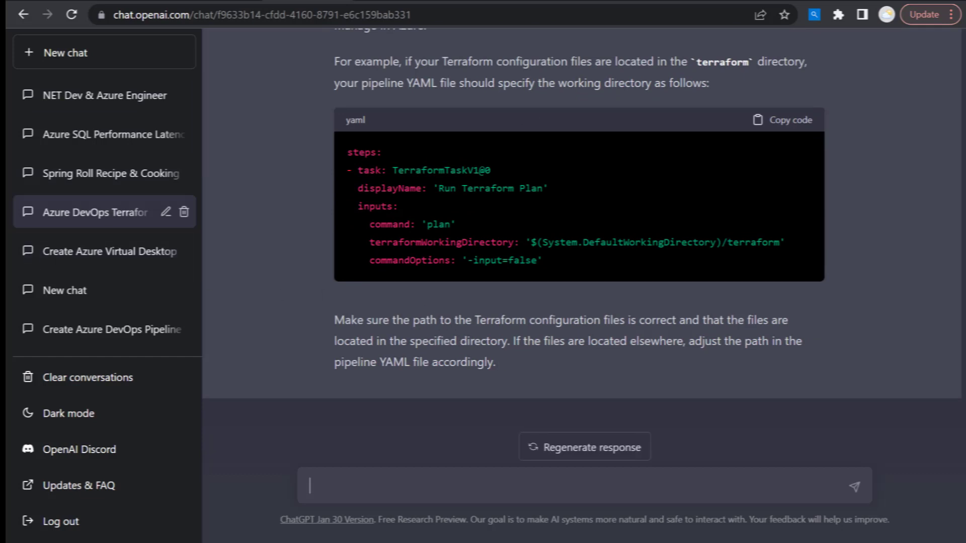
{"action": "type", "text": "In terraform plan, I have  Error: No configuration files"}
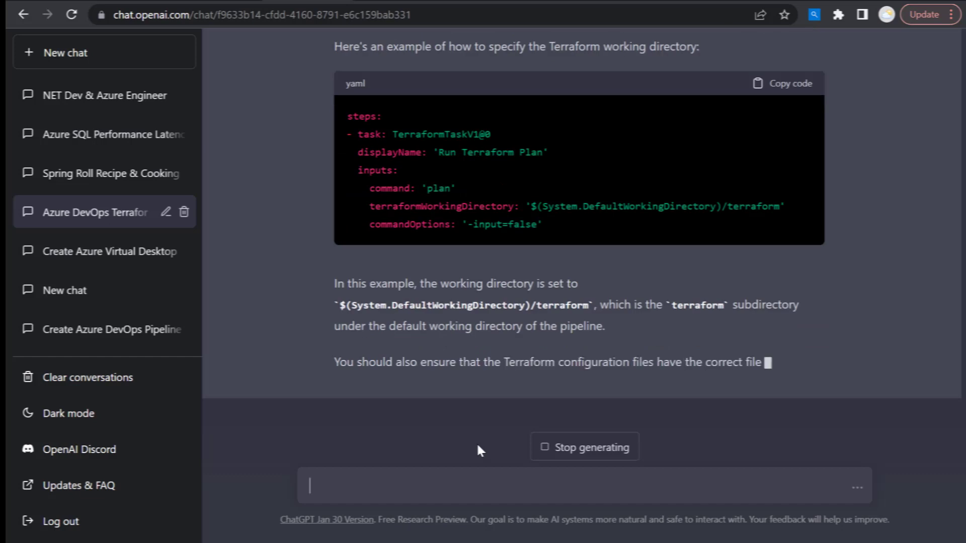
Ask for a terraform plan step example in a YAML pipeline and about terraformWorkingDirectory alternatives
{"action": "type", "text": "what is example of"}
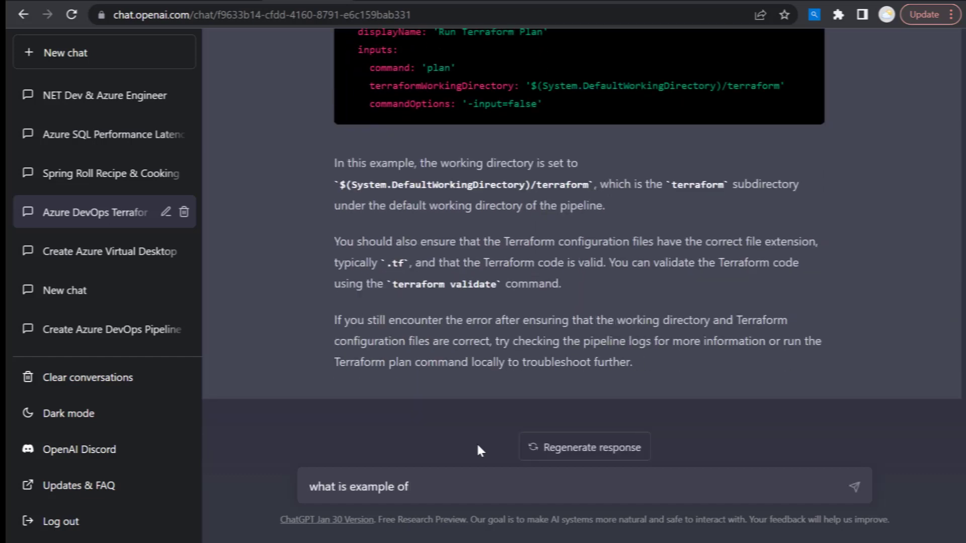
{"action": "type", "text": "terrfa"}
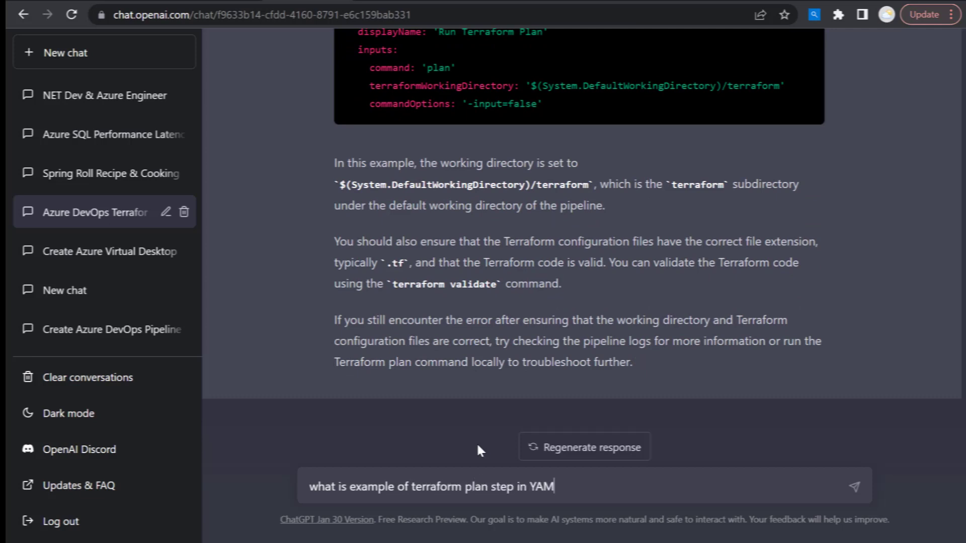
{"action": "key", "text": "Enter"}
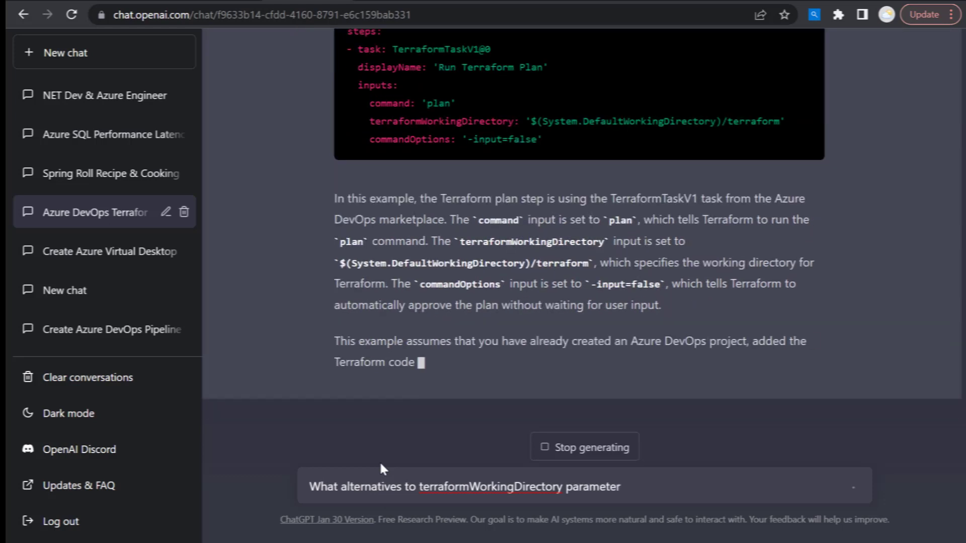
{"action": "type", "text": "in YAML pipeline"}
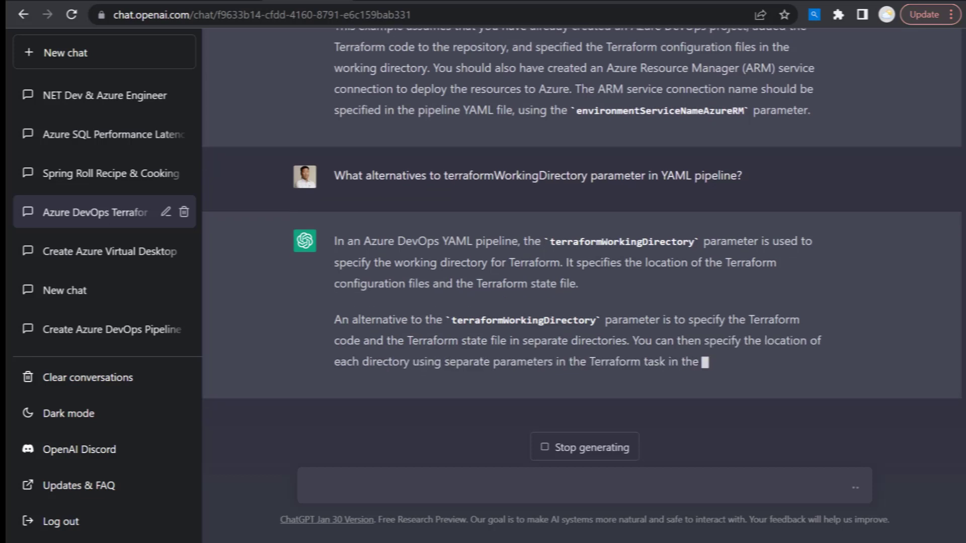
{"action": "scroll", "scroll_direction": "down", "scroll_amount": 3}
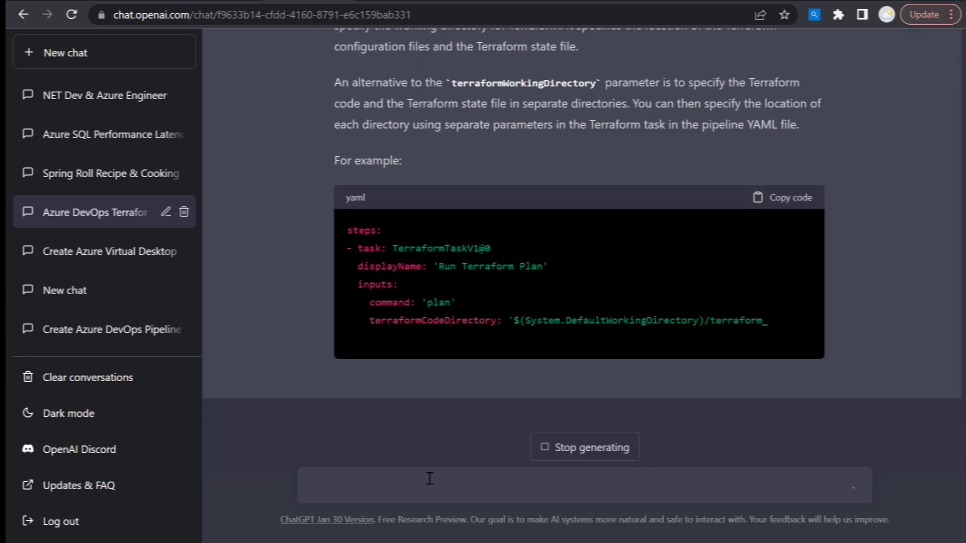
{"action": "type", "text": "what is example"}
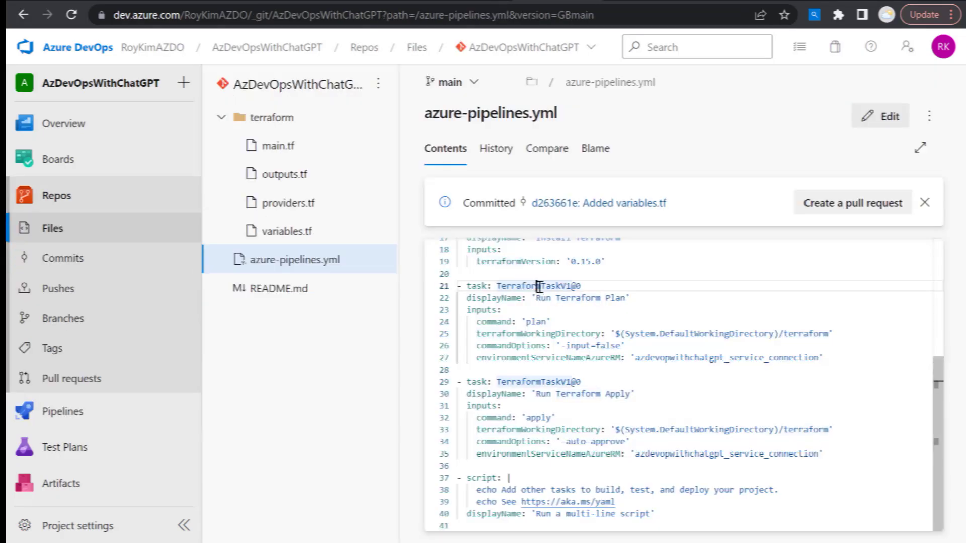
Edit azure-pipelines.yml to use workingDirectory instead of terraformWorkingDirectory in the plan and apply tasks
{"action": "double_click", "coordinate": [535, 333]}
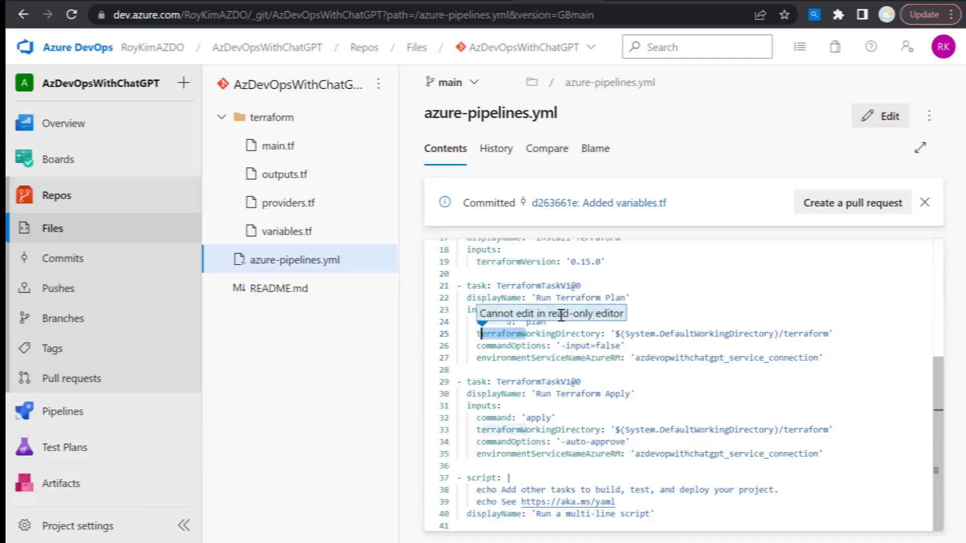
{"action": "left_click", "coordinate": [880, 116]}
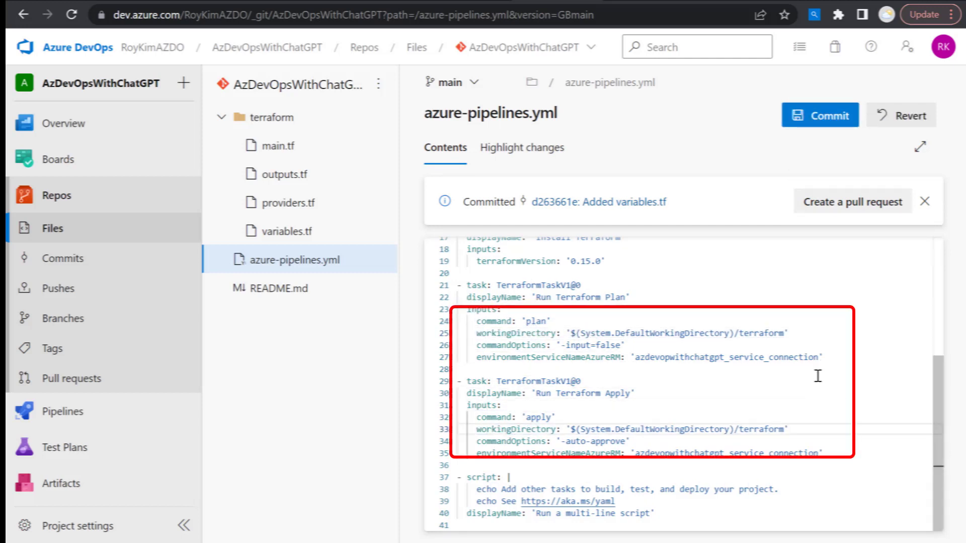
{"action": "mouse_move", "coordinate": [536, 52]}
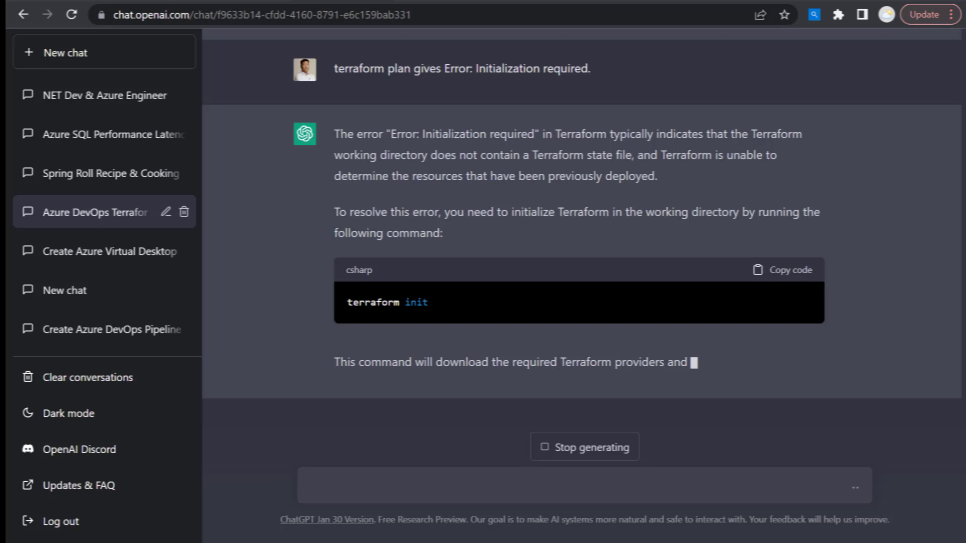
Read ChatGPT's 'Initialization required' advice and select its suggested Terraform init task YAML
{"action": "scroll", "scroll_direction": "down", "scroll_amount": 3}
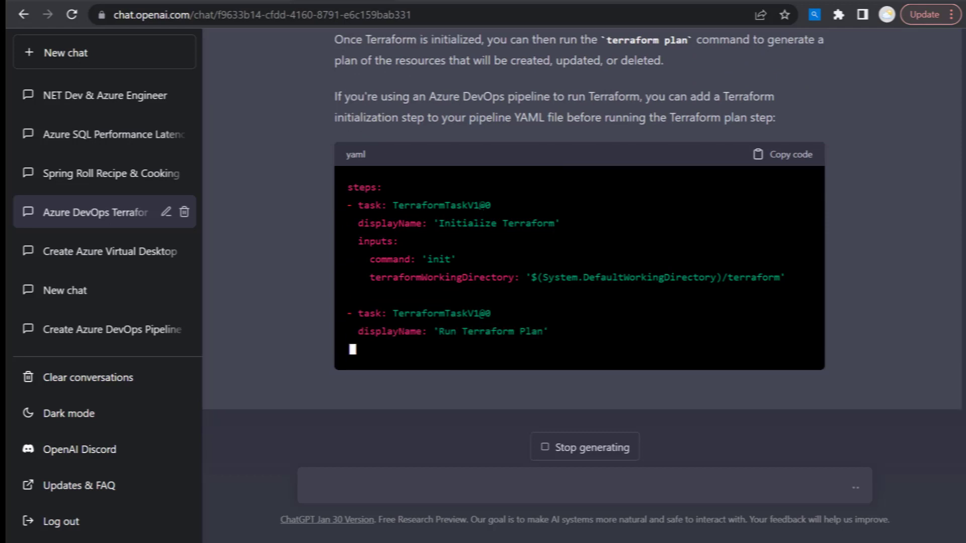
{"action": "scroll", "scroll_direction": "down", "scroll_amount": 3}
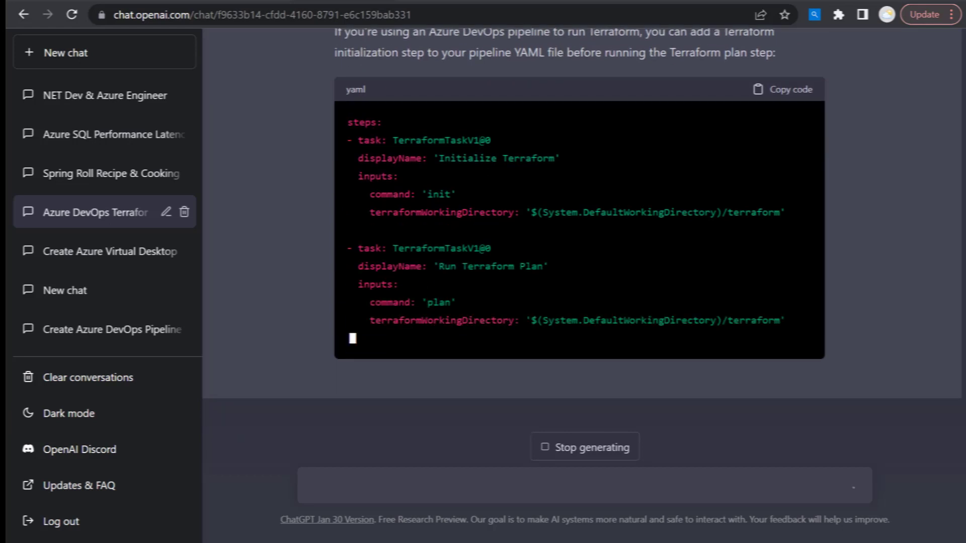
{"action": "left_click_drag", "start_coordinate": [357, 104], "coordinate": [786, 176]}
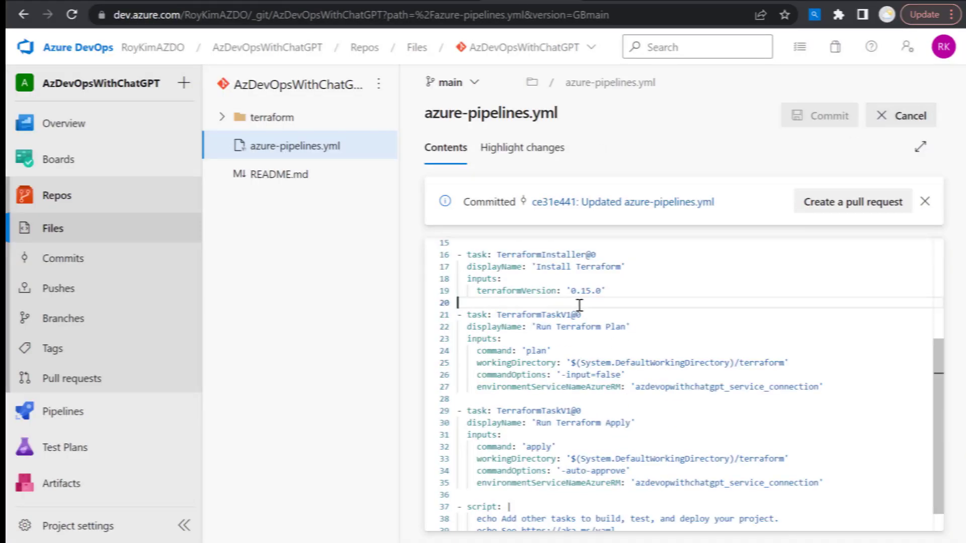
Add the TerraformTaskV1@0 init step, open the newest run and select its failed backendServiceArm error
{"action": "type", "text": "- task: TerraformTaskV1@0"}
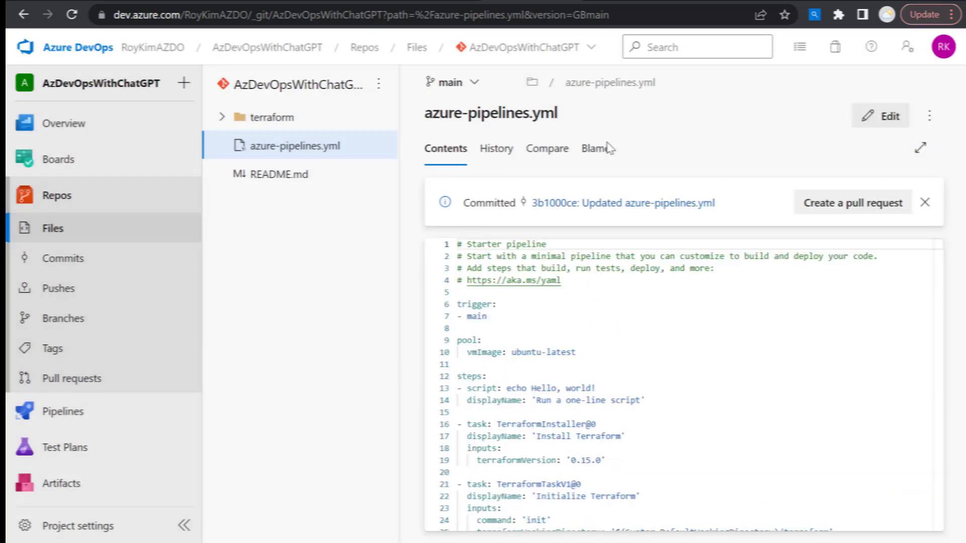
{"action": "left_click", "coordinate": [62, 411]}
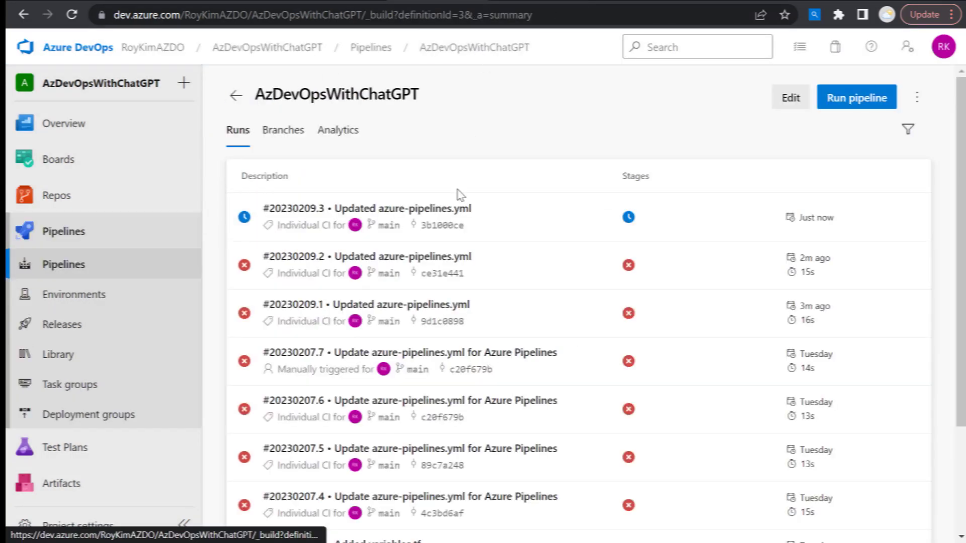
{"action": "left_click", "coordinate": [367, 209]}
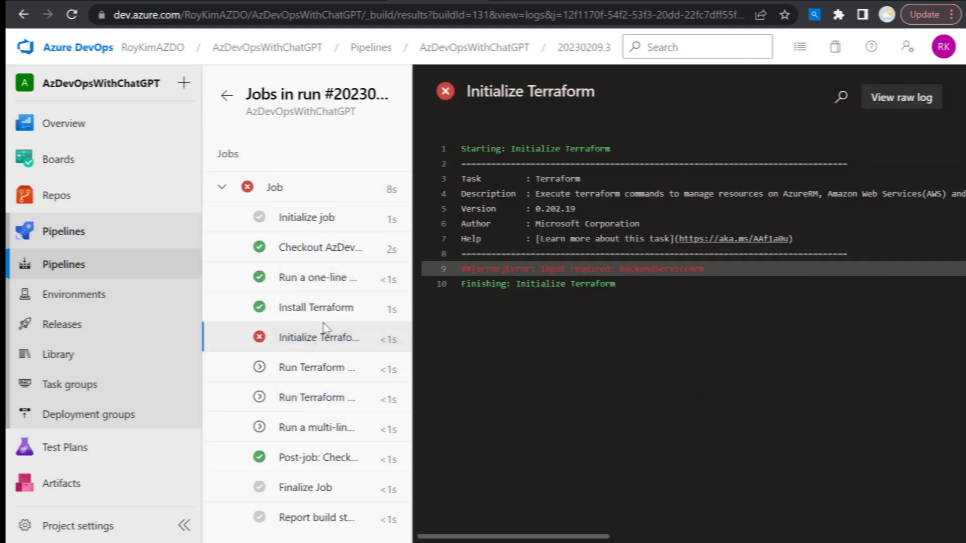
{"action": "double_click", "coordinate": [660, 268]}
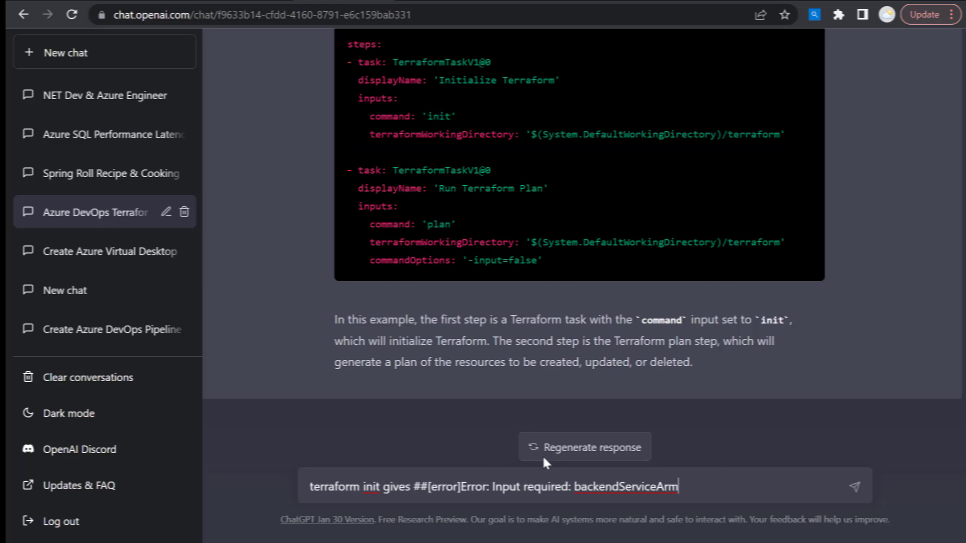
Ask ChatGPT to fix the backendServiceArm error in a YAML pipeline and read its azurerm backend init inputs
{"action": "type", "text": "in YAML pipeline,"}
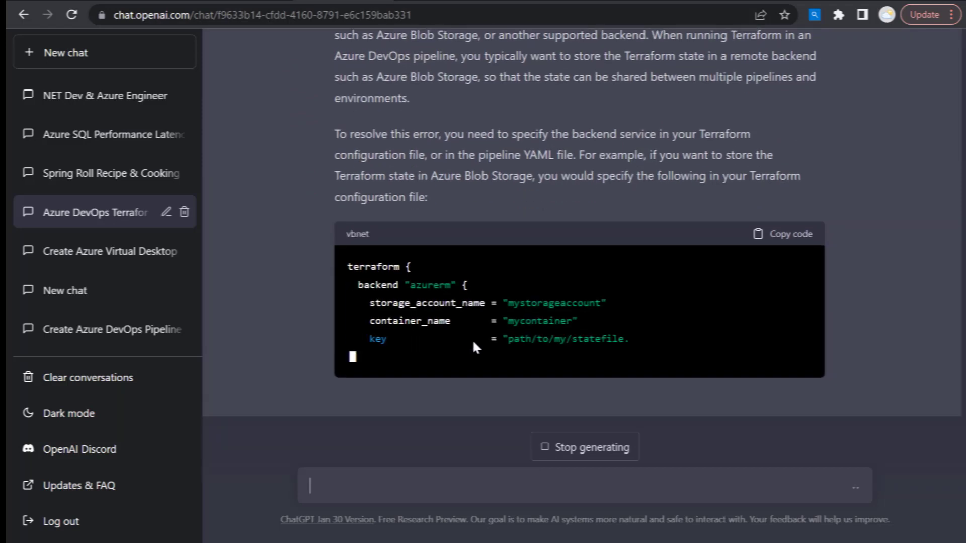
{"action": "scroll", "scroll_direction": "down", "scroll_amount": 3}
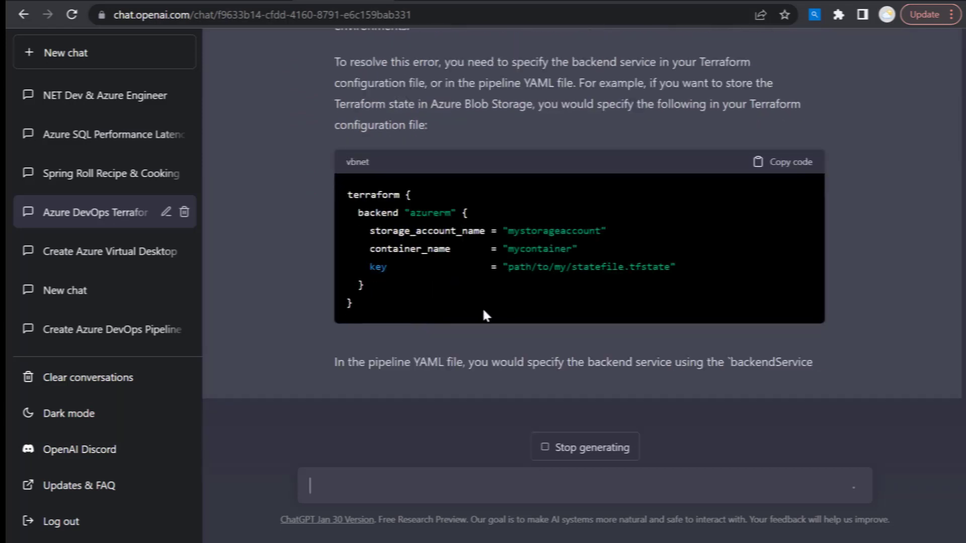
{"action": "scroll", "scroll_direction": "down", "scroll_amount": 3}
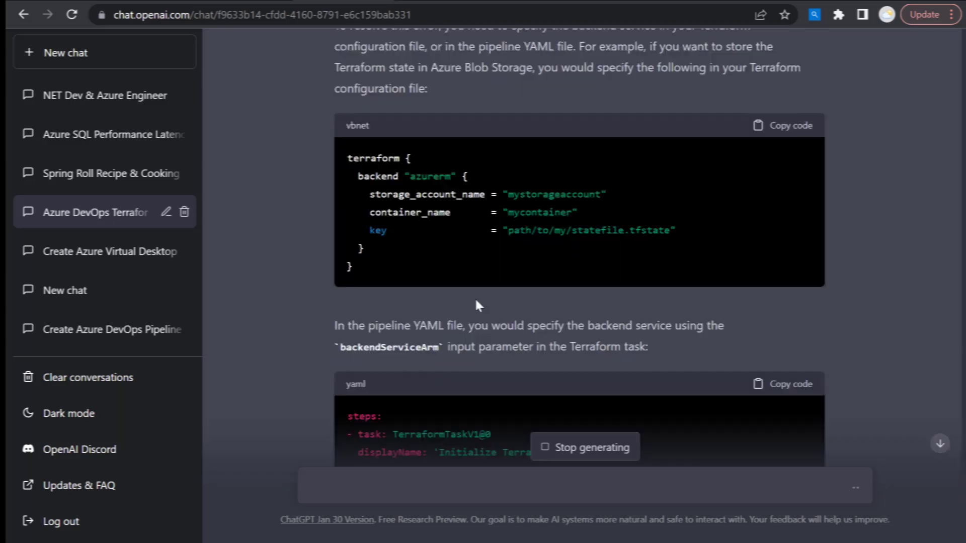
{"action": "scroll", "scroll_direction": "down", "scroll_amount": 3}
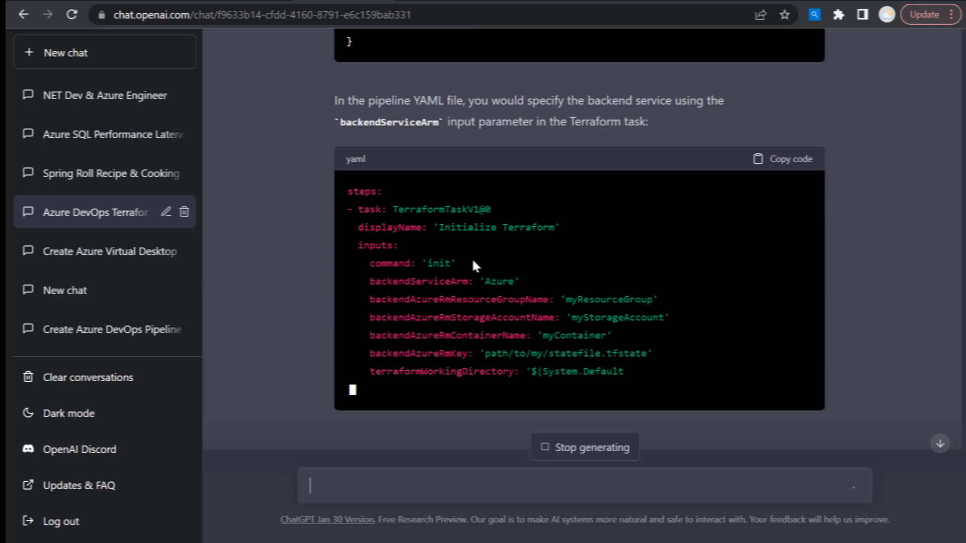
{"action": "scroll", "scroll_direction": "down", "scroll_amount": 3}
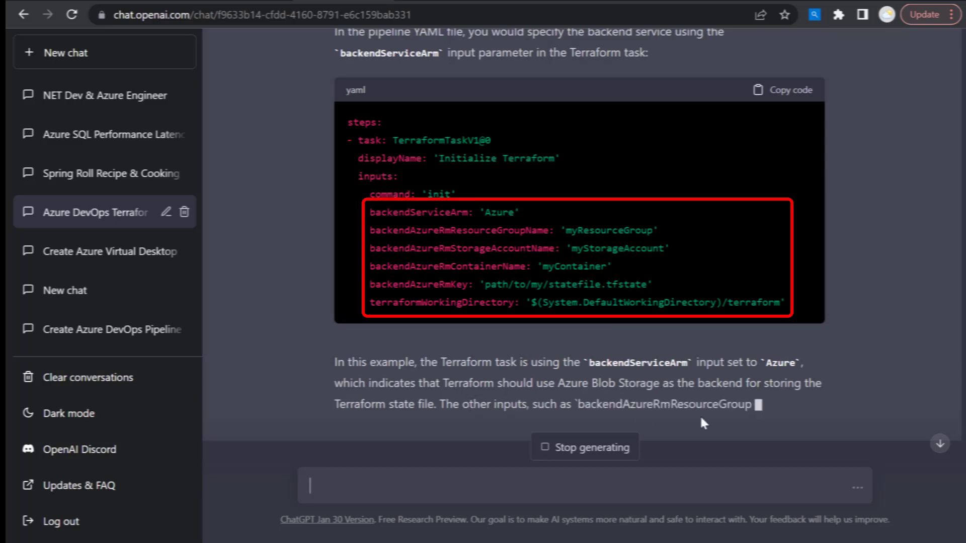
{"action": "scroll", "scroll_direction": "down", "scroll_amount": 3}
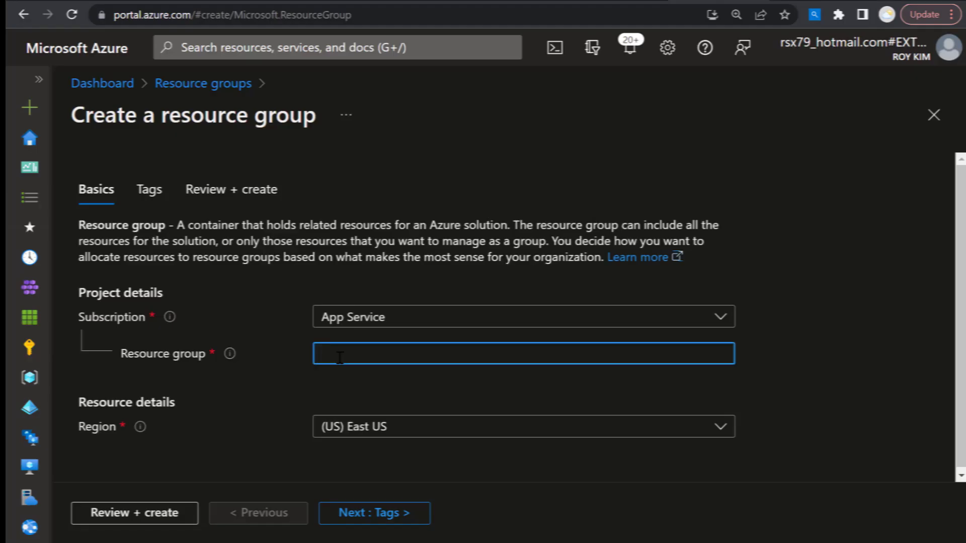
Create the terraform-chatgptdemo resource group and start a new storage account from Marketplace
{"action": "type", "text": "terra"}
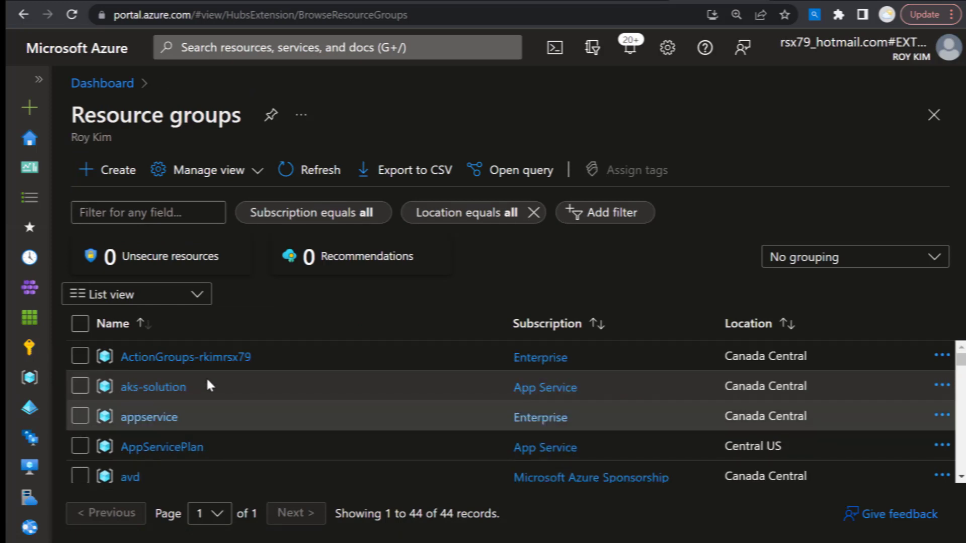
{"action": "scroll", "scroll_direction": "down", "scroll_amount": 3}
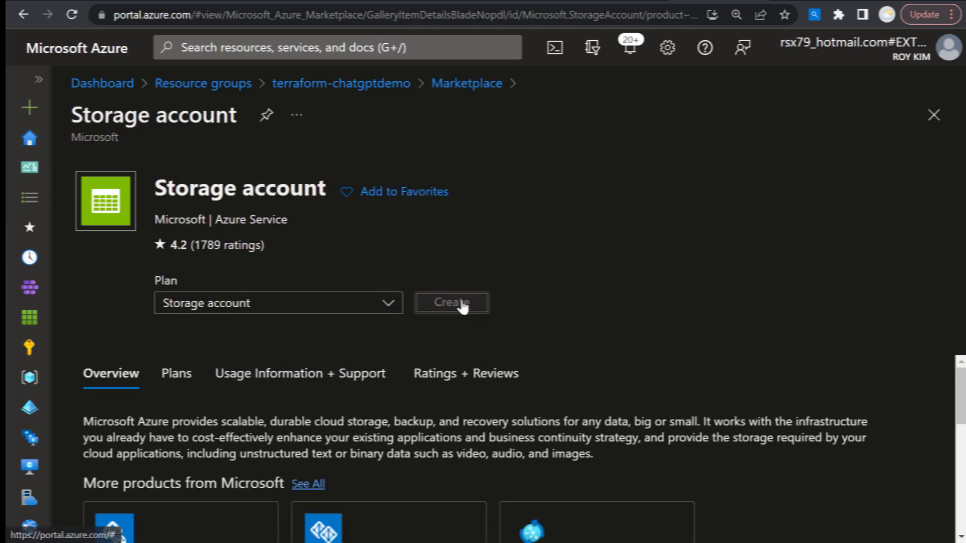
{"action": "left_click", "coordinate": [452, 303]}
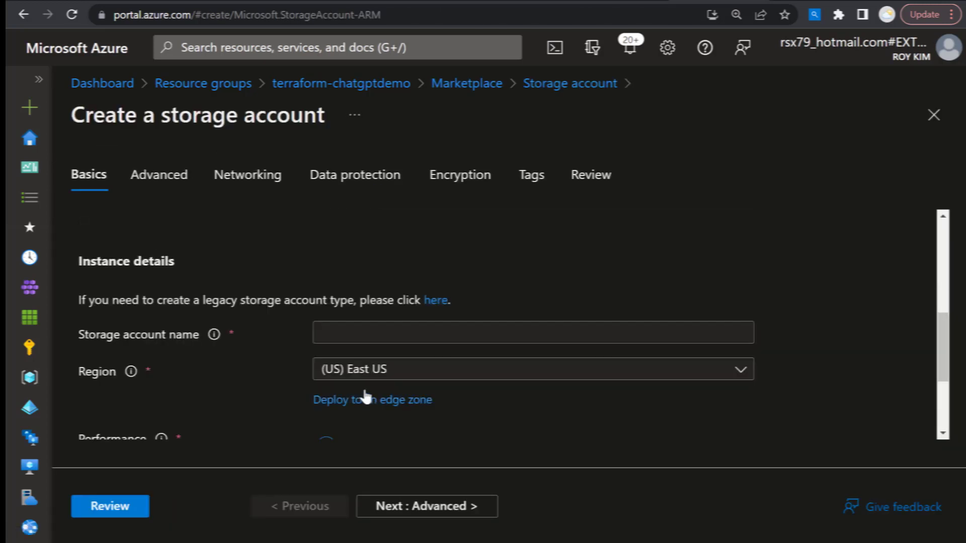
Set the storage account to region Canada Central, name tfchatgptdemo and the terraform-chatgptdemo resource group
{"action": "left_click", "coordinate": [526, 368]}
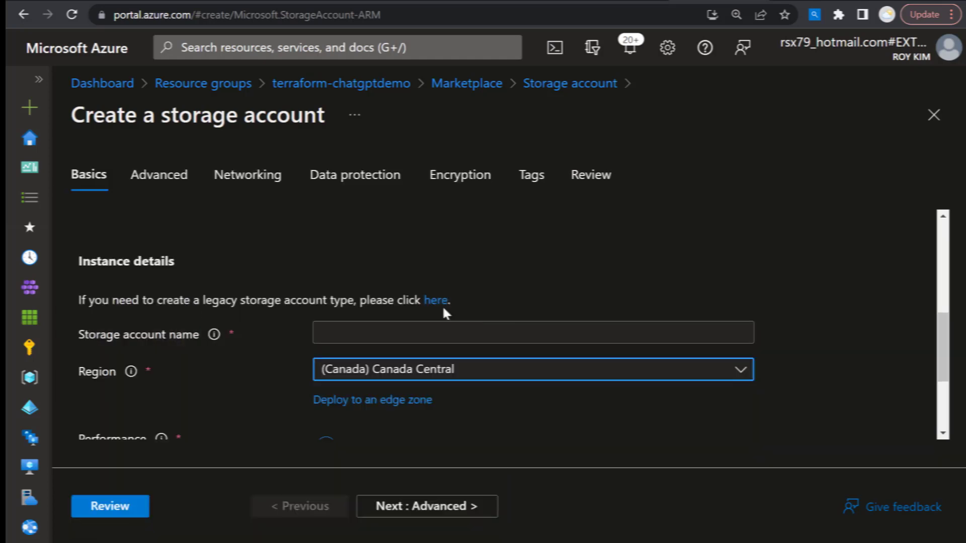
{"action": "left_click", "coordinate": [527, 332]}
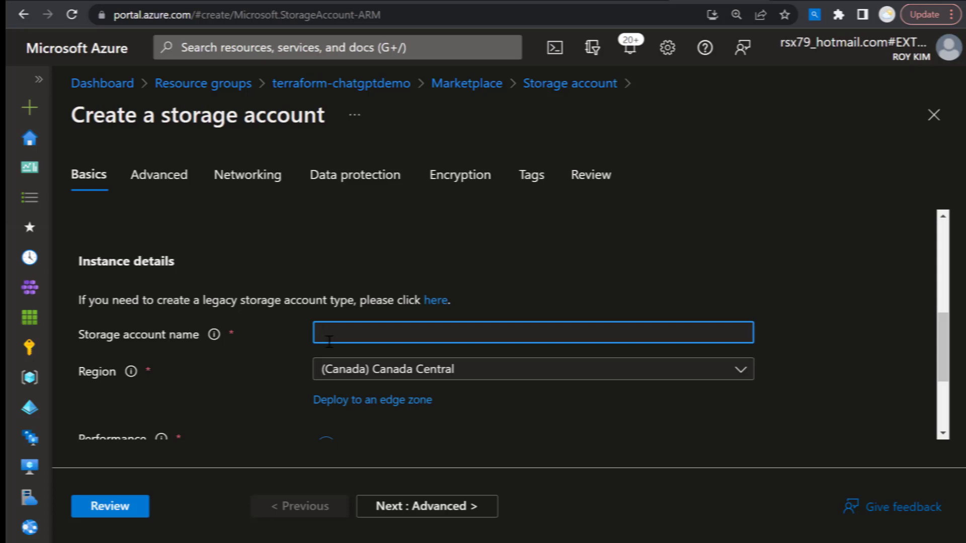
{"action": "type", "text": "tfchatgptdemo"}
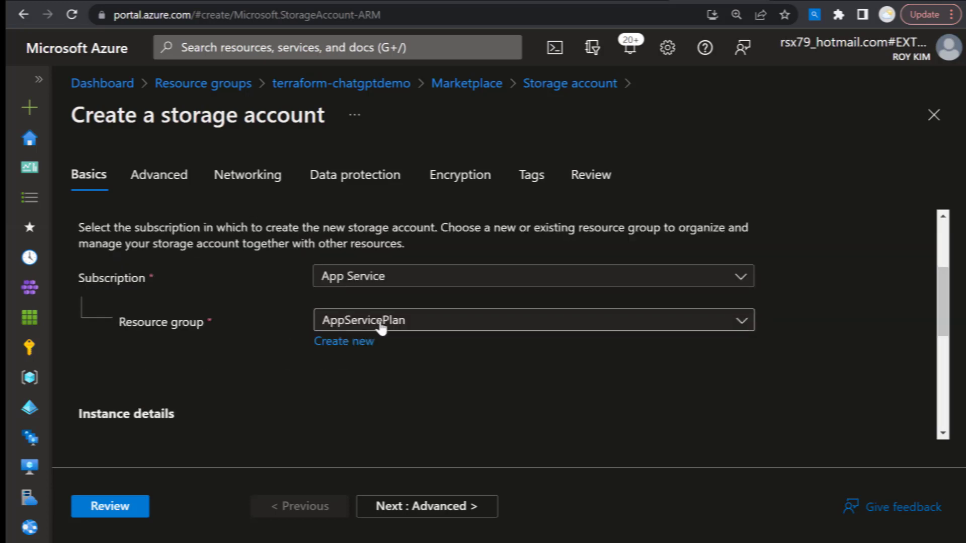
{"action": "left_click", "coordinate": [531, 320]}
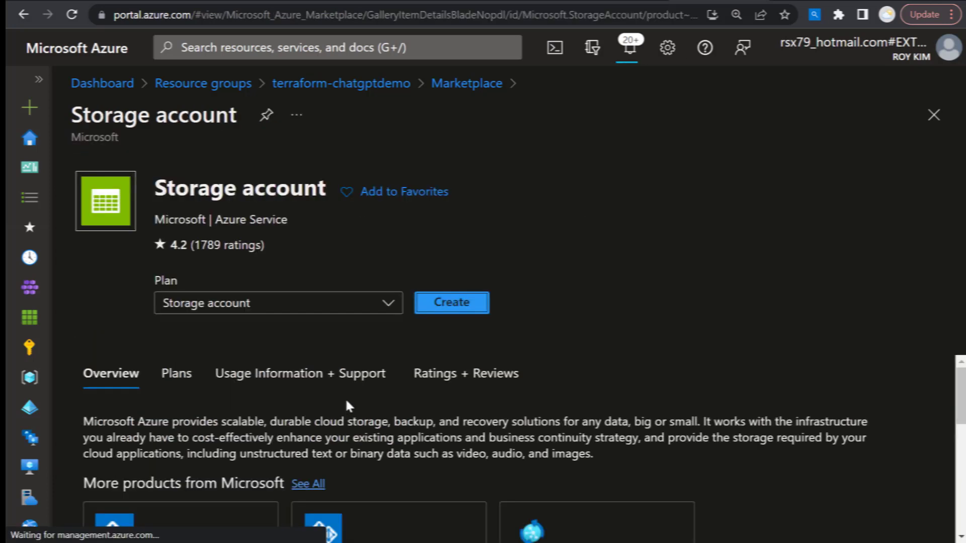
{"action": "left_click", "coordinate": [452, 303]}
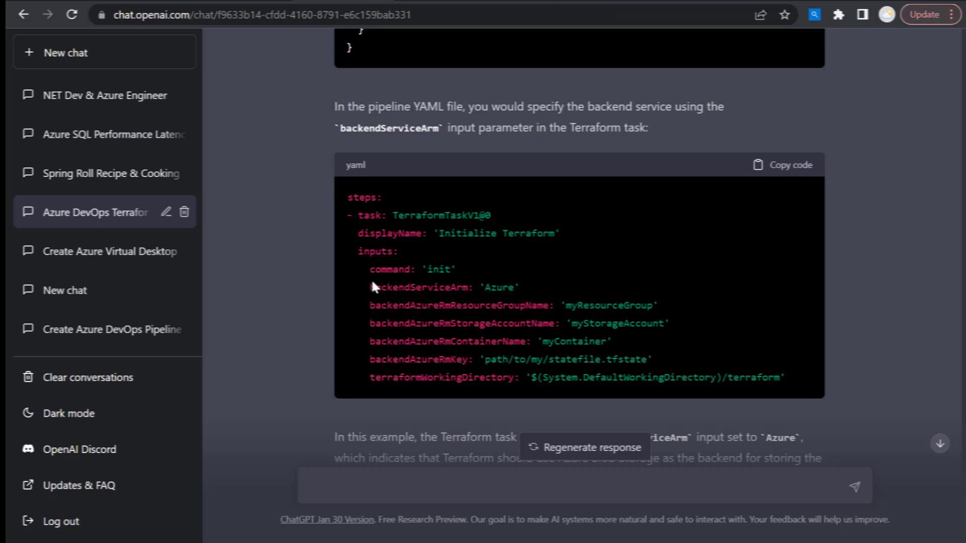
Paste ChatGPT's backend inputs into the init task, filling resource group terraform-chatgptdemo and storage account tfchatgptdemo
{"action": "left_click_drag", "start_coordinate": [368, 287], "coordinate": [786, 377]}
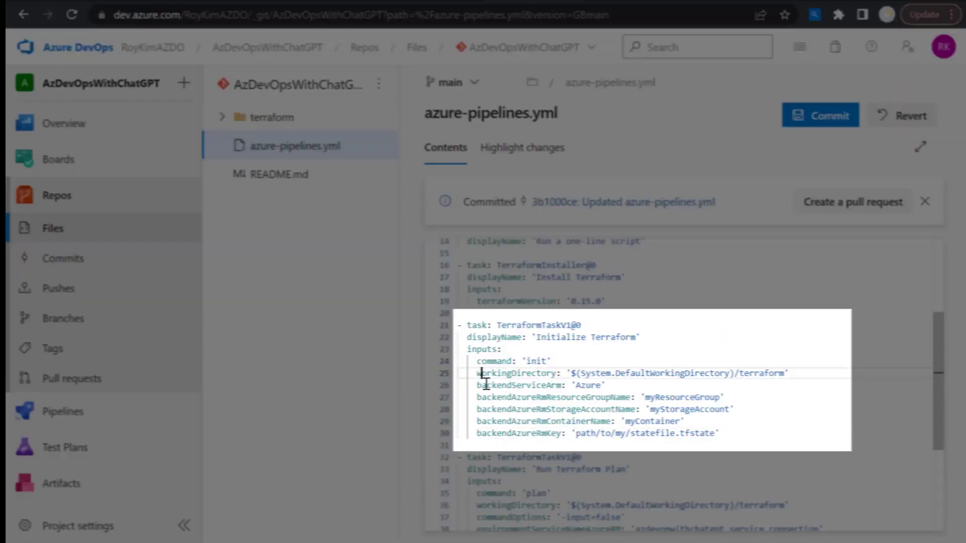
{"action": "double_click", "coordinate": [684, 398]}
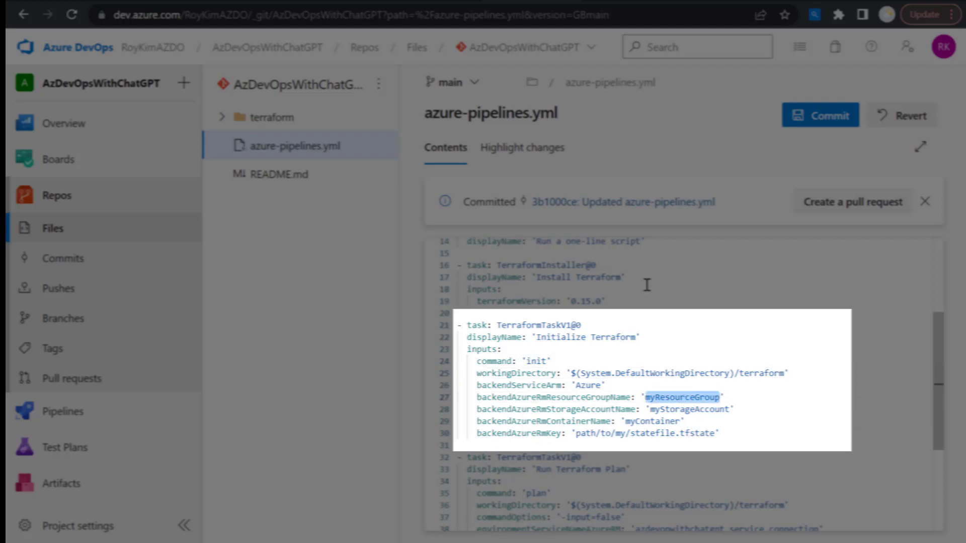
{"action": "type", "text": "terraform-chatgptdem"}
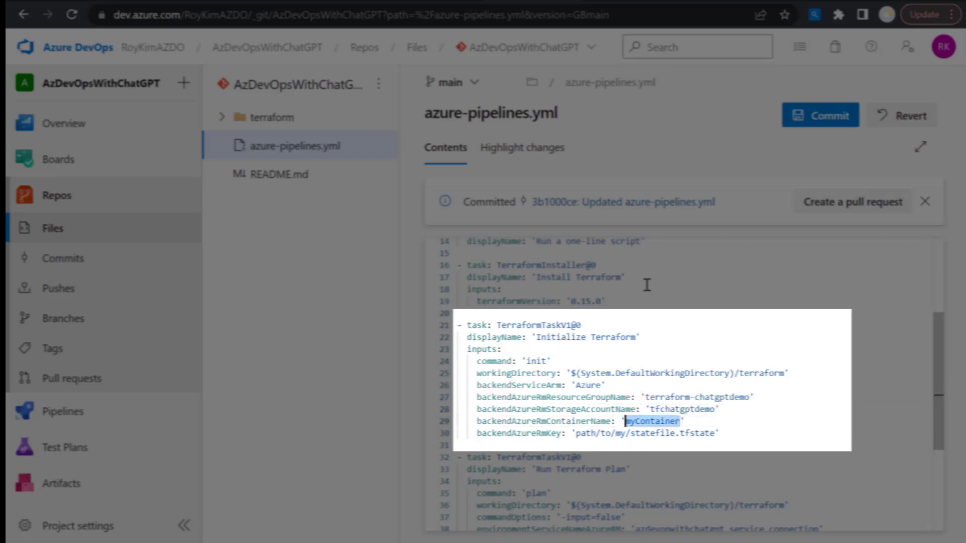
{"action": "type", "text": "terraform-state"}
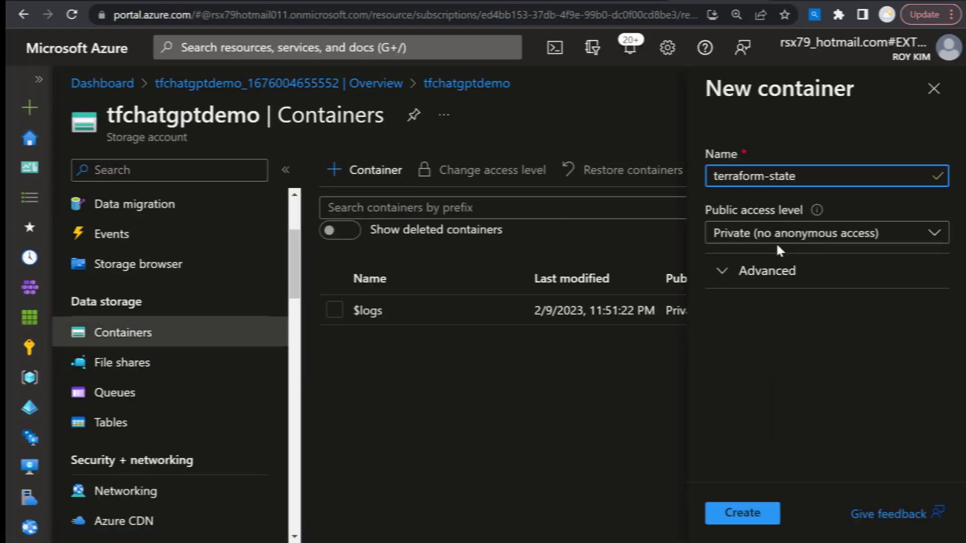
Create the private terraform-state container in the tfchatgptdemo storage account
{"action": "left_click", "coordinate": [742, 527]}
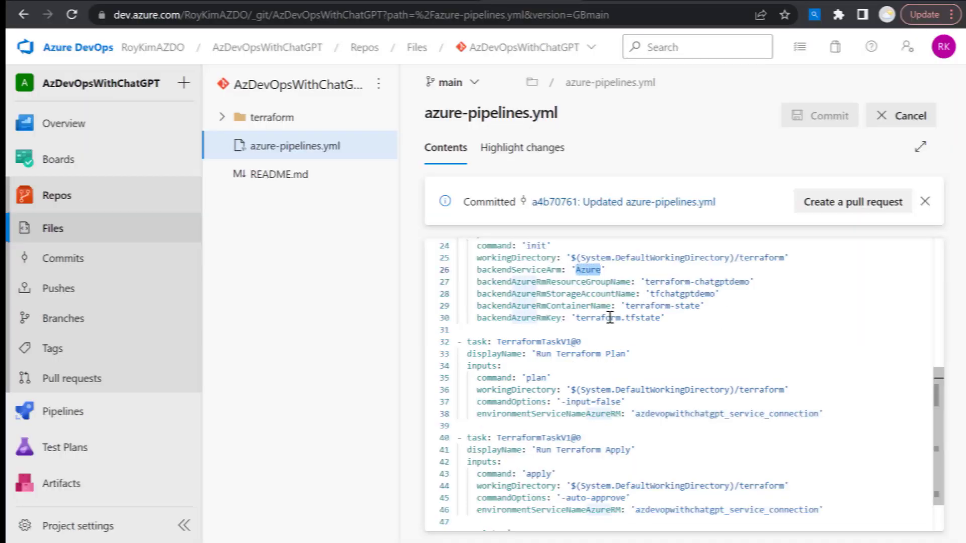
Set backendServiceArm to 'azdevopwithchatgpt_service_connection' alongside container terraform-state and key terraform.tfstate
{"action": "type", "text": "'azdevopwithchatgpt_service_connection'"}
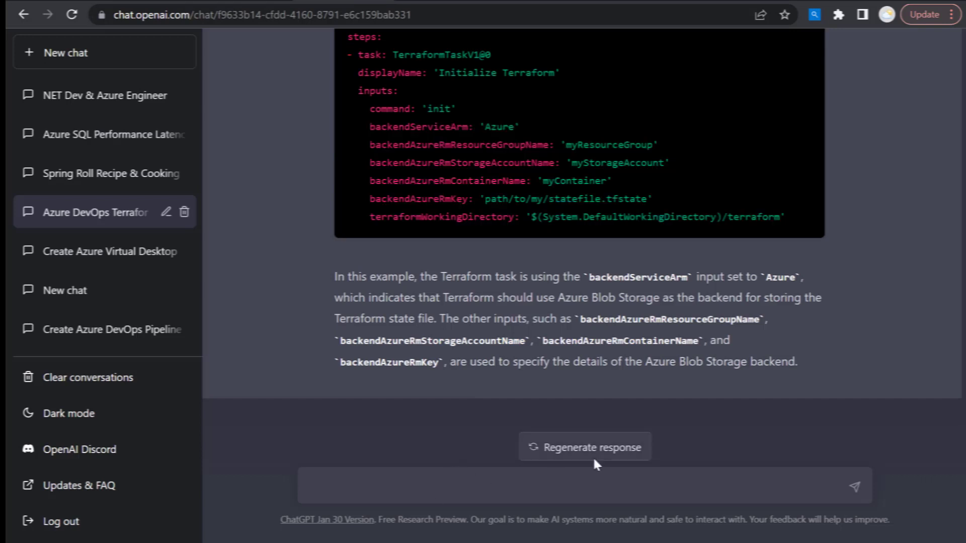
Ask ChatGPT 'what is latest version of terraform?'
{"action": "type", "text": "what i"}
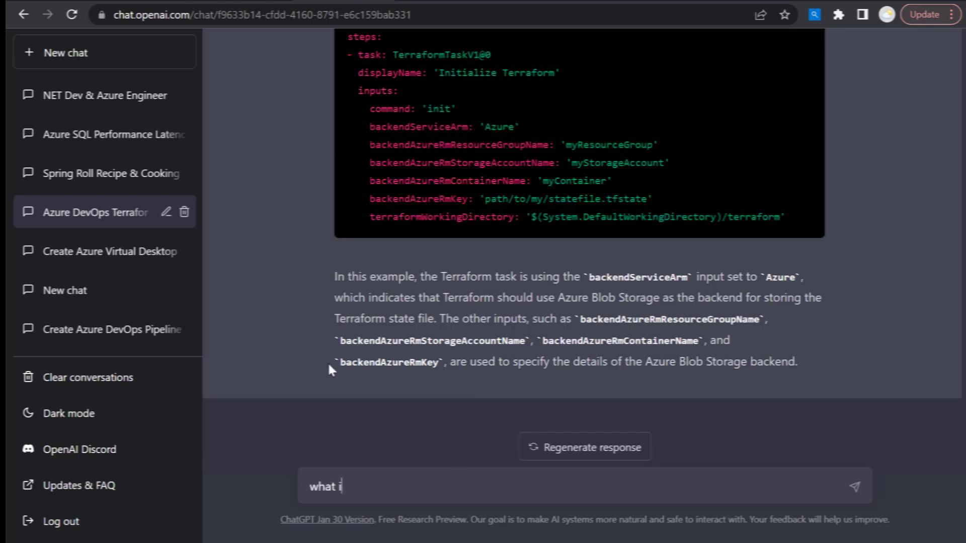
{"action": "type", "text": "s latest version"}
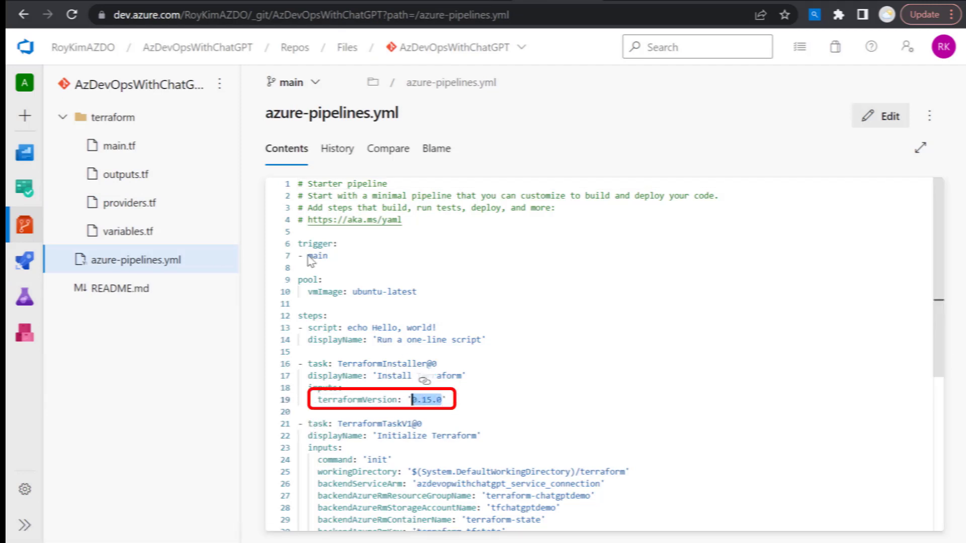
Change terraformVersion from 0.15.0 to 'latest' and commit azure-pipelines.yml to main
{"action": "type", "text": "latest"}
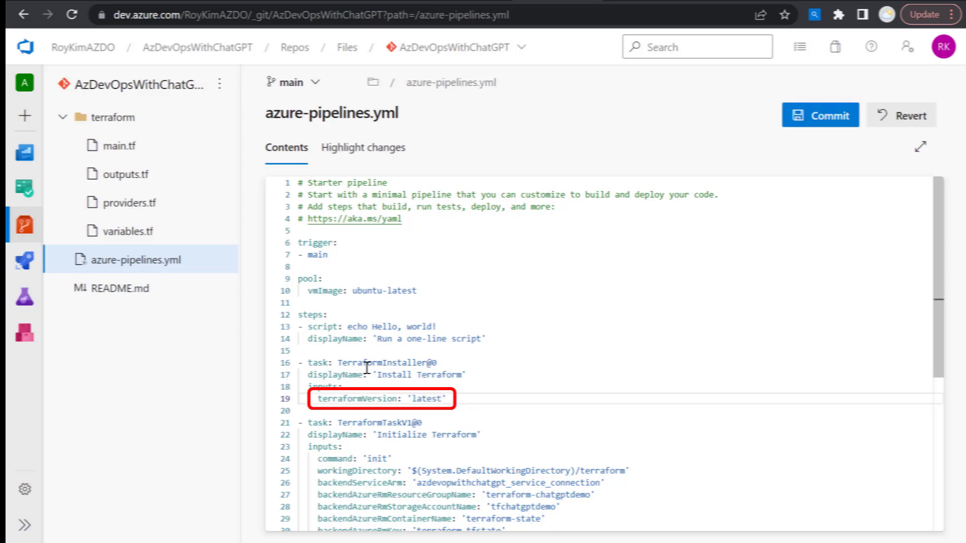
{"action": "left_click", "coordinate": [820, 115]}
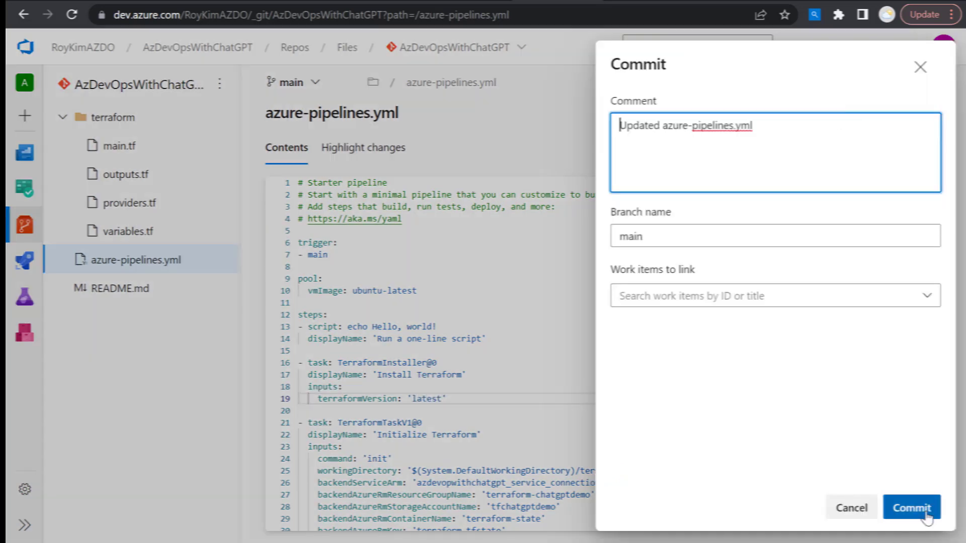
{"action": "left_click", "coordinate": [916, 521]}
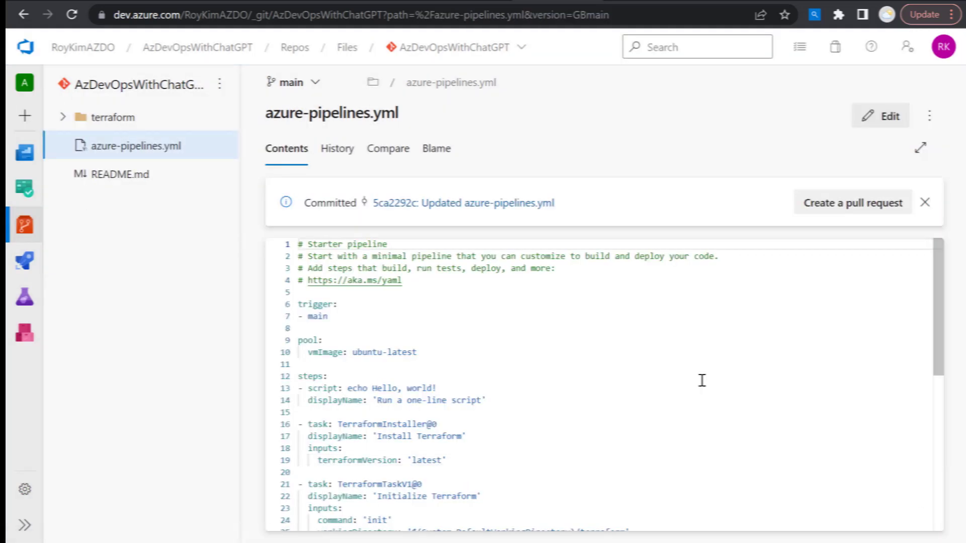
{"action": "mouse_move", "coordinate": [578, 356]}
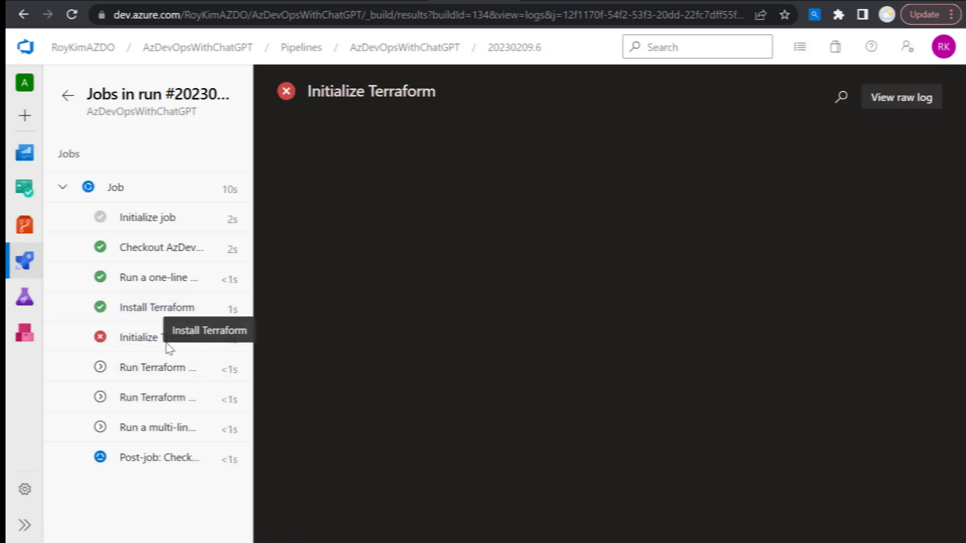
View the log of the failed Initialize Terraform step in run 20230209.6
{"action": "left_click", "coordinate": [146, 337]}
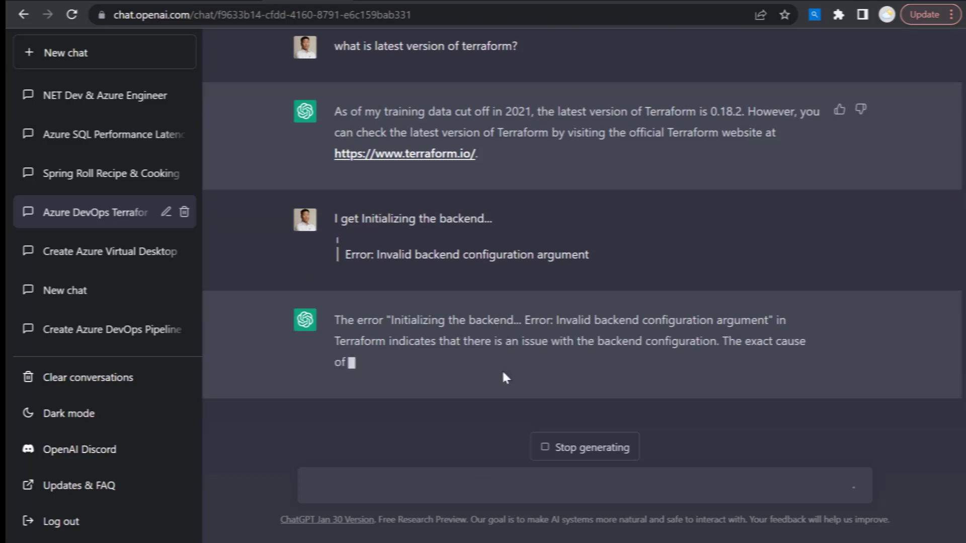
Review ChatGPT's explanation of the 'Invalid backend configuration argument' init error
{"action": "scroll", "scroll_direction": "down", "scroll_amount": 3}
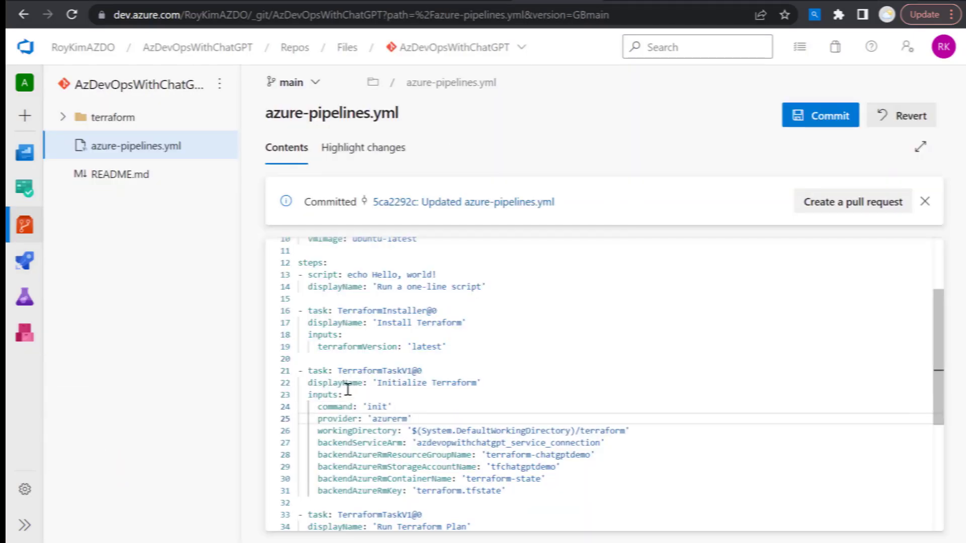
{"action": "mouse_move", "coordinate": [352, 382]}
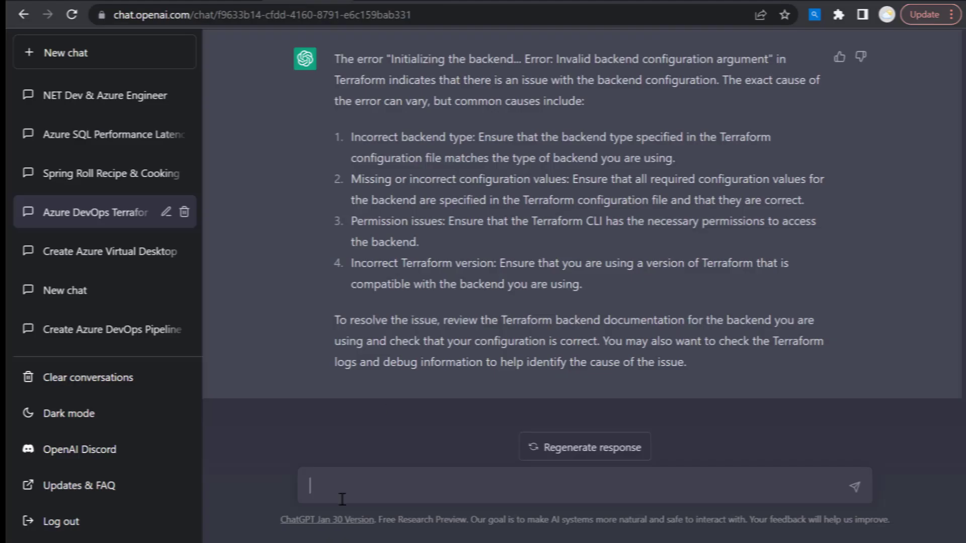
Ask ChatGPT 'is there anything wrong' with the init task code and read its verdict that it looks correct
{"action": "type", "text": "is there anything wrong"}
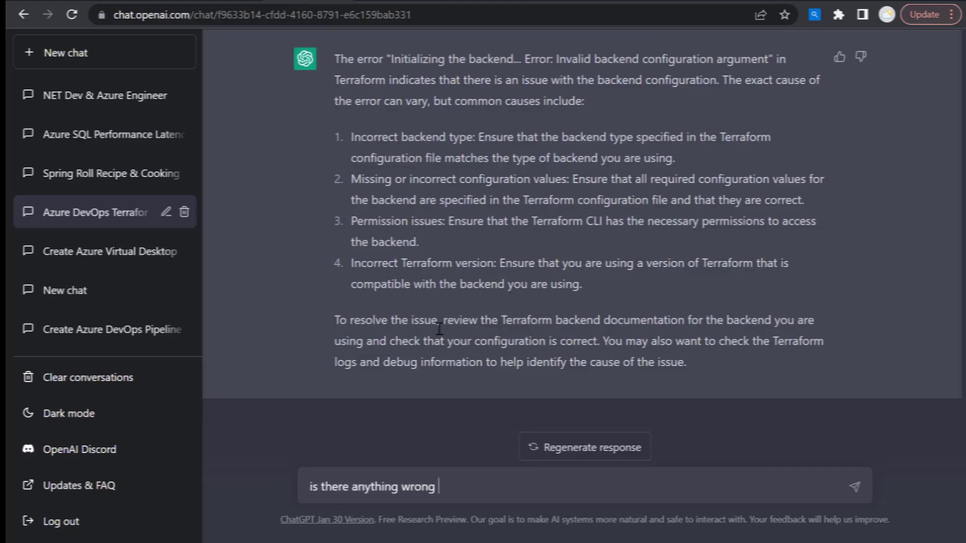
{"action": "left_click", "coordinate": [856, 486]}
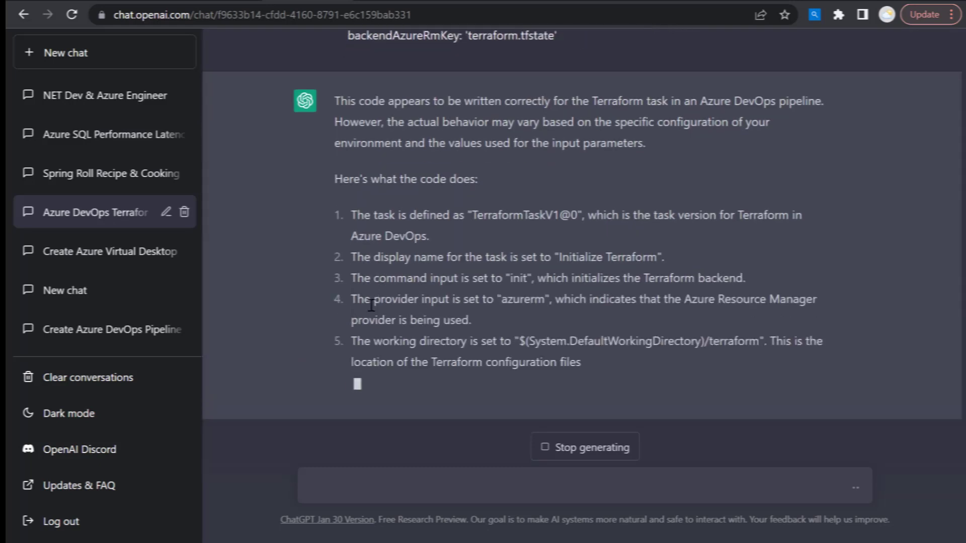
{"action": "scroll", "scroll_direction": "down", "scroll_amount": 3}
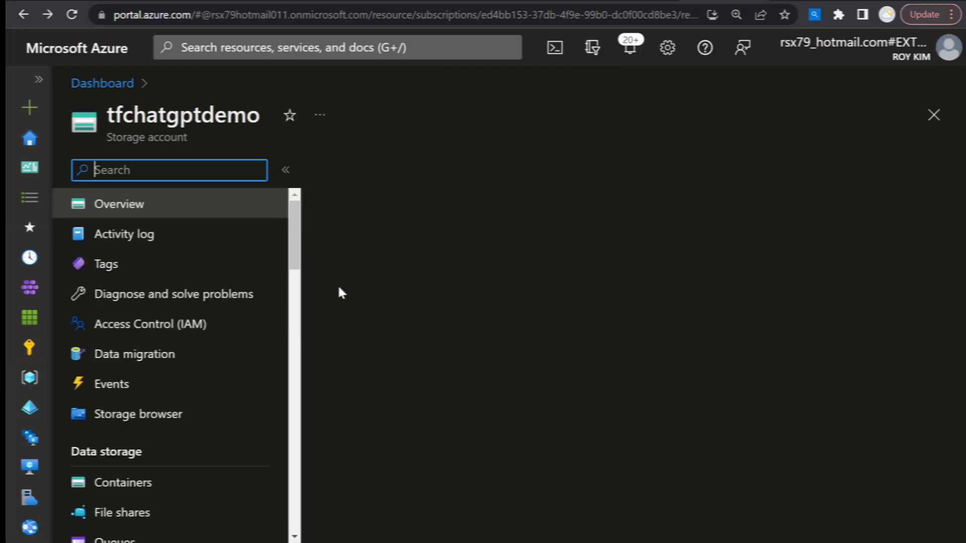
Switch to the Azure Portal Overview of the tfchatgptdemo storage account
{"action": "left_click", "coordinate": [102, 82]}
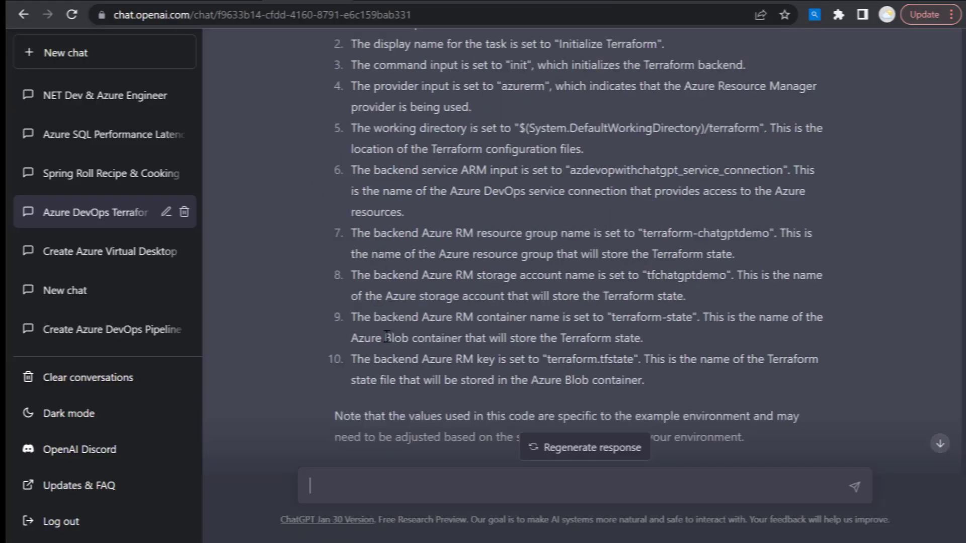
Highlight item 10 of ChatGPT's answer about the terraform.tfstate state key and review the rest
{"action": "left_click_drag", "start_coordinate": [351, 358], "coordinate": [643, 380]}
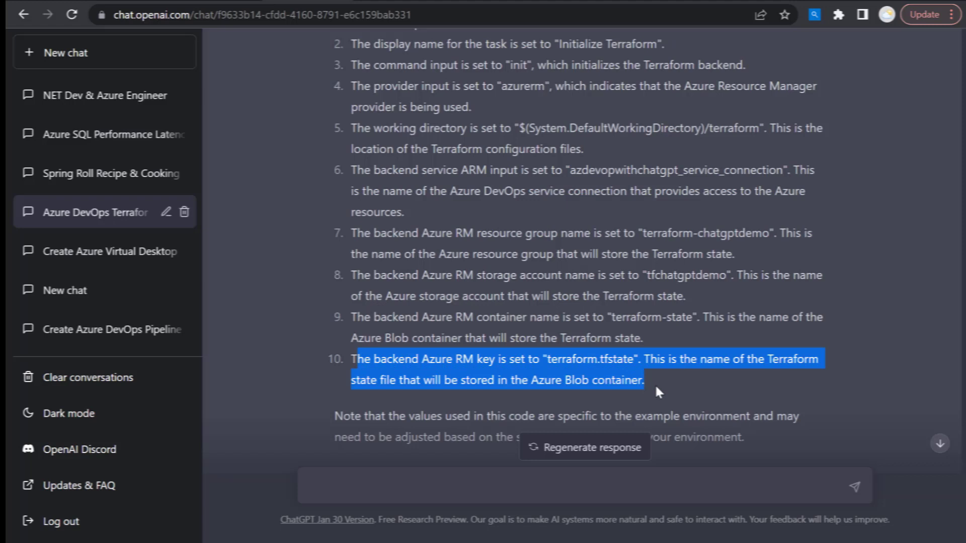
{"action": "scroll", "scroll_direction": "up", "scroll_amount": 3}
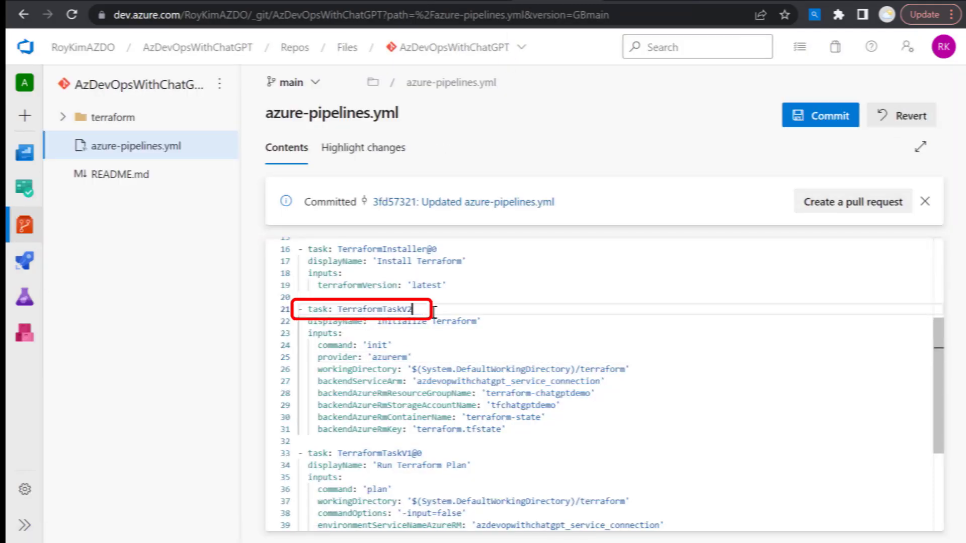
Change line 21 of azure-pipelines.yml to 'task: TerraformTaskV2@2'
{"action": "type", "text": "@2"}
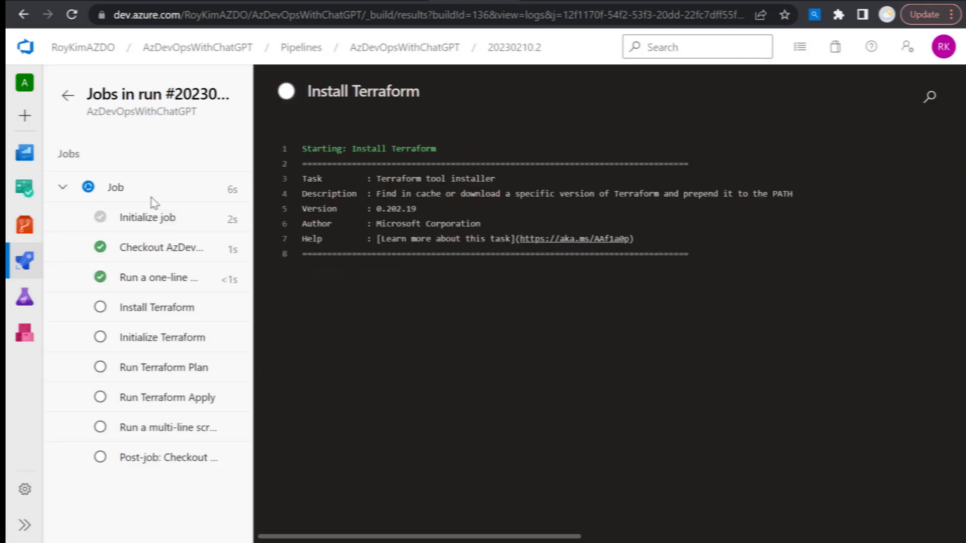
Follow run 20230210.2's job steps and view the failed Run Terraform Plan log
{"action": "left_click", "coordinate": [162, 337]}
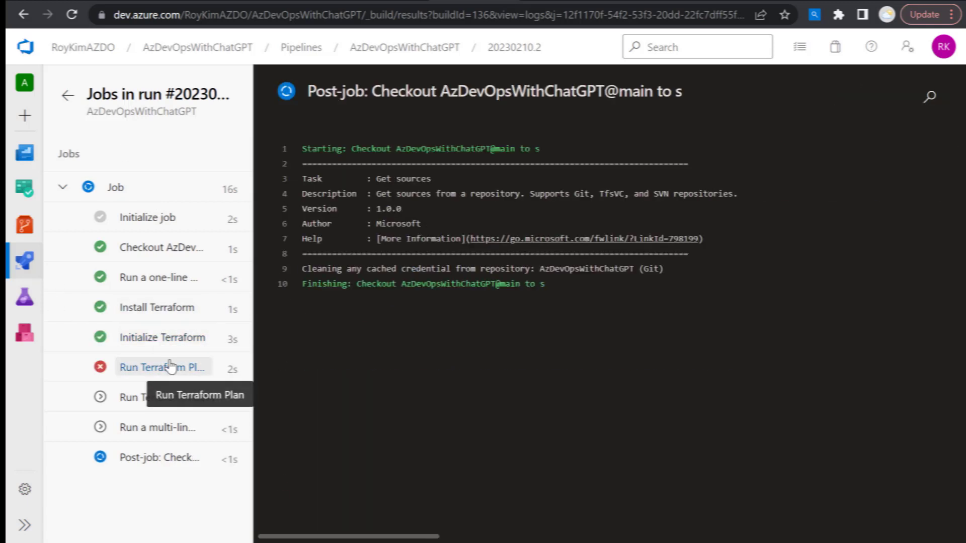
{"action": "left_click", "coordinate": [163, 367]}
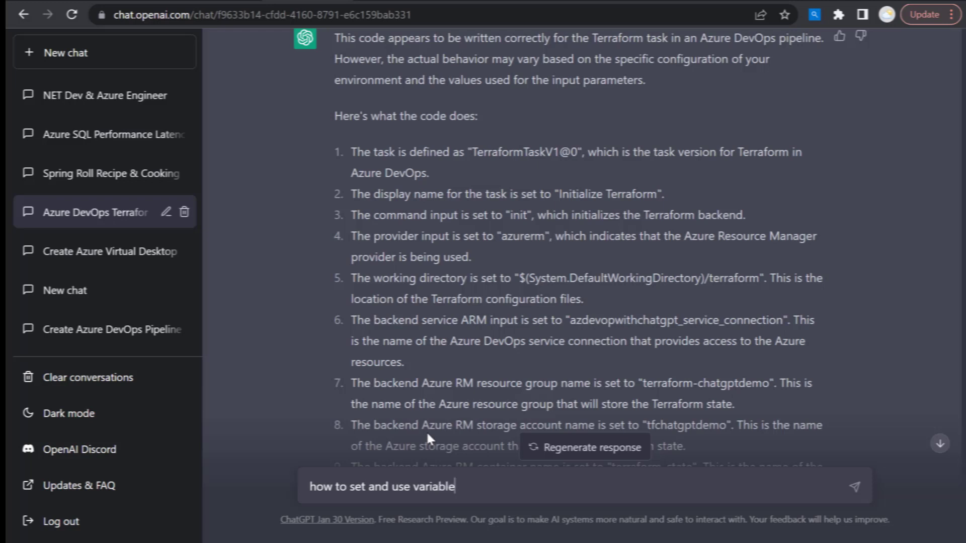
Ask ChatGPT 'how to set variables in YAML pipeline' and read its -var options example
{"action": "type", "text": "how to set variables in YAML pipeline"}
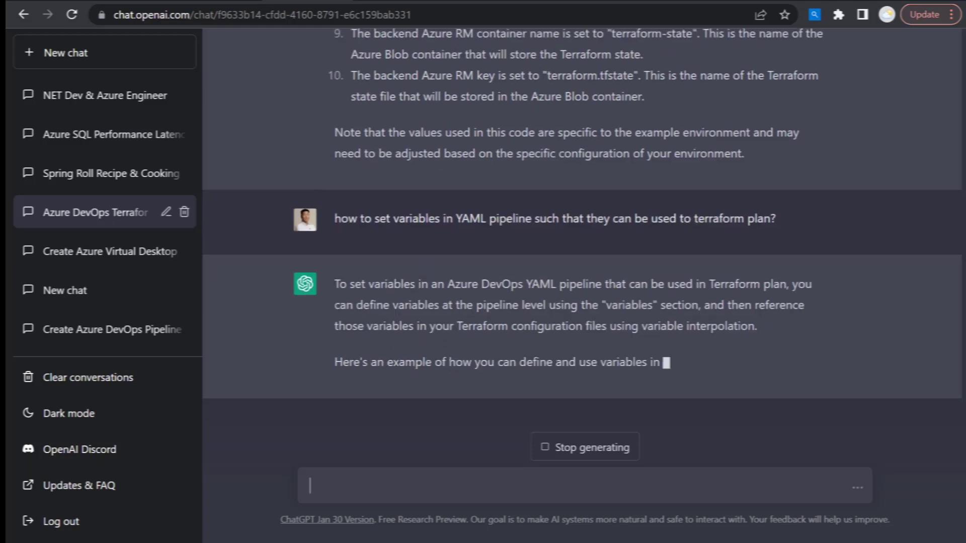
{"action": "scroll", "scroll_direction": "down", "scroll_amount": 3}
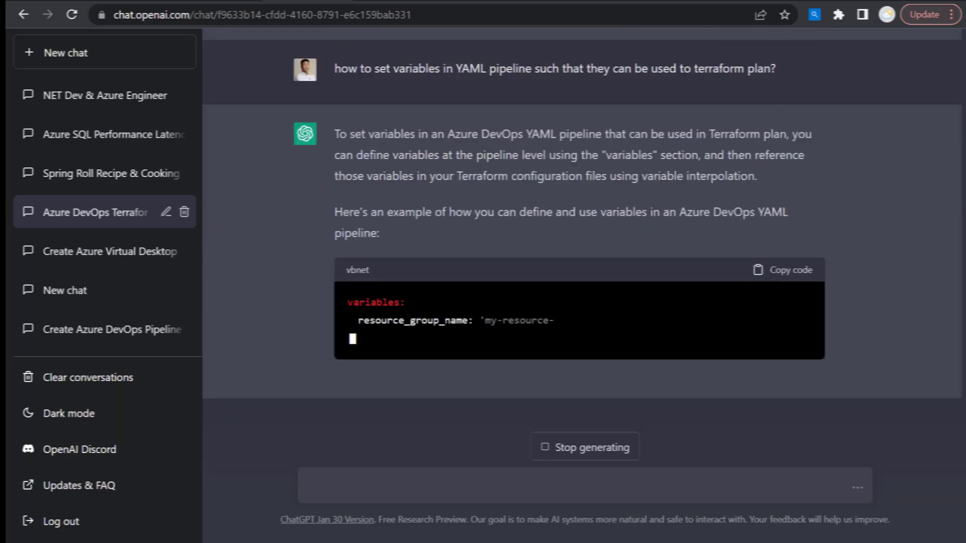
{"action": "scroll", "scroll_direction": "down", "scroll_amount": 3}
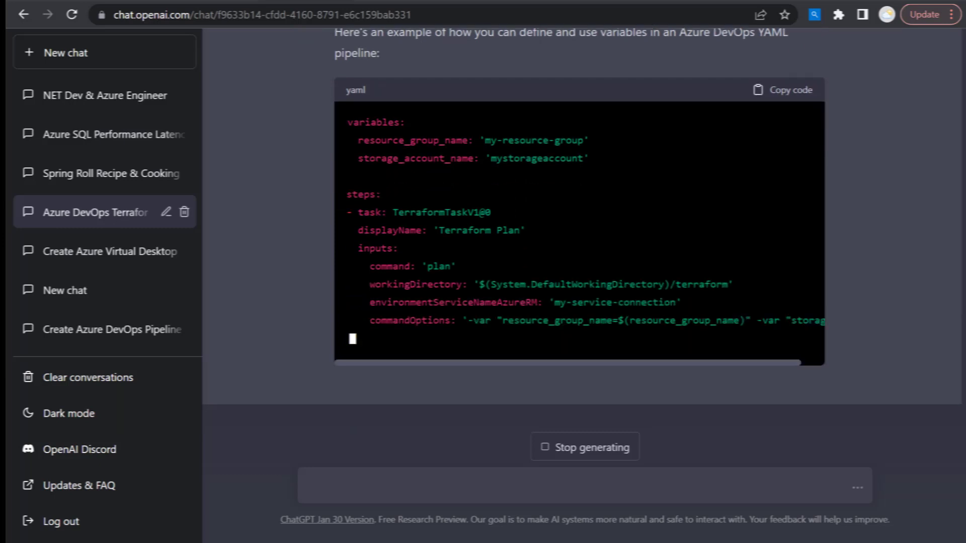
{"action": "scroll", "scroll_direction": "down", "scroll_amount": 3}
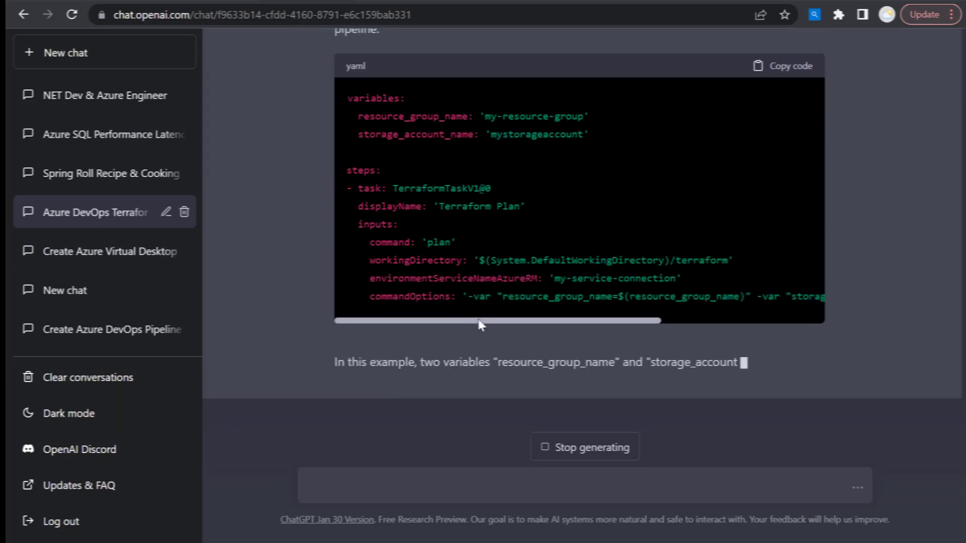
{"action": "scroll", "scroll_direction": "down", "scroll_amount": 3}
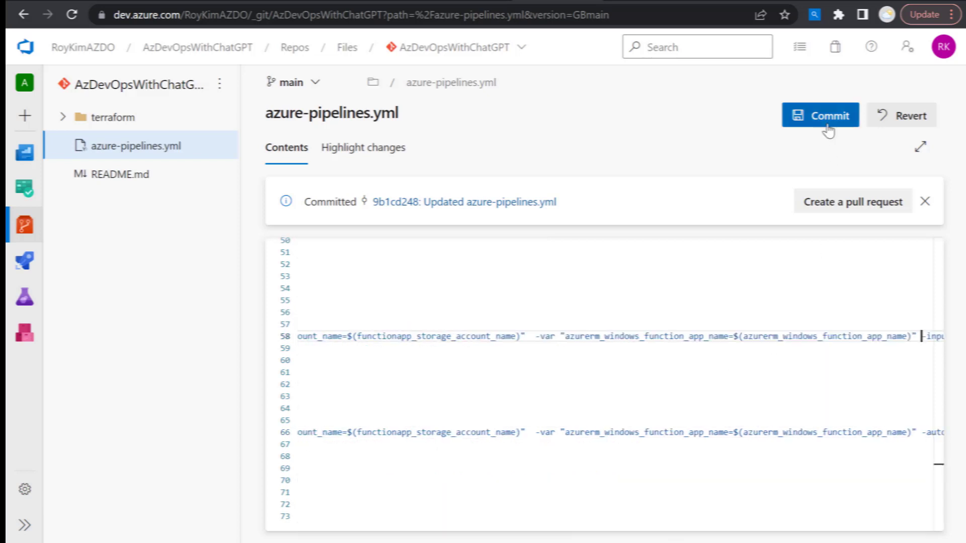
Commit the pipeline with Terraform -var options and reopen it for editing
{"action": "left_click", "coordinate": [821, 115]}
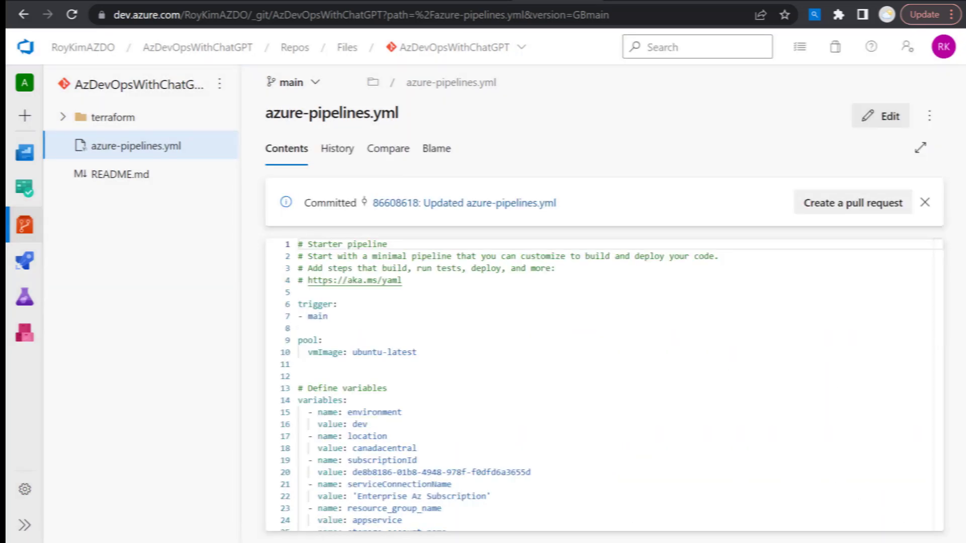
{"action": "scroll", "scroll_direction": "down", "scroll_amount": 3}
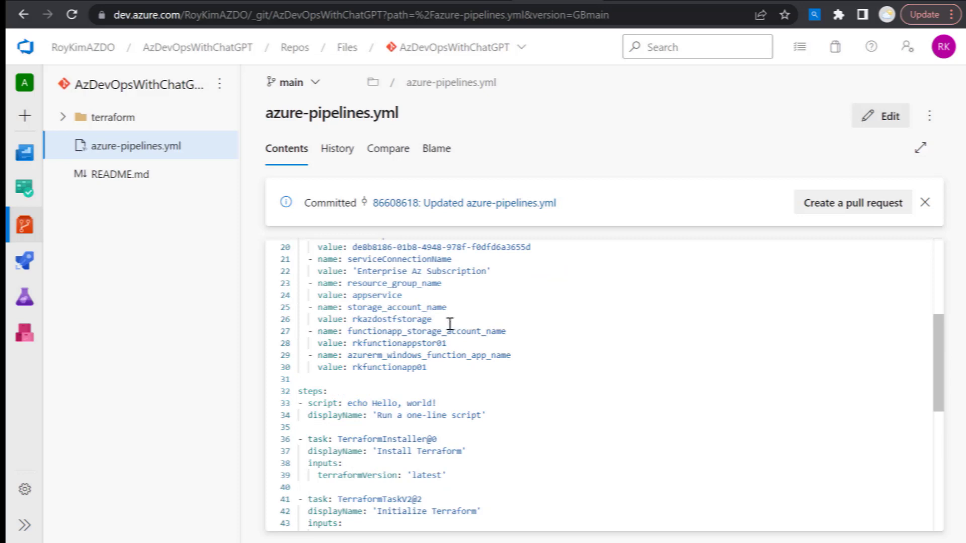
{"action": "left_click", "coordinate": [880, 115]}
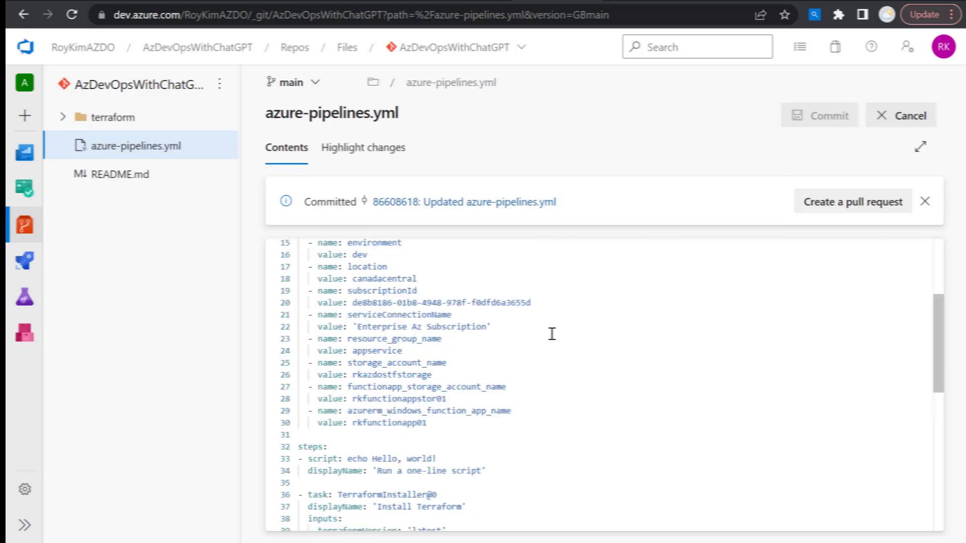
Set resource_group_name to terraform-chatgptdemo and the storage account name to a tfchat value
{"action": "double_click", "coordinate": [375, 351]}
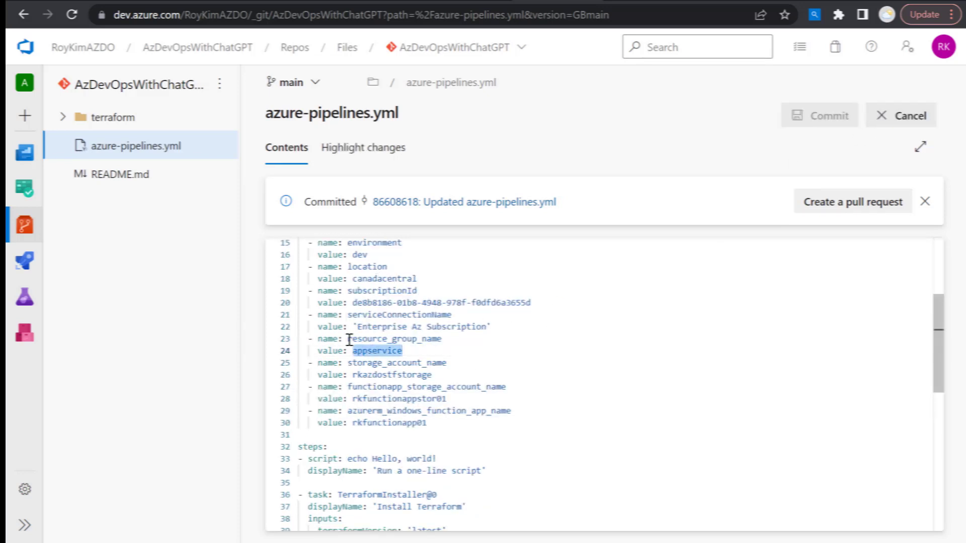
{"action": "type", "text": "terraform-chatgptdemo"}
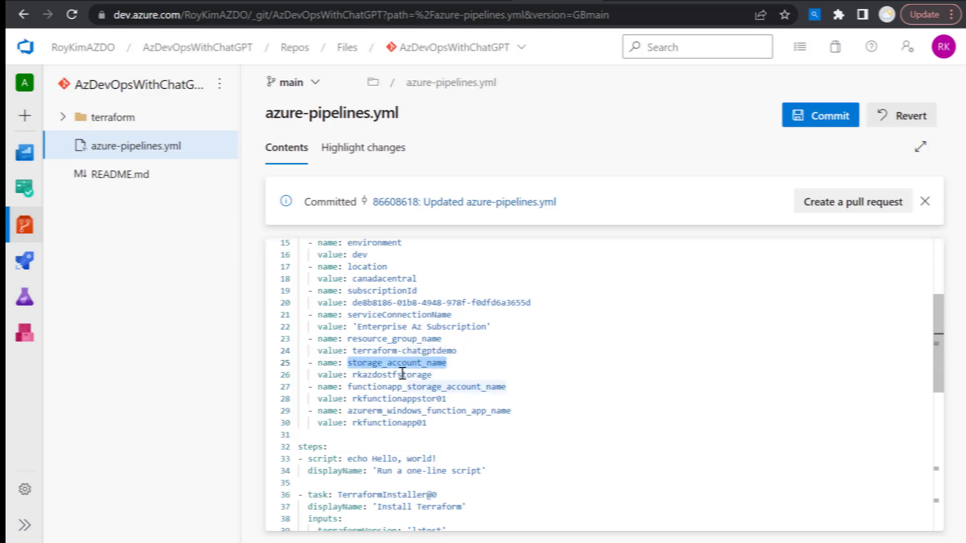
{"action": "type", "text": "tfchat"}
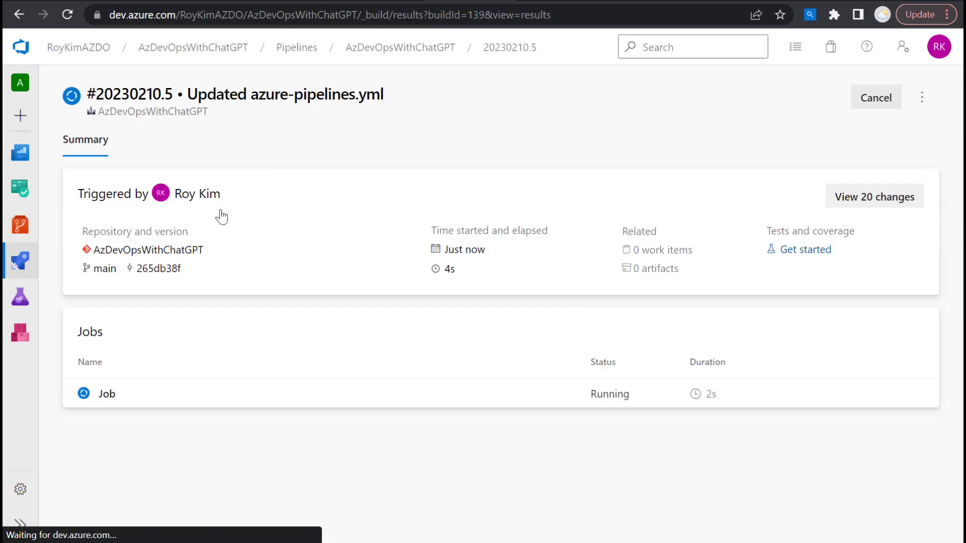
Watch the job's Run Terraform Apply log as it creates the storage account and function app
{"action": "left_click", "coordinate": [104, 393]}
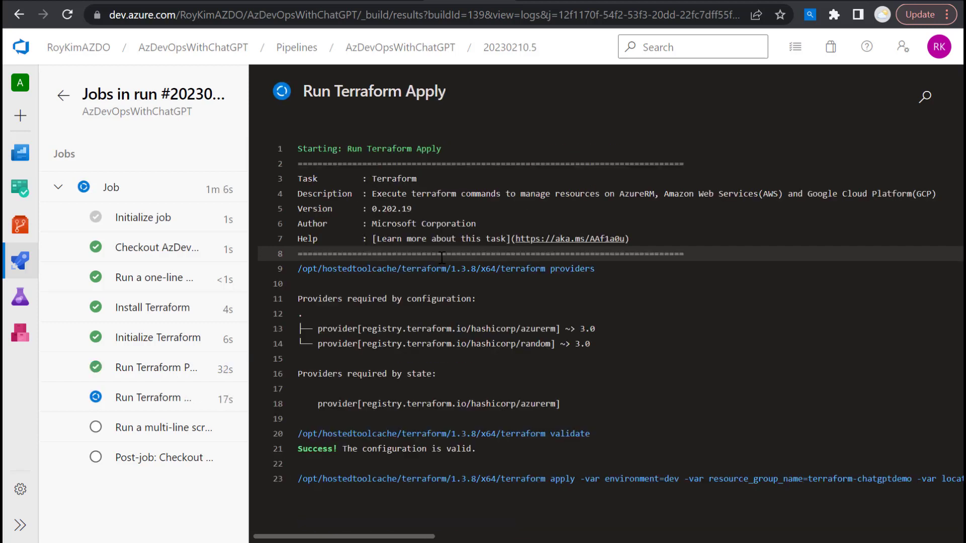
{"action": "scroll", "scroll_direction": "down", "scroll_amount": 3}
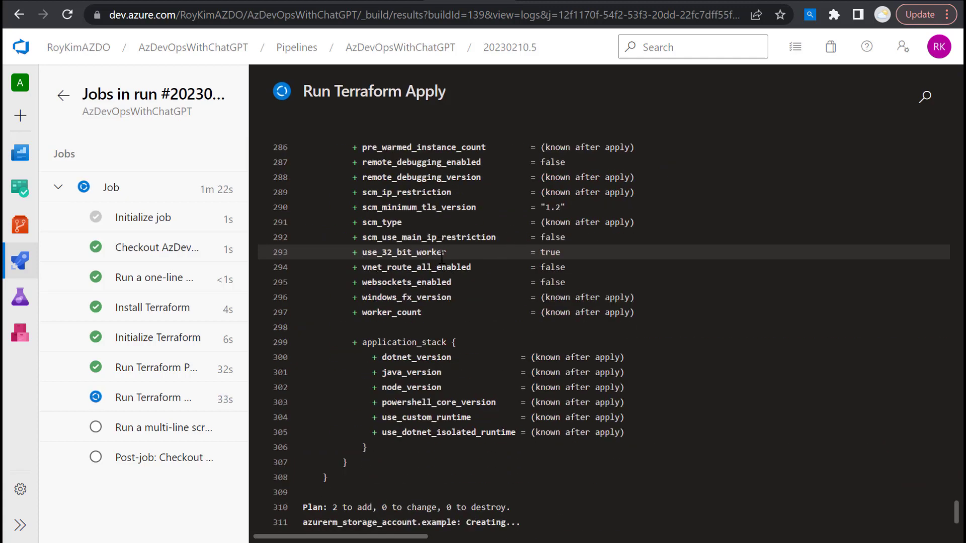
{"action": "scroll", "scroll_direction": "down", "scroll_amount": 3}
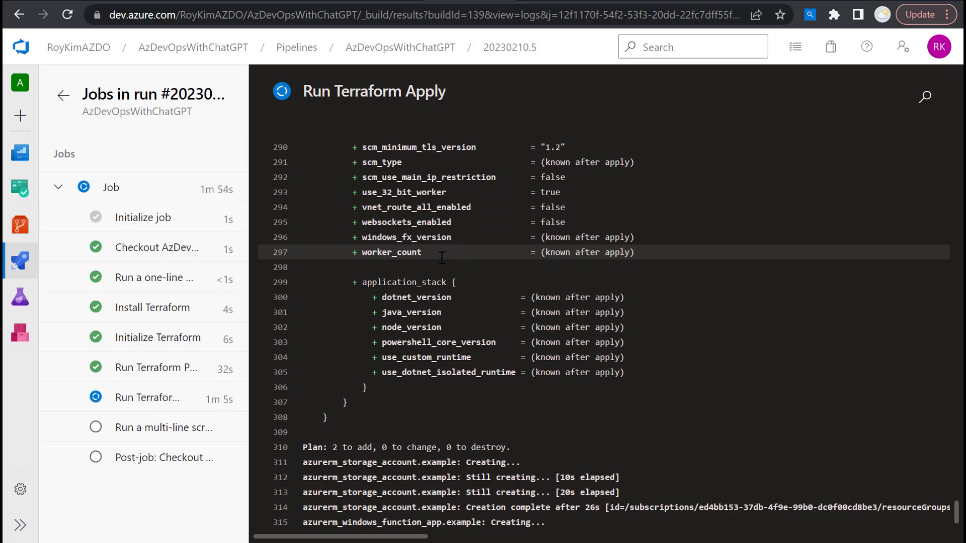
{"action": "scroll", "scroll_direction": "down", "scroll_amount": 3}
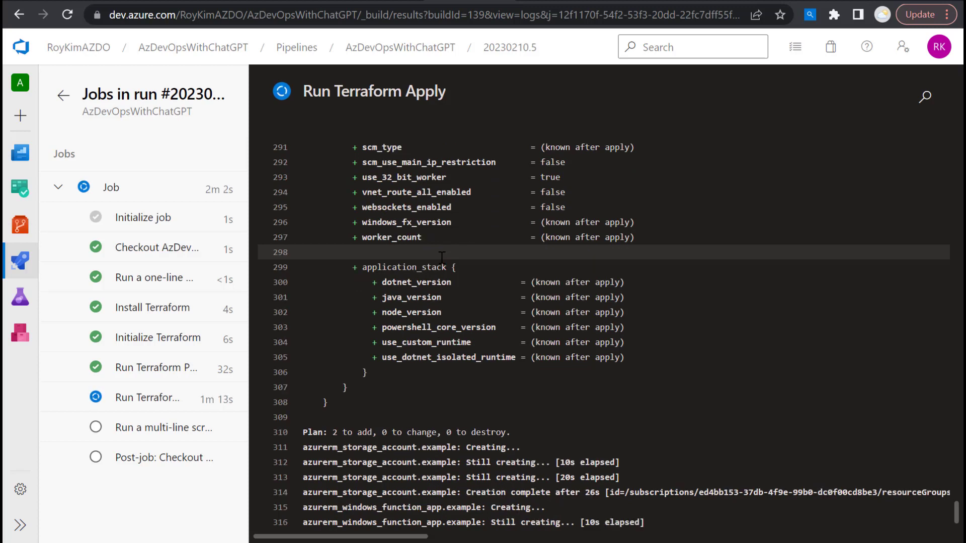
{"action": "scroll", "scroll_direction": "down", "scroll_amount": 3}
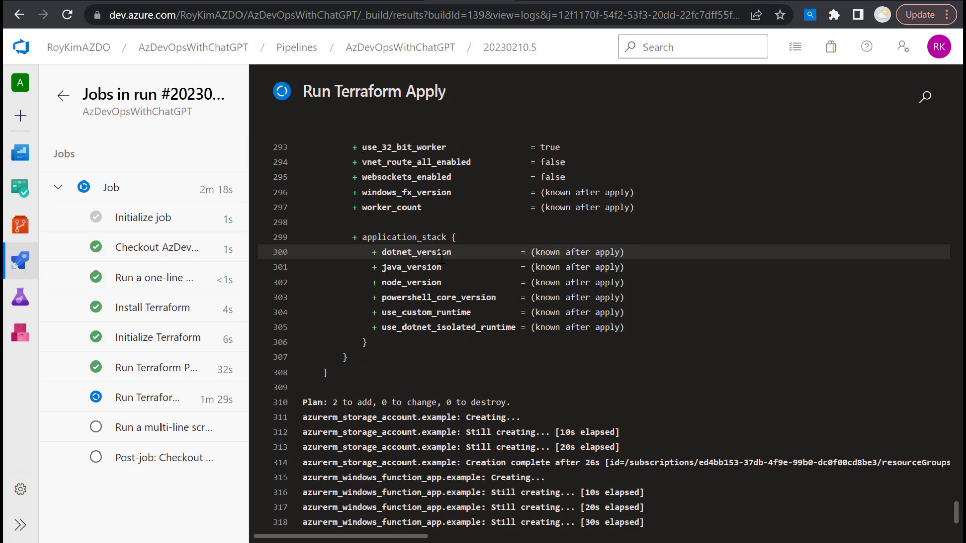
{"action": "scroll", "scroll_direction": "down", "scroll_amount": 3}
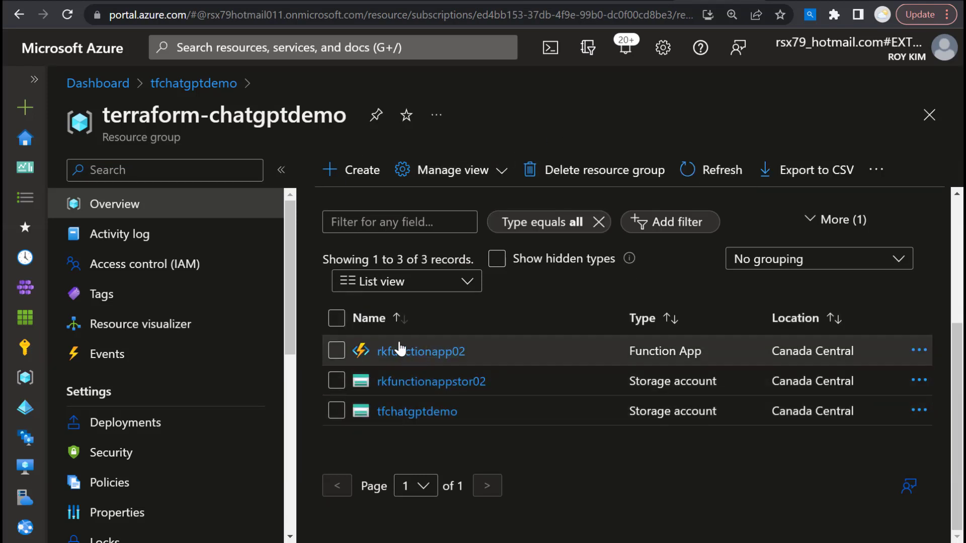
{"action": "mouse_move", "coordinate": [437, 352]}
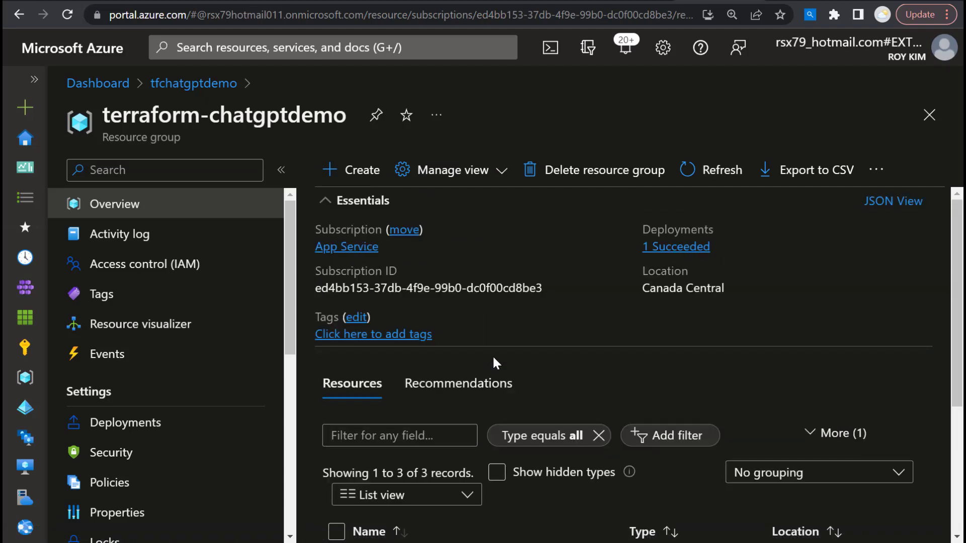
View rkfunctionapp02 from the terraform-chatgptdemo resource group's resource list
{"action": "scroll", "scroll_direction": "down", "scroll_amount": 3}
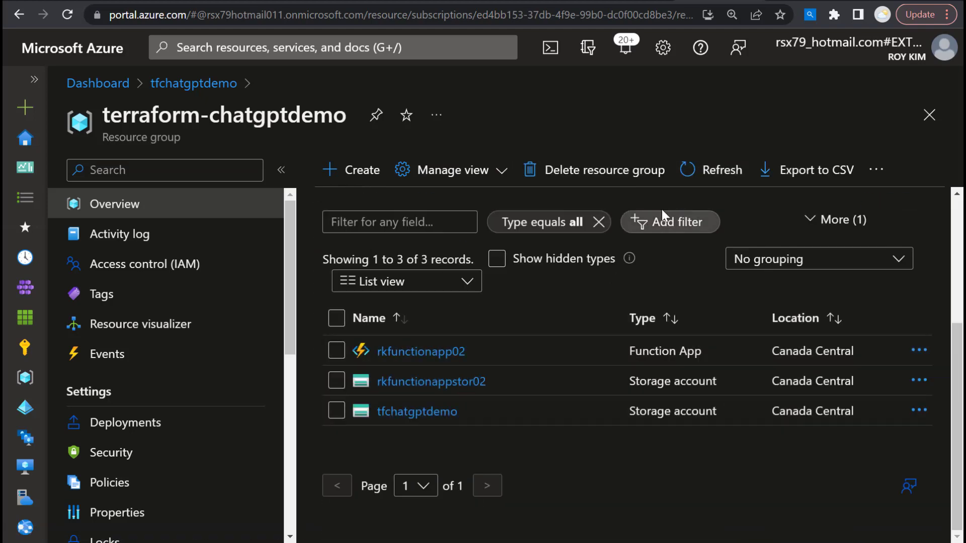
{"action": "left_click", "coordinate": [421, 352]}
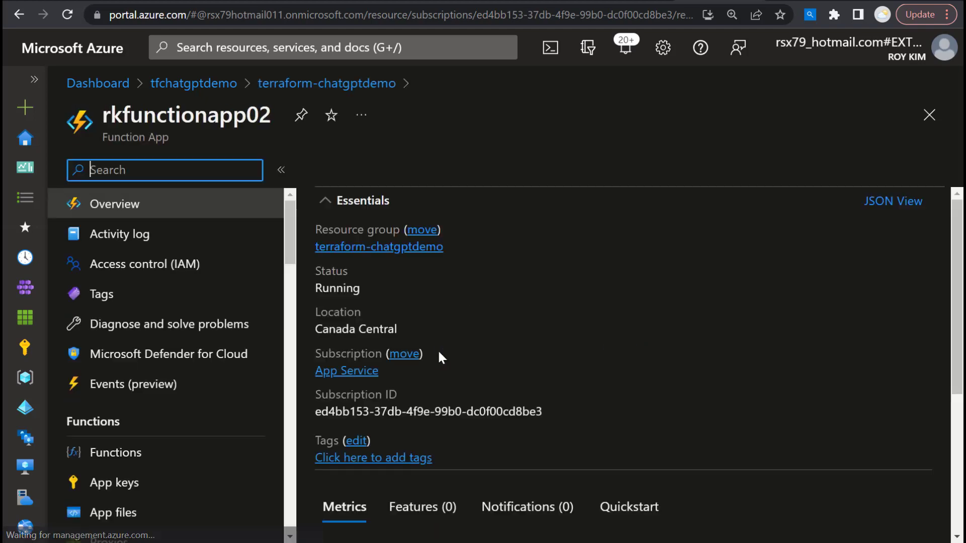